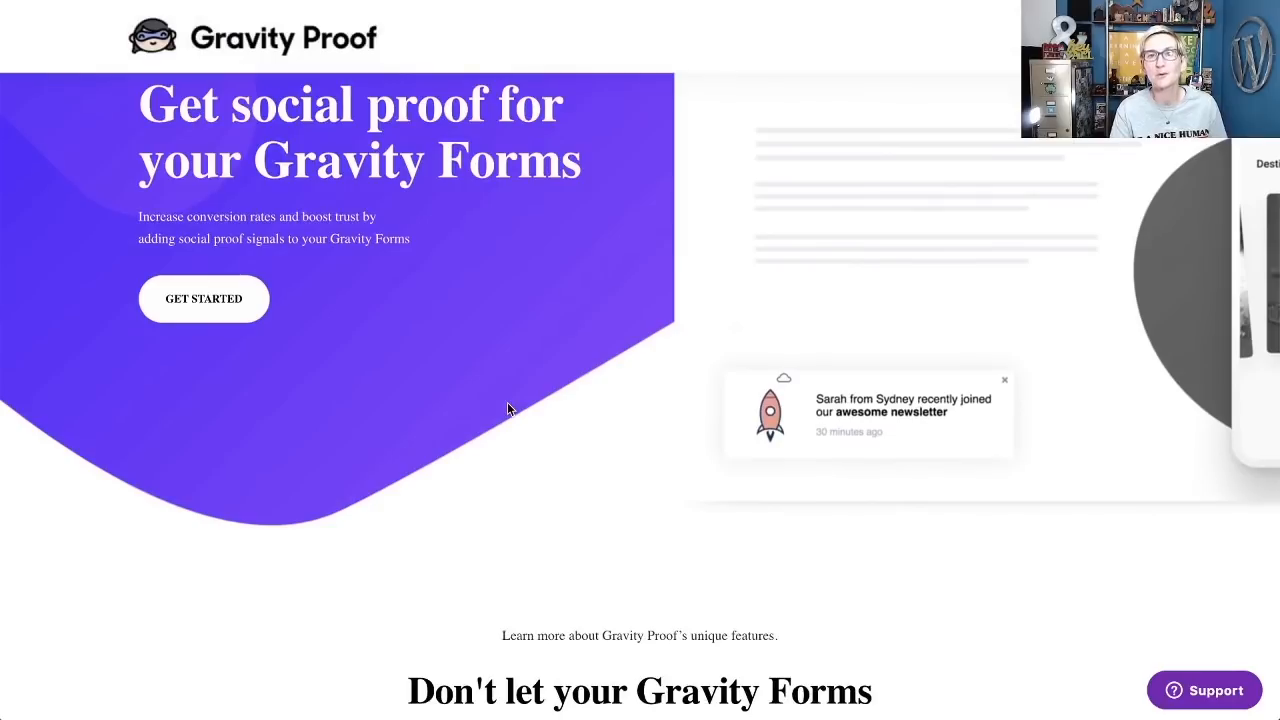
Scroll the Gravity Proof homepage down to the 'Choose your license' section showing $89 Personal and $159 Business
{"action": "scroll", "scroll_direction": "down", "scroll_amount": 3}
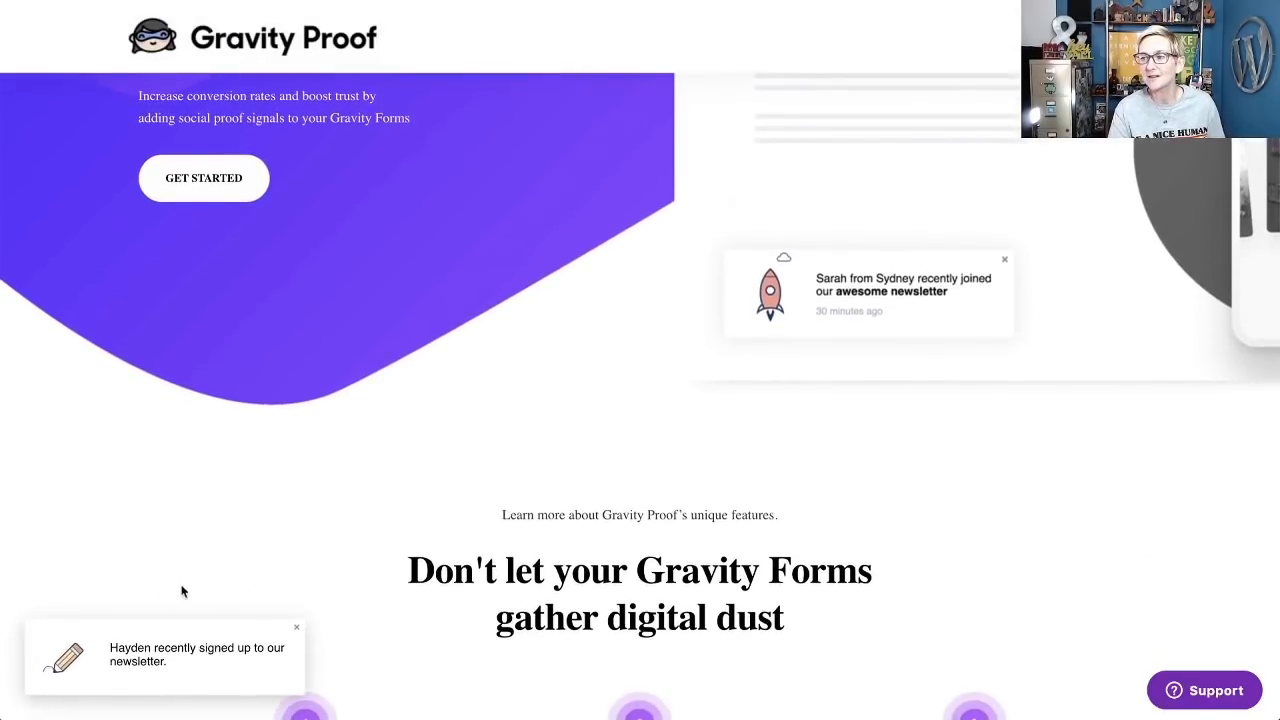
{"action": "scroll", "scroll_direction": "down", "scroll_amount": 3}
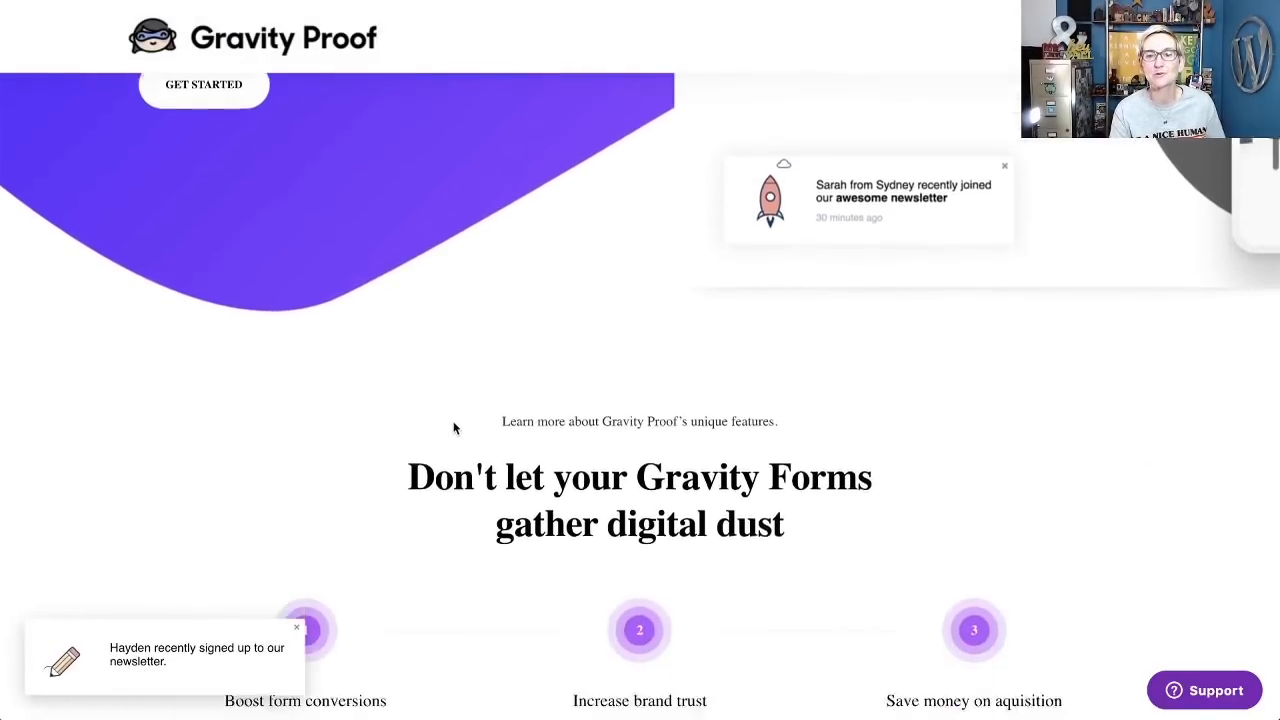
{"action": "scroll", "scroll_direction": "down", "scroll_amount": 3}
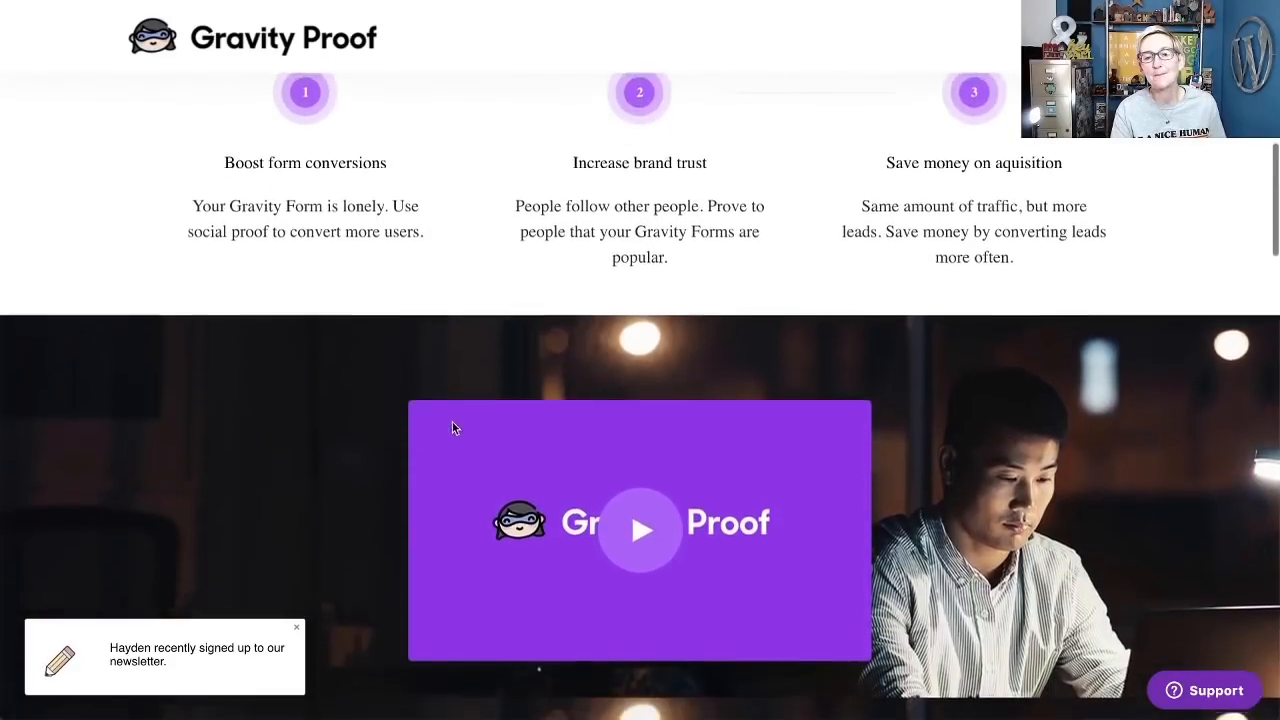
{"action": "scroll", "scroll_direction": "down", "scroll_amount": 3}
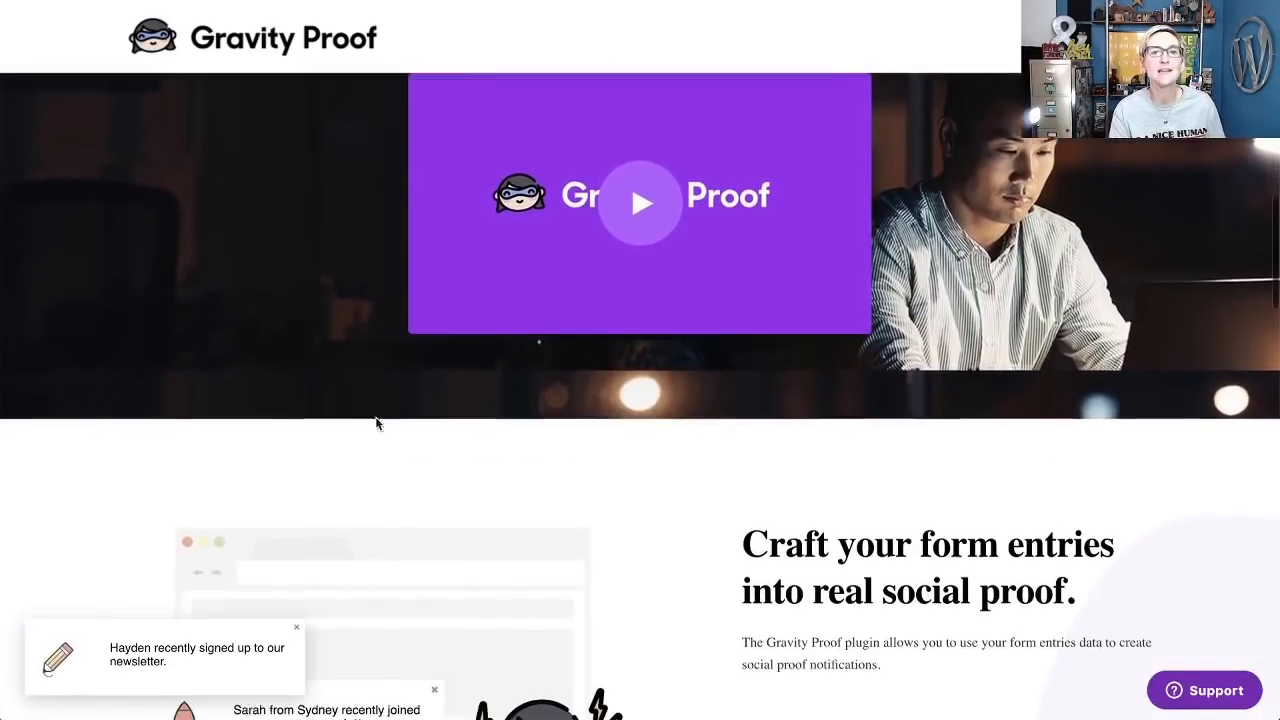
{"action": "scroll", "scroll_direction": "down", "scroll_amount": 3}
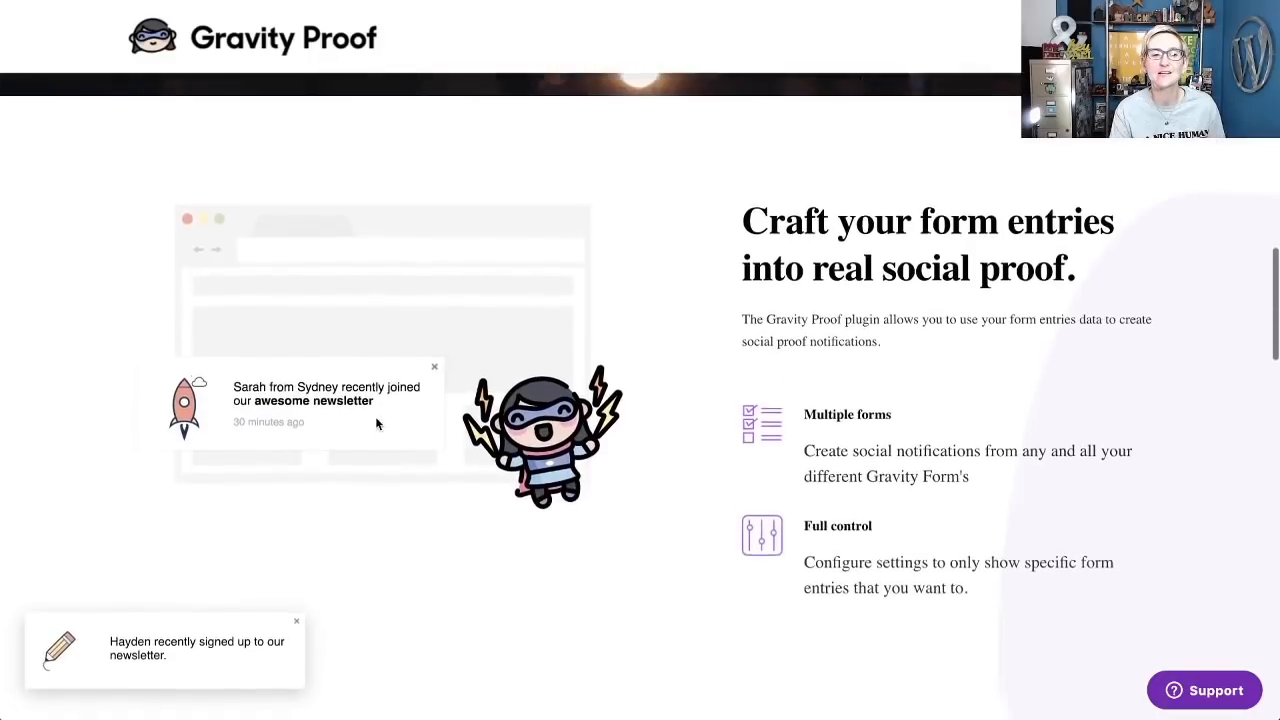
{"action": "scroll", "scroll_direction": "down", "scroll_amount": 3}
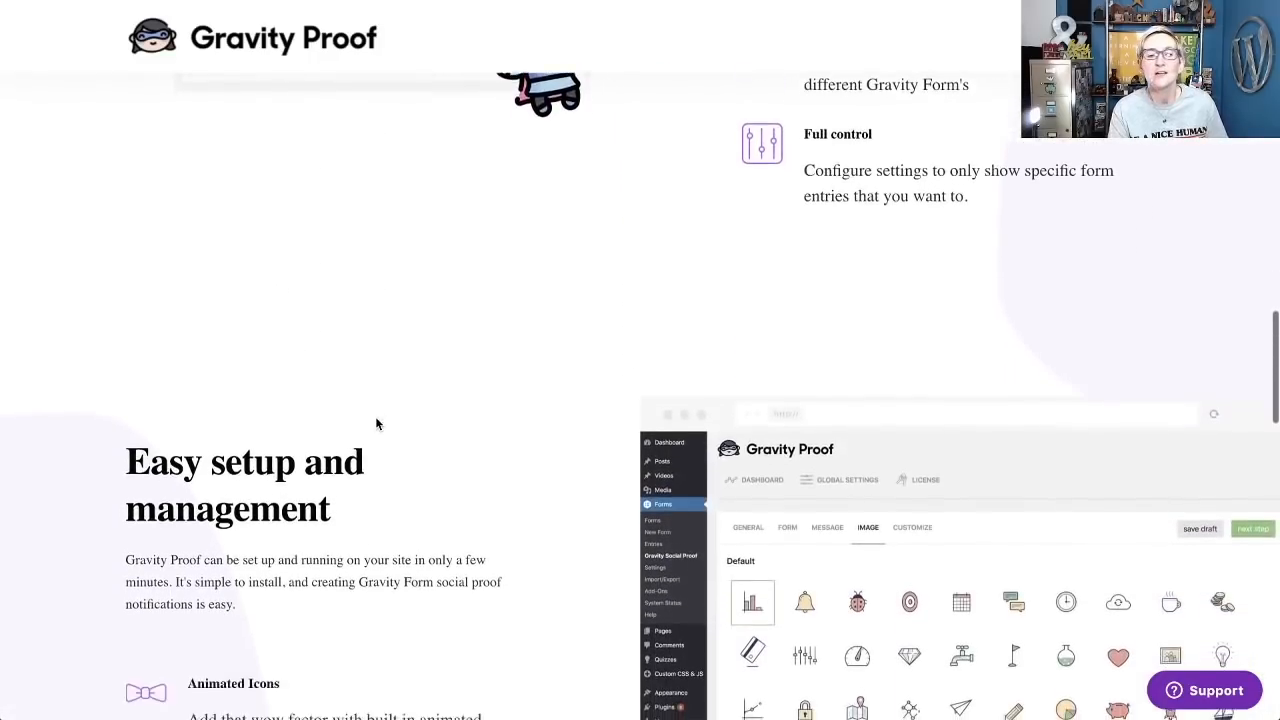
{"action": "scroll", "scroll_direction": "down", "scroll_amount": 3}
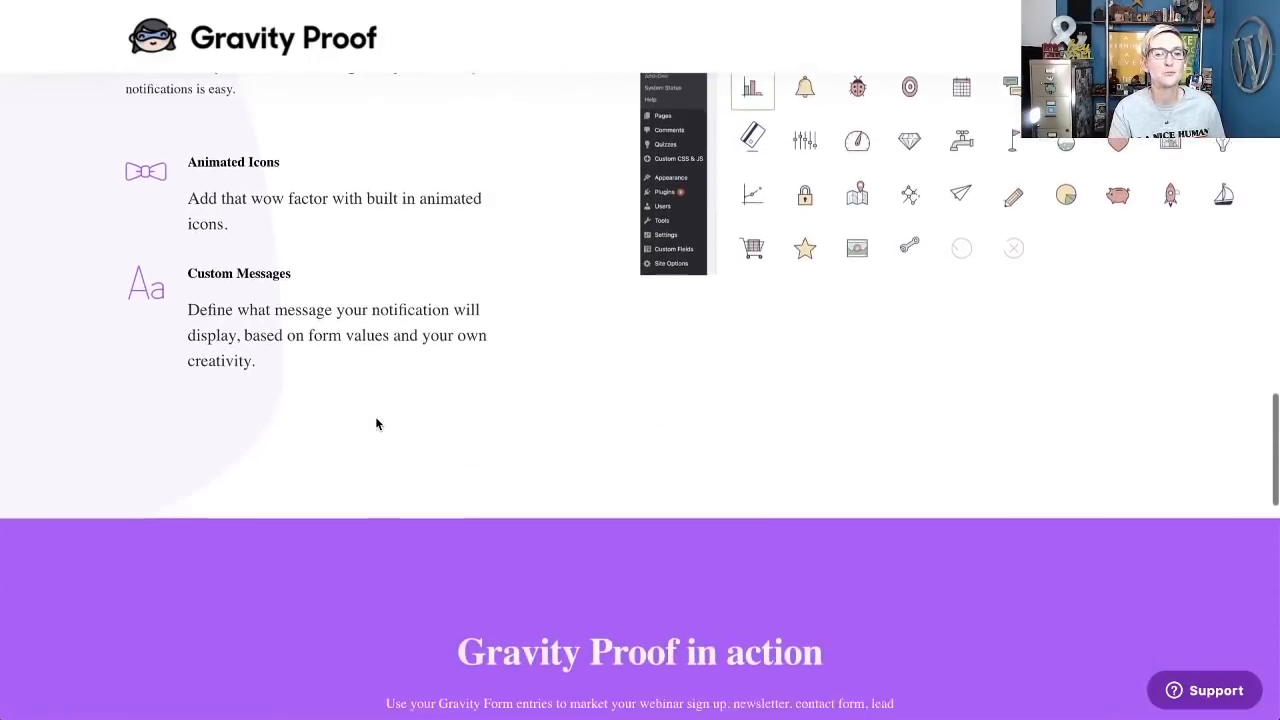
{"action": "scroll", "scroll_direction": "down", "scroll_amount": 3}
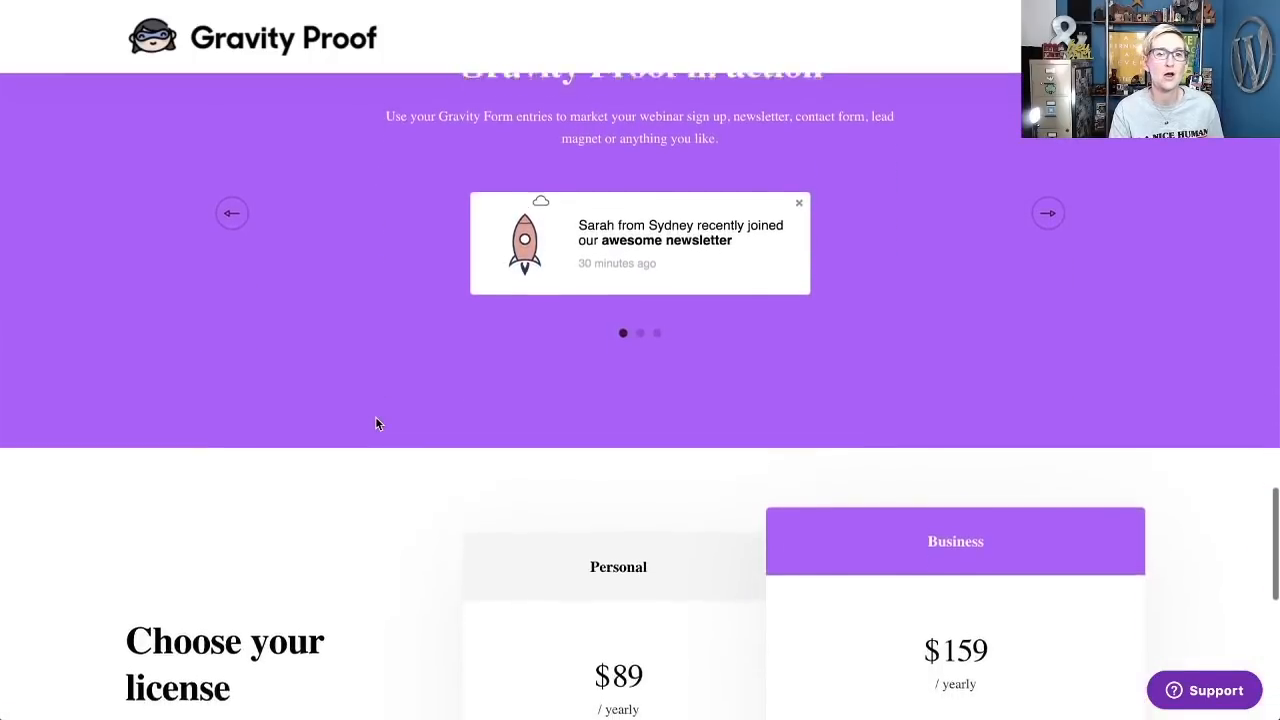
{"action": "scroll", "scroll_direction": "down", "scroll_amount": 3}
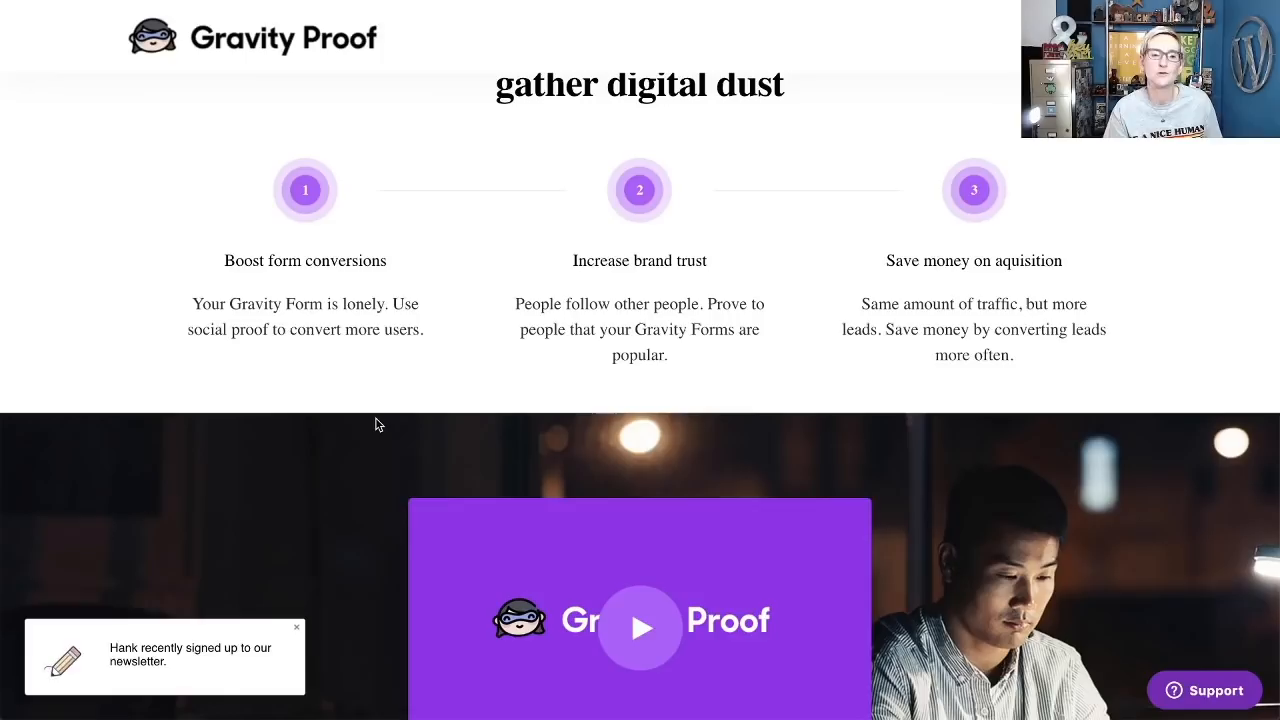
{"action": "mouse_move", "coordinate": [300, 532]}
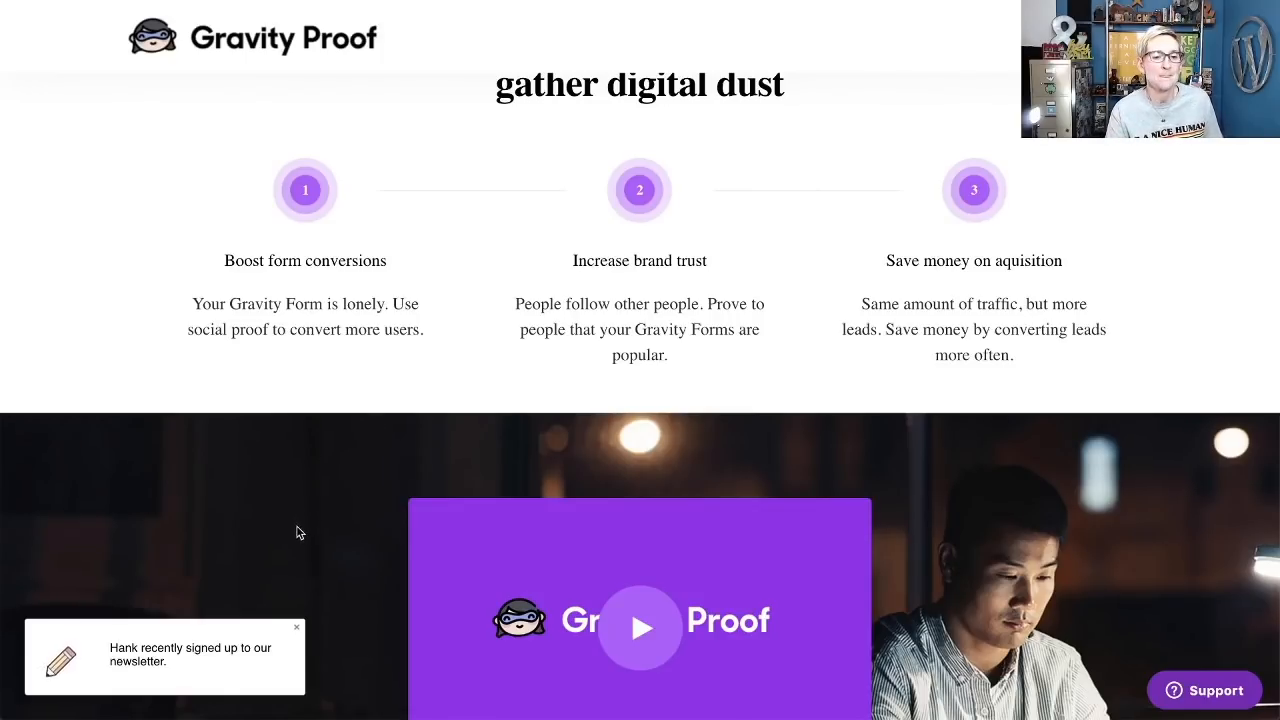
{"action": "scroll", "scroll_direction": "down", "scroll_amount": 3}
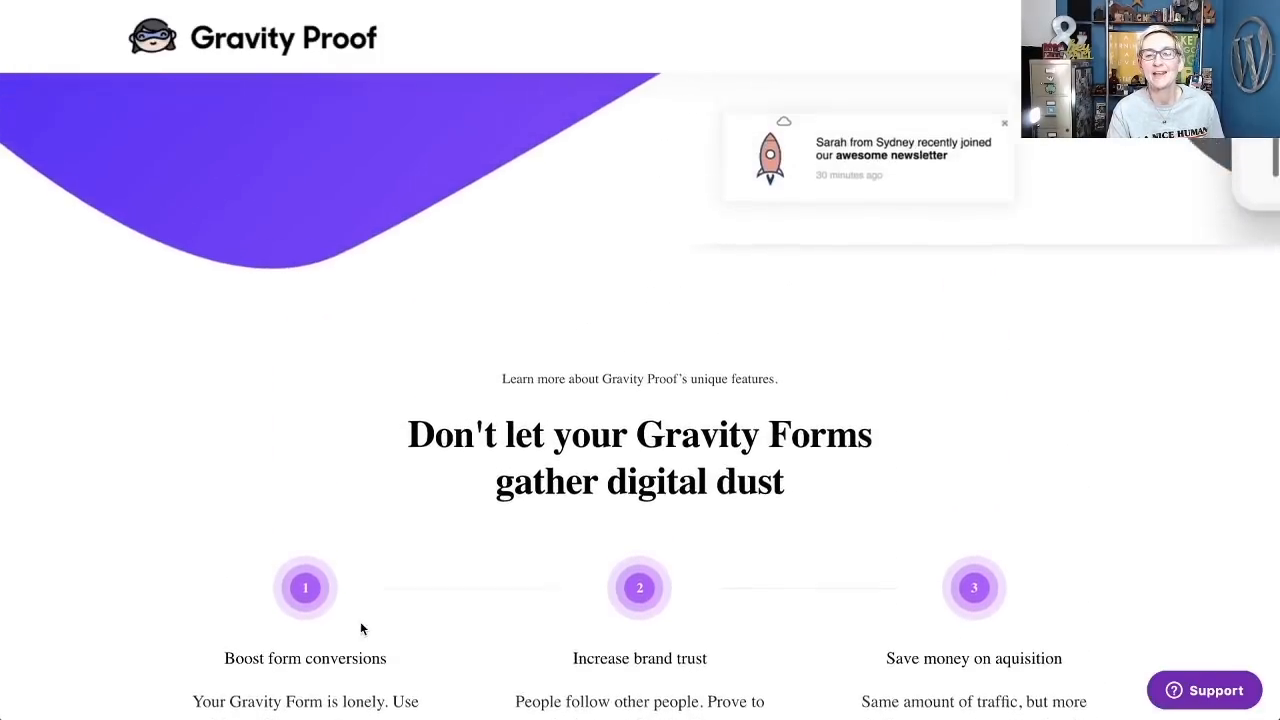
{"action": "scroll", "scroll_direction": "up", "scroll_amount": 3}
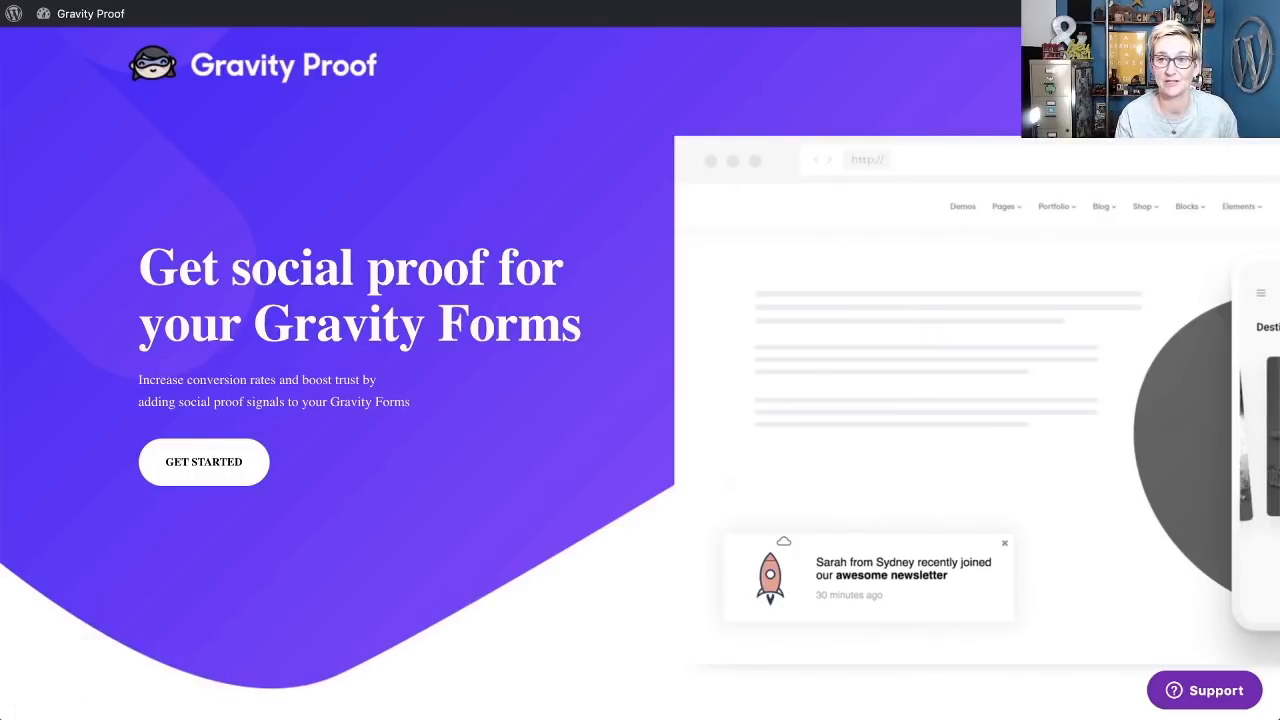
{"action": "scroll", "scroll_direction": "down", "scroll_amount": 3}
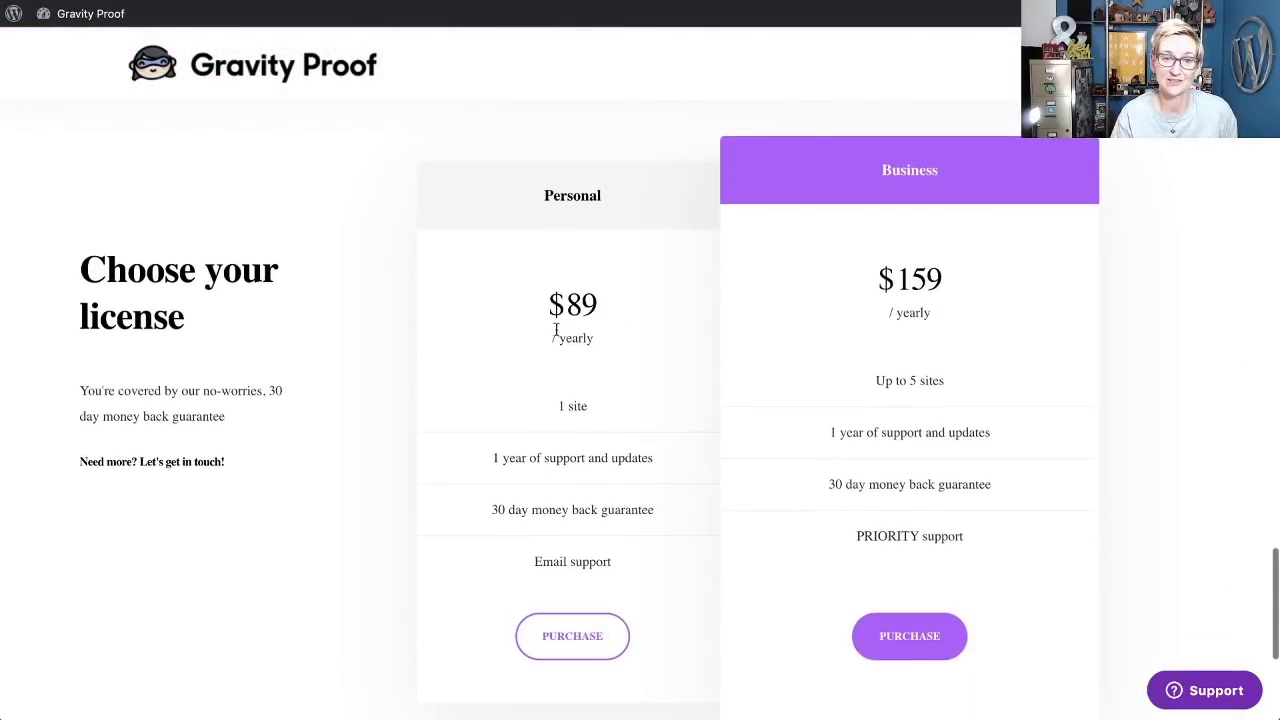
{"action": "scroll", "scroll_direction": "down", "scroll_amount": 3}
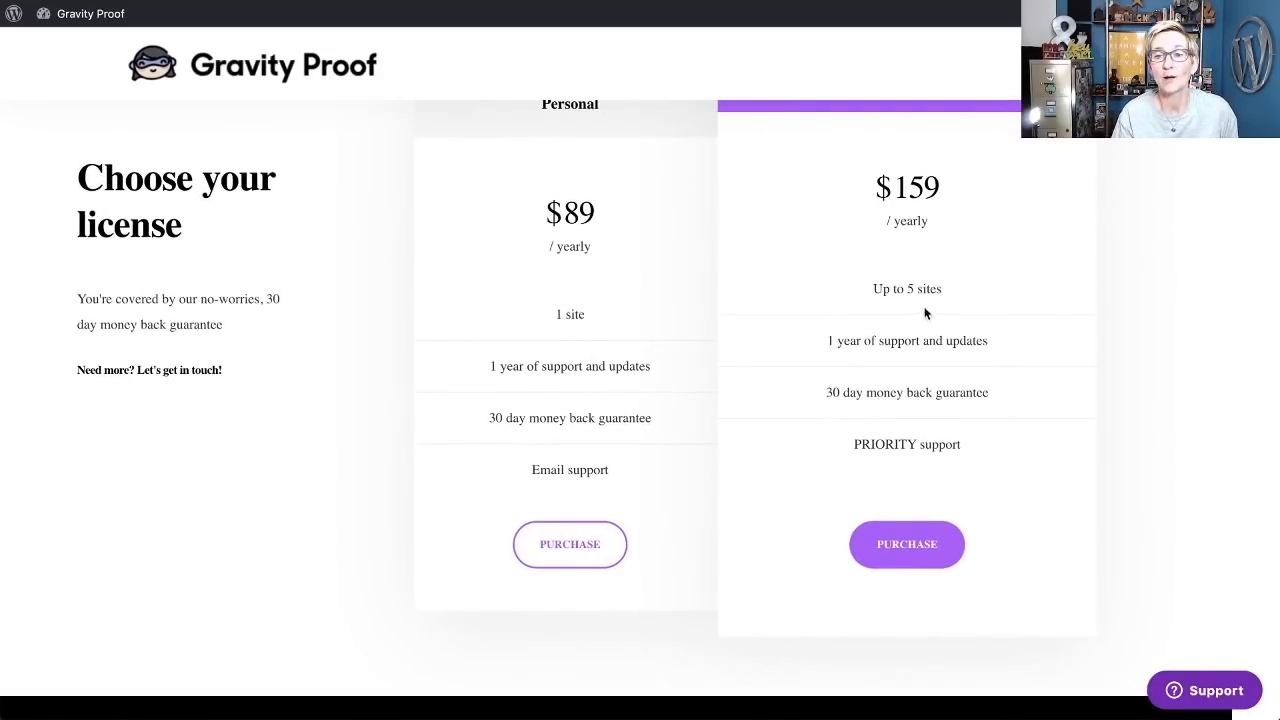
{"action": "mouse_move", "coordinate": [904, 244]}
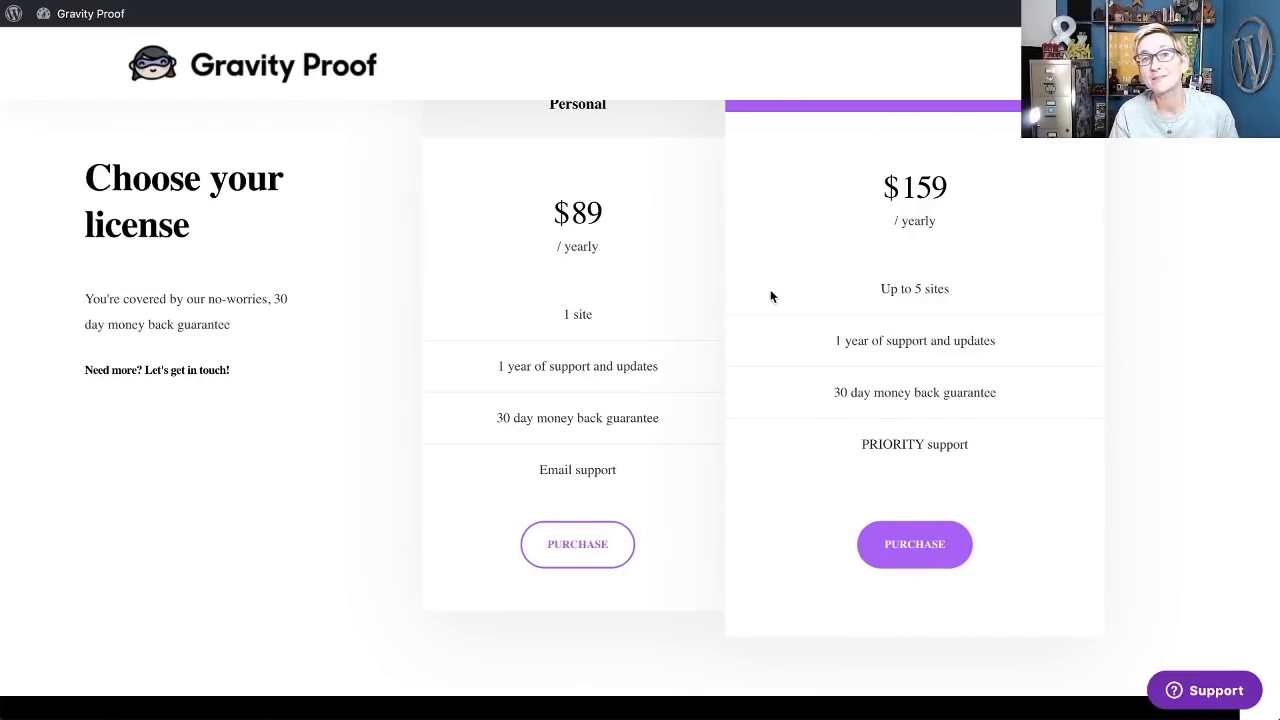
{"action": "mouse_move", "coordinate": [766, 322]}
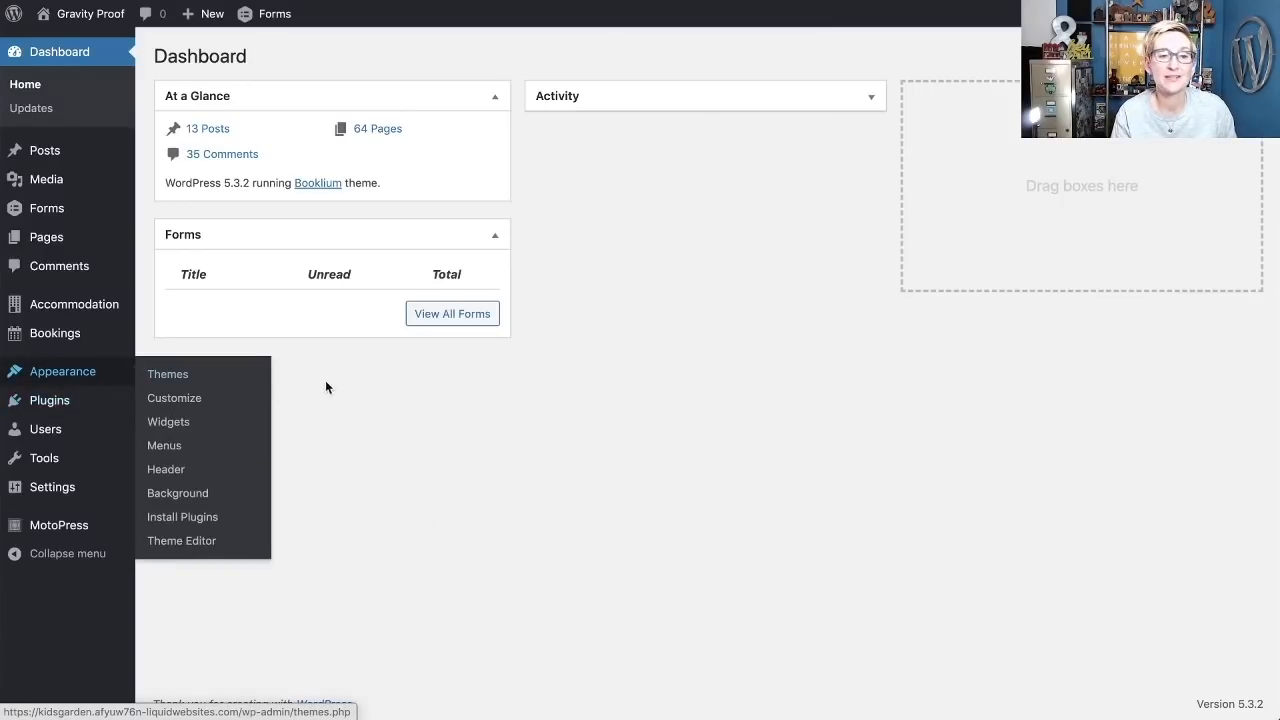
{"action": "mouse_move", "coordinate": [48, 400]}
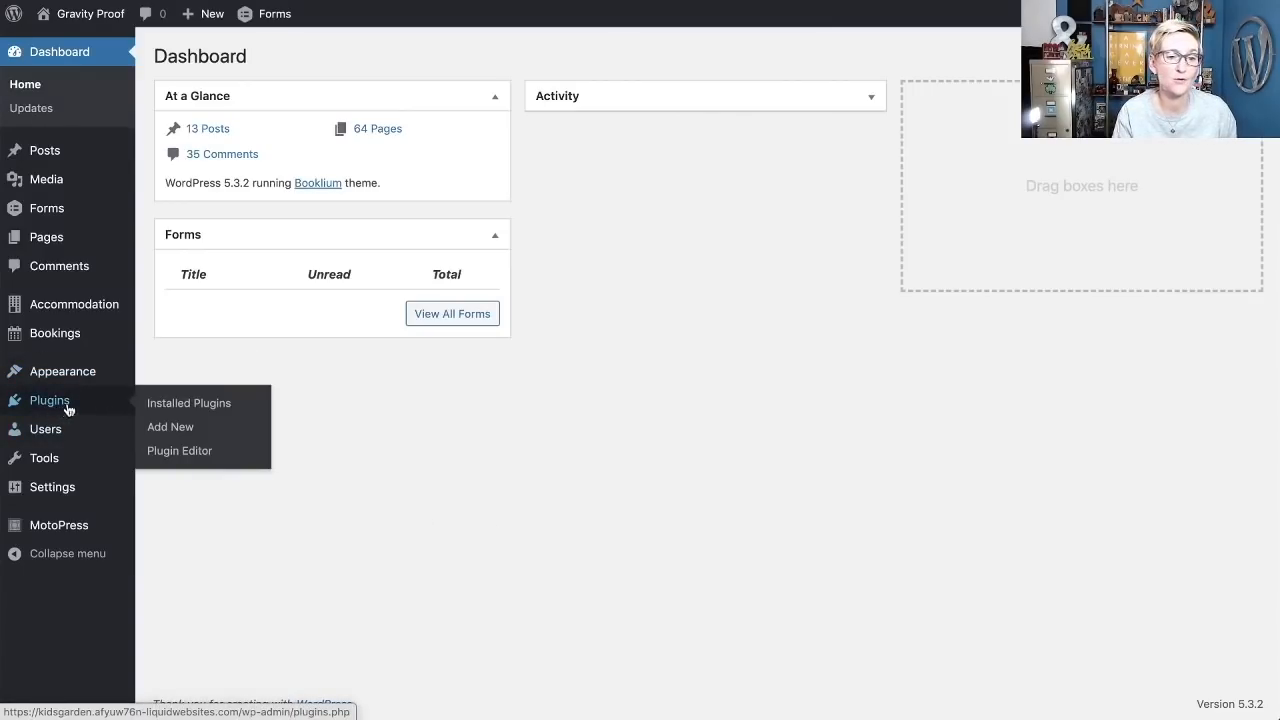
From Plugins > Add New, upload gravity-proof-2.1.1.zip and install it
{"action": "left_click", "coordinate": [170, 426]}
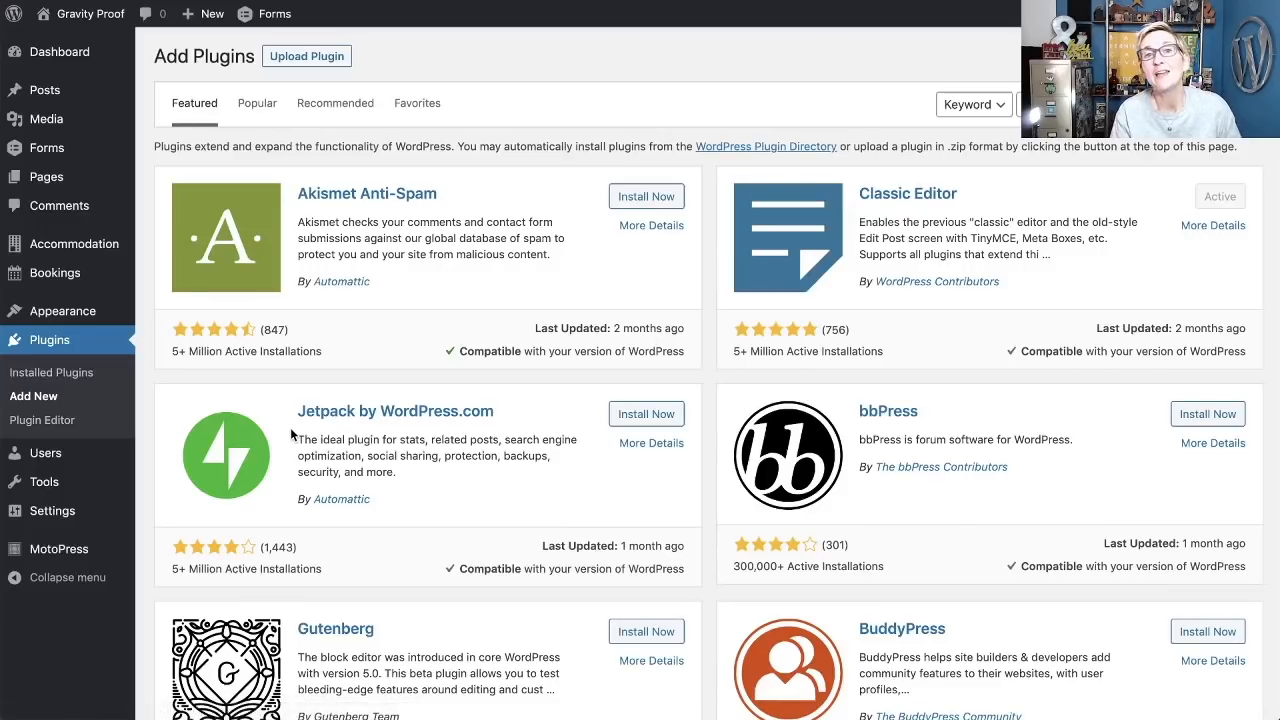
{"action": "mouse_move", "coordinate": [306, 56]}
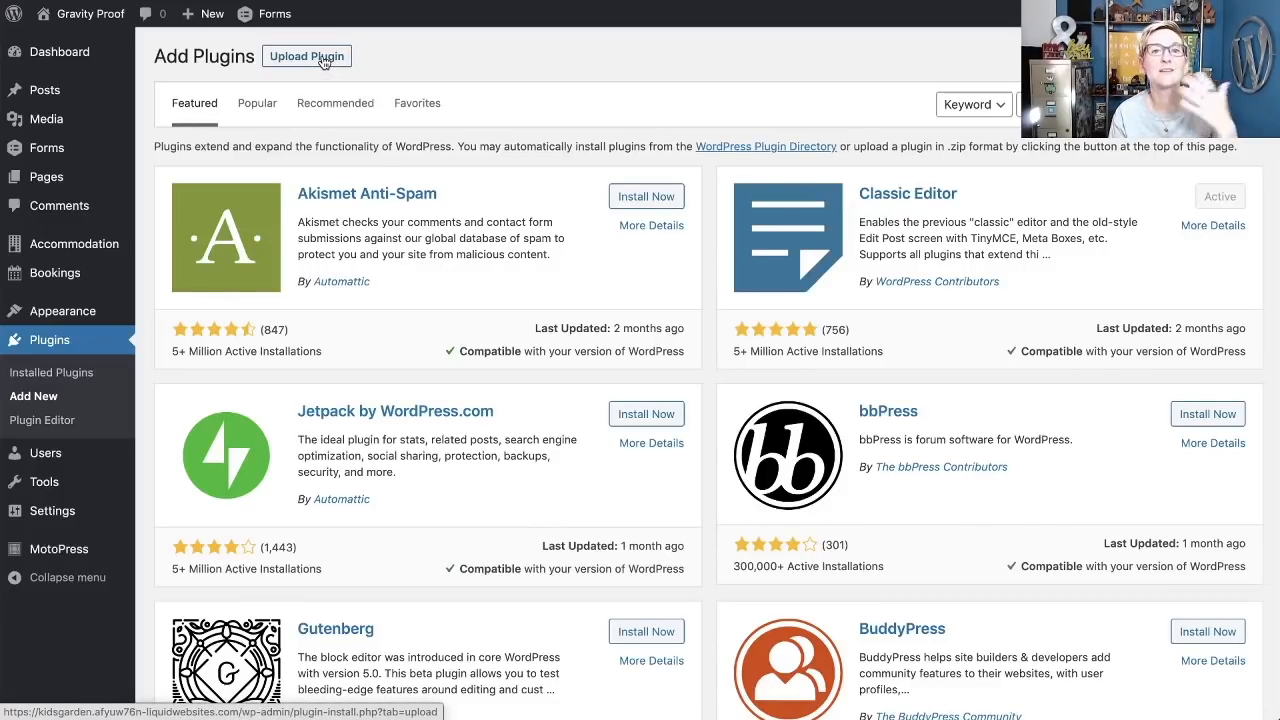
{"action": "left_click", "coordinate": [306, 56]}
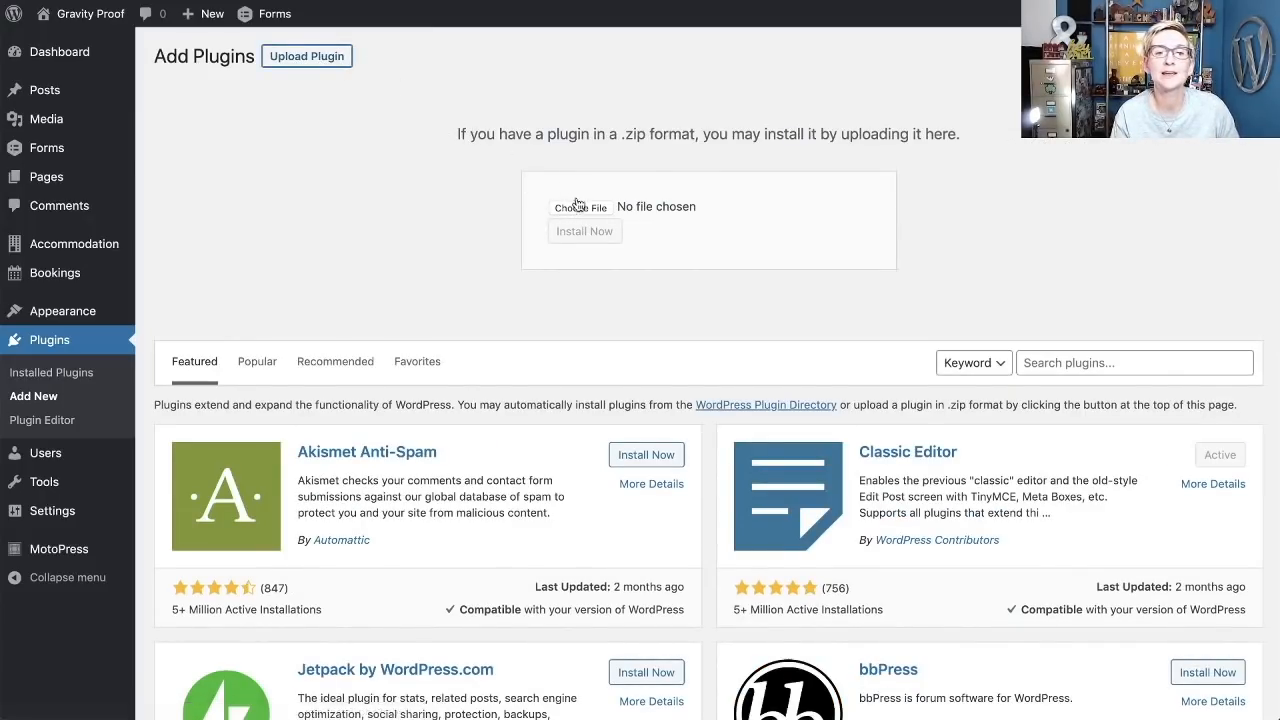
{"action": "left_click", "coordinate": [580, 206]}
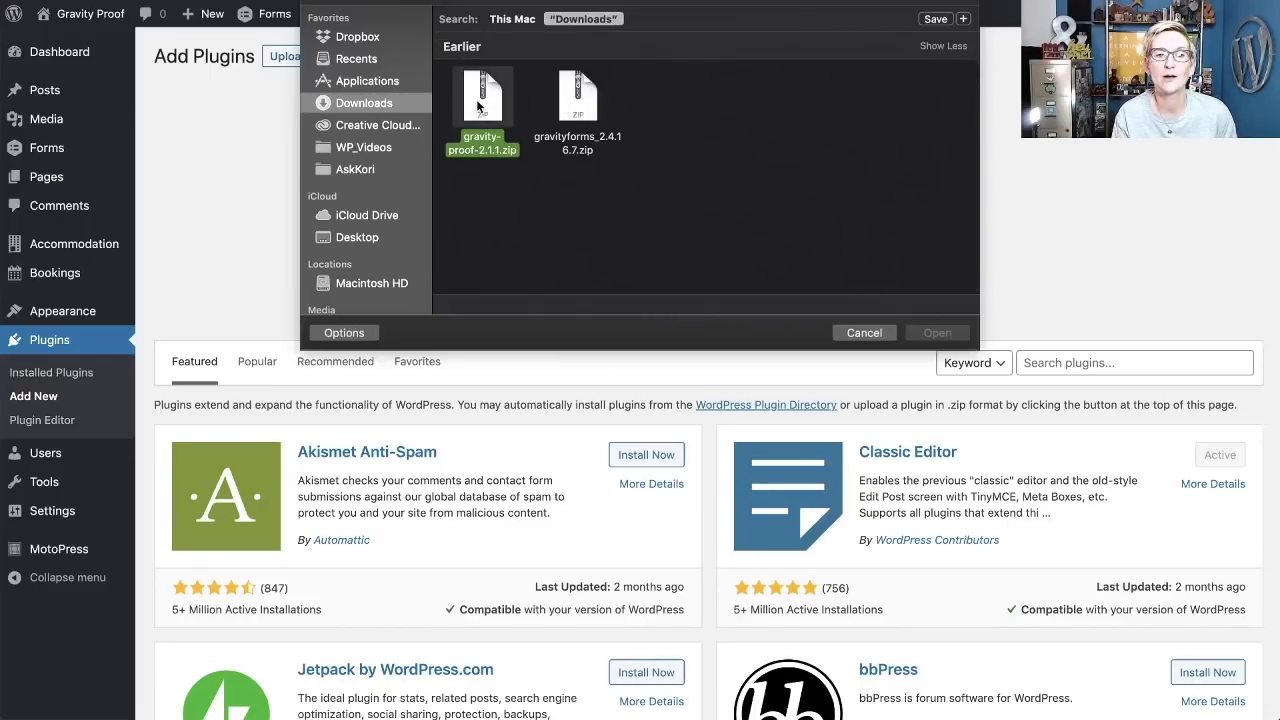
{"action": "left_click", "coordinate": [936, 332]}
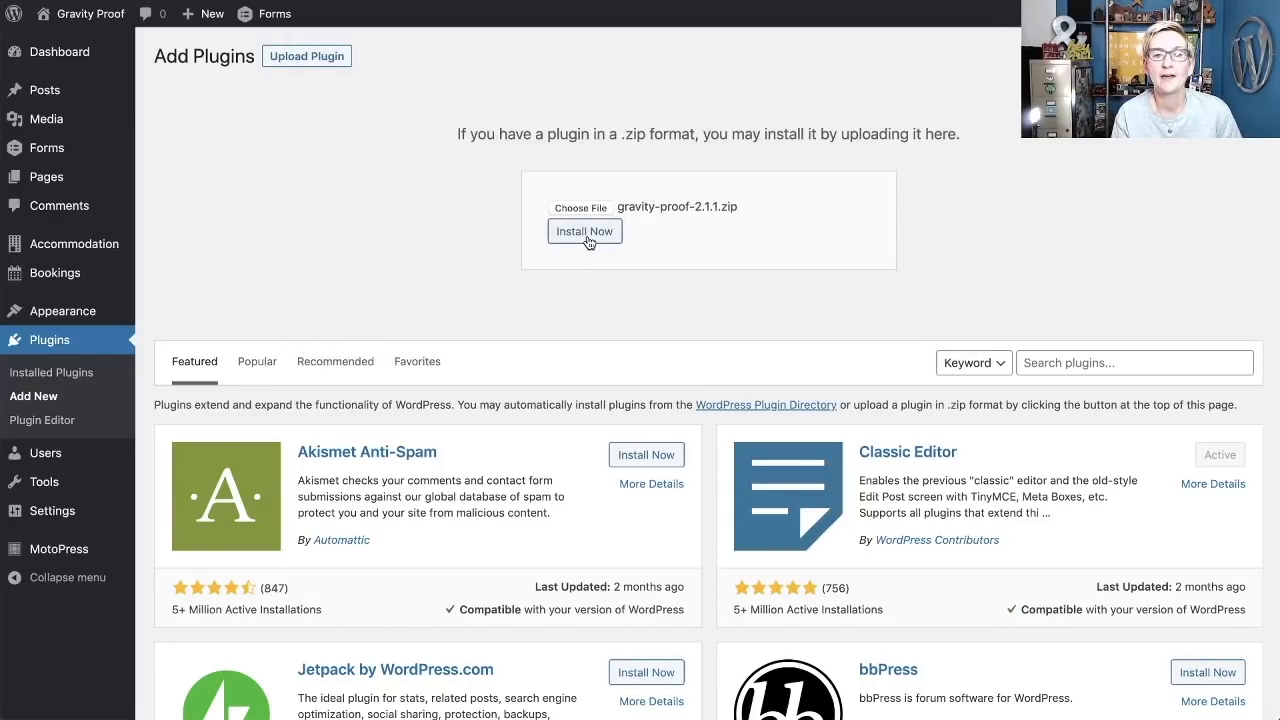
{"action": "left_click", "coordinate": [584, 232]}
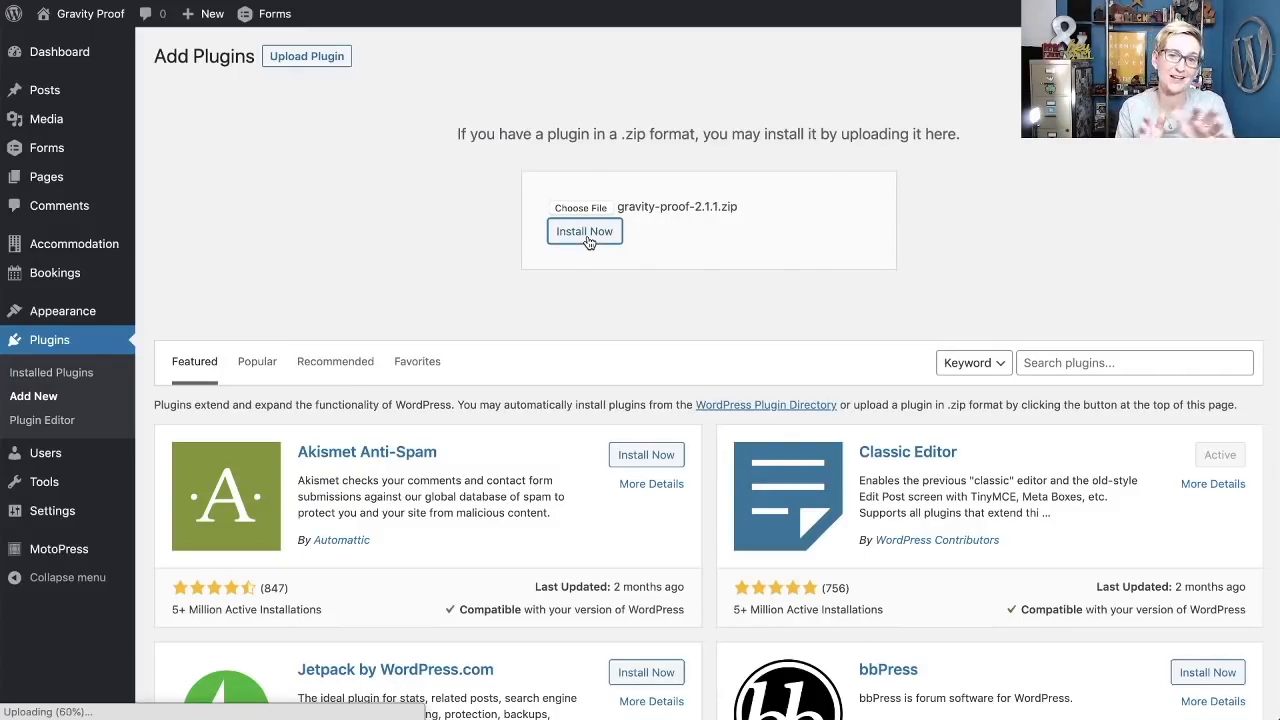
{"action": "left_click", "coordinate": [584, 232]}
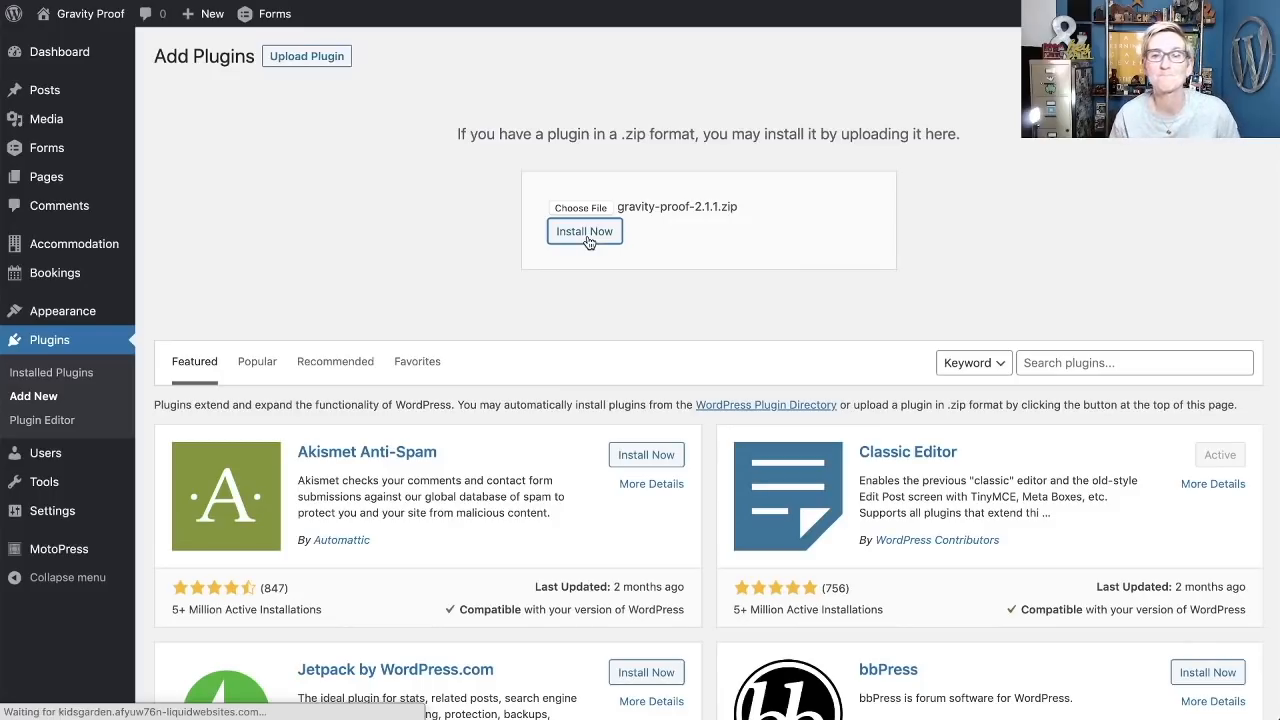
{"action": "left_click", "coordinate": [584, 232]}
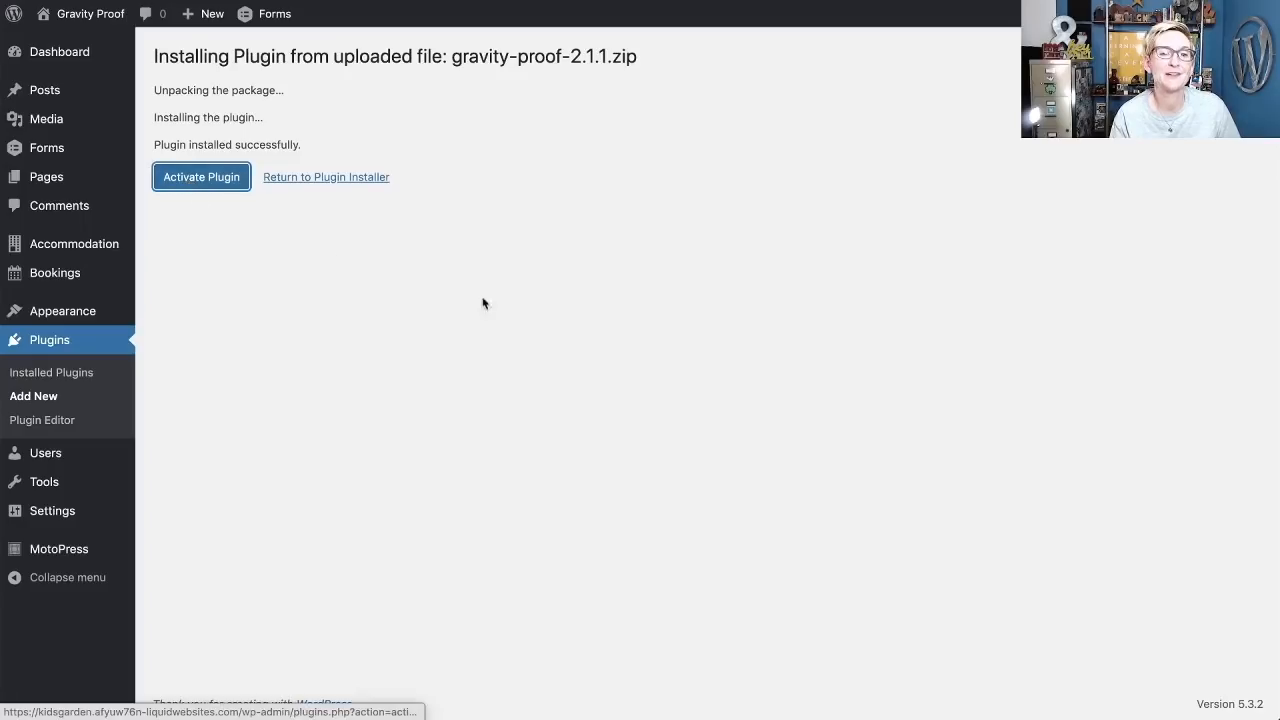
Activate the Gravity Proof plugin, visit its license page, then go to the Pledge Today page
{"action": "left_click", "coordinate": [200, 176]}
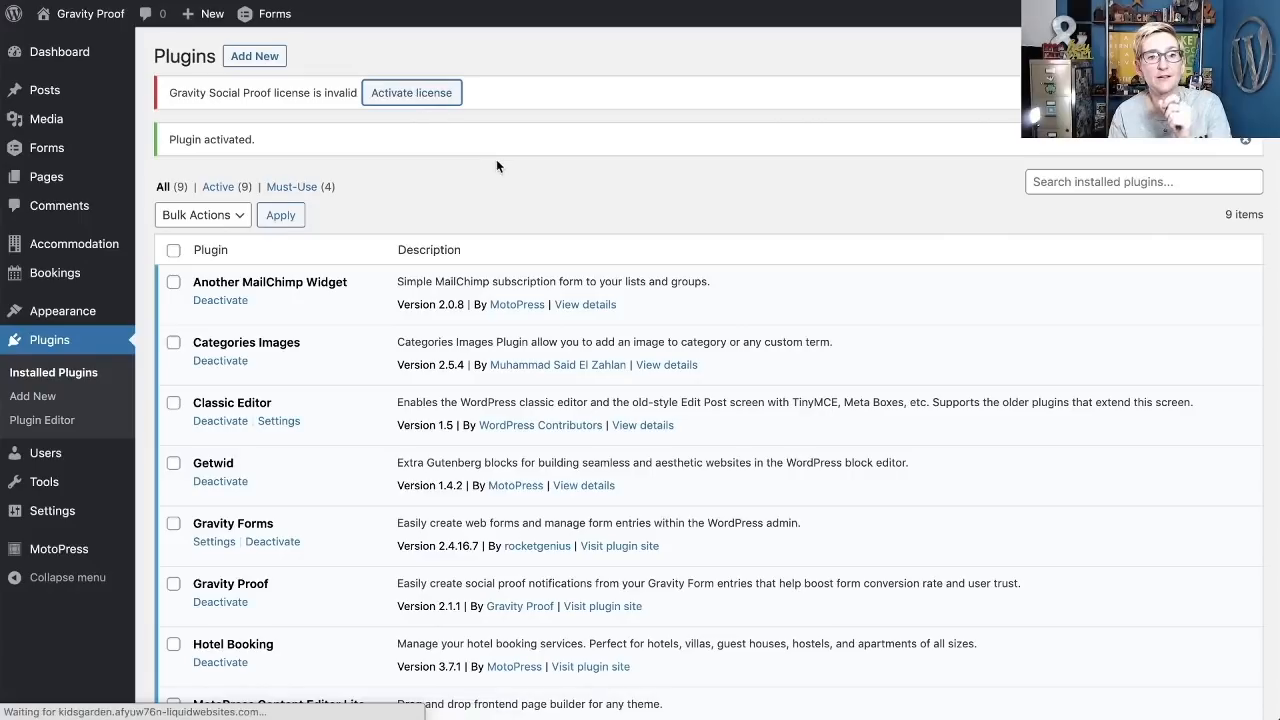
{"action": "left_click", "coordinate": [412, 92]}
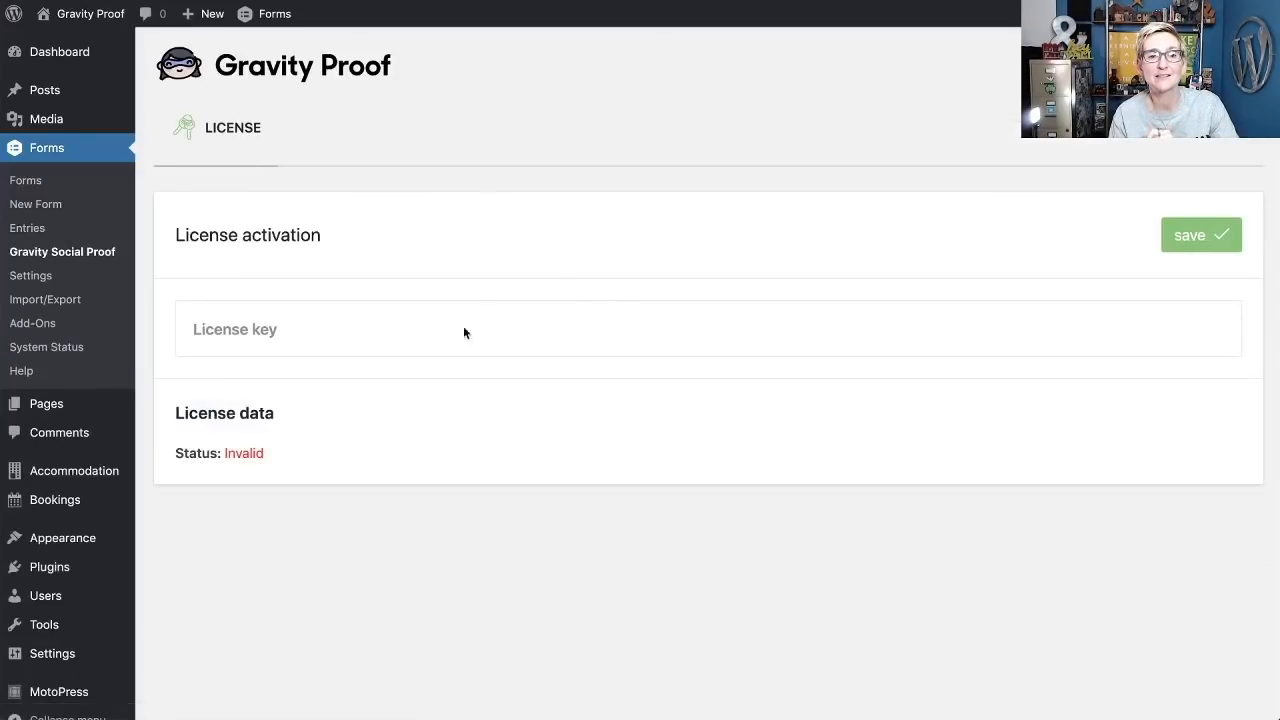
{"action": "left_click", "coordinate": [464, 328]}
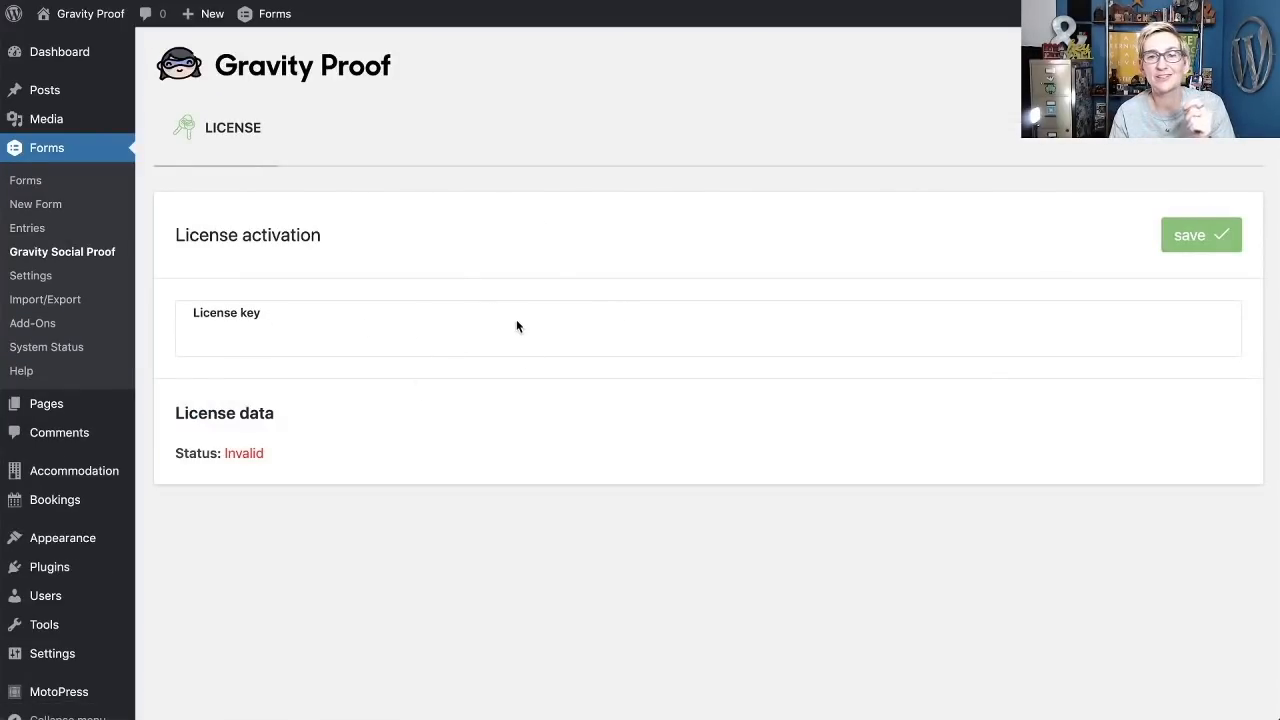
{"action": "left_click", "coordinate": [248, 128]}
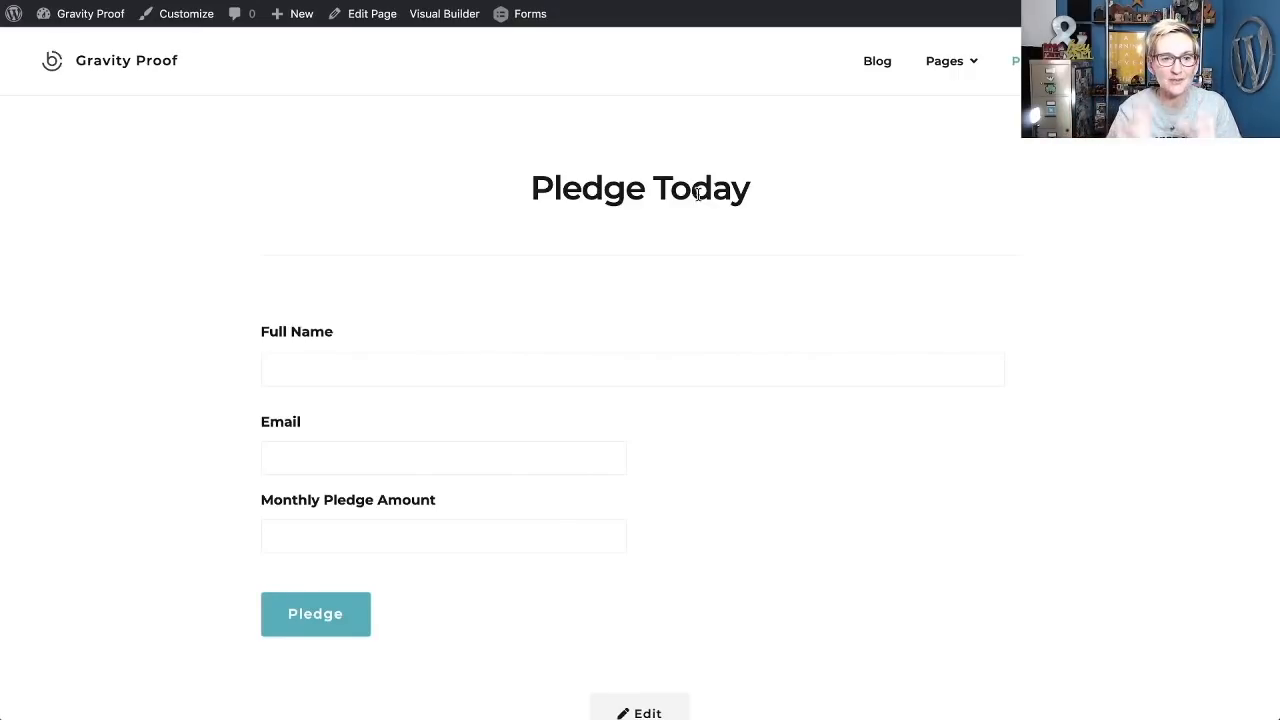
Submit a test pledge as Kori with email and a monthly amount of 50, reaching the thank-you confirmation
{"action": "left_click", "coordinate": [632, 368]}
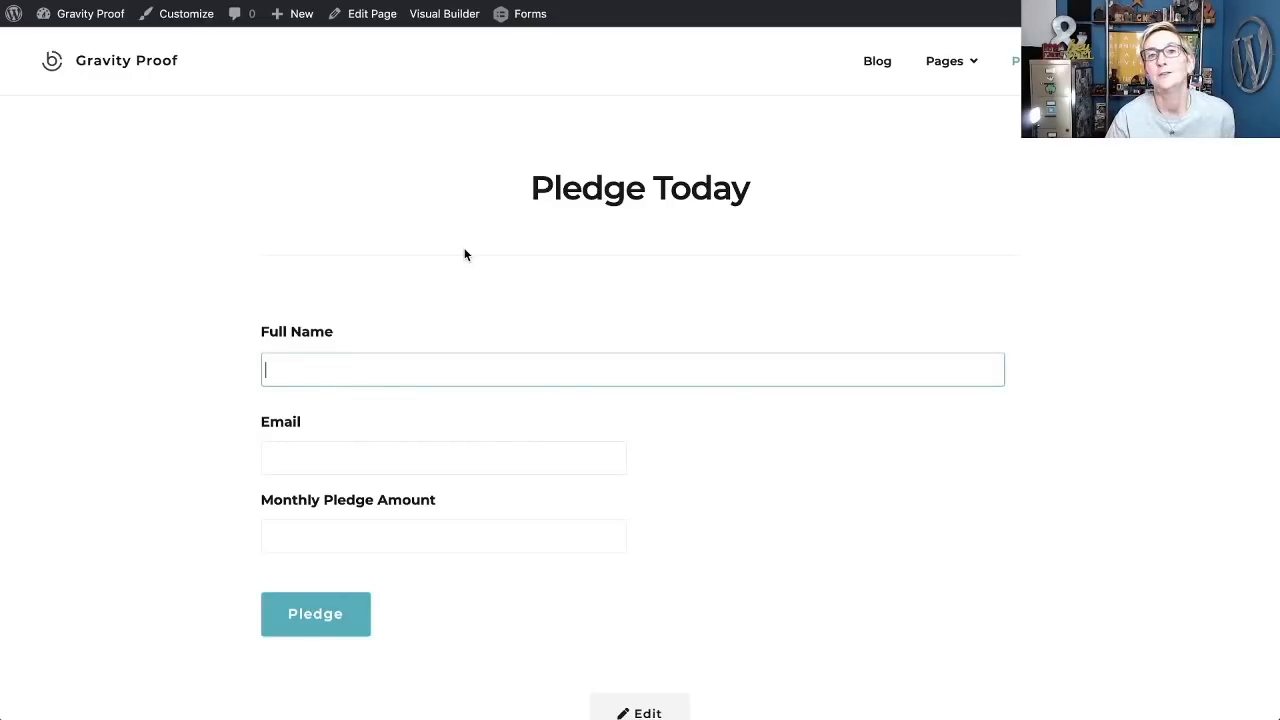
{"action": "type", "text": "Kori"}
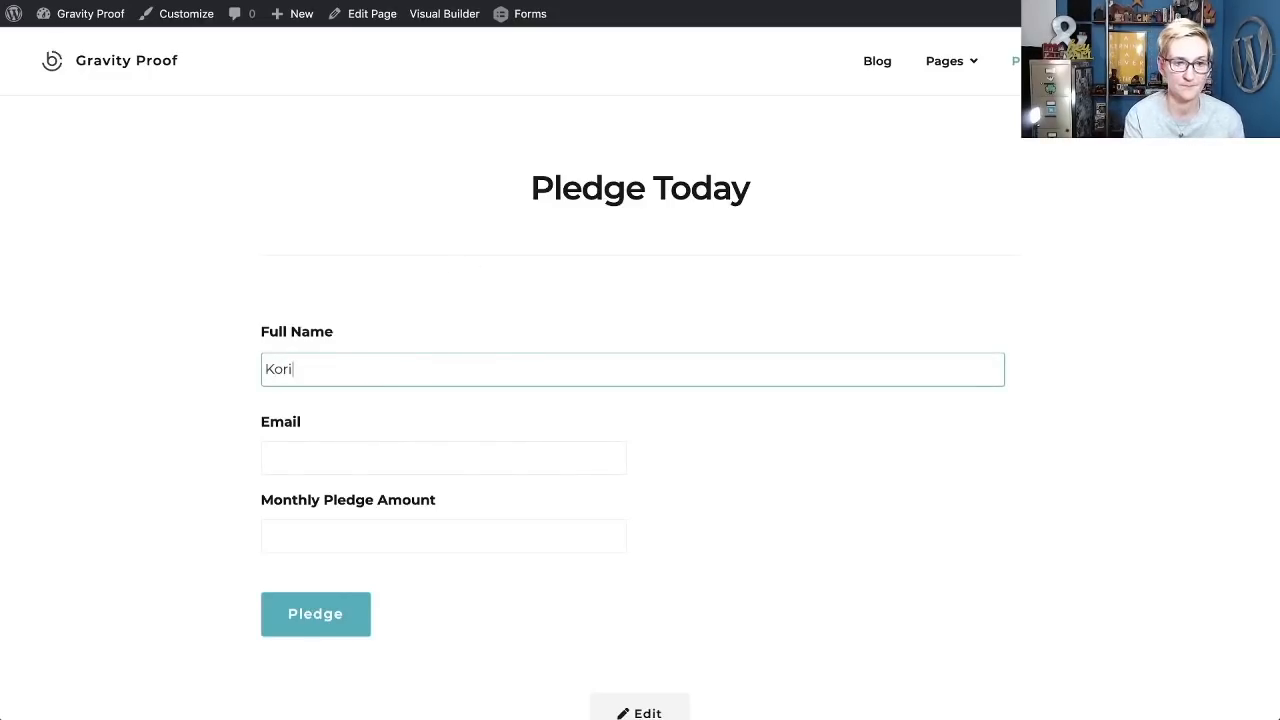
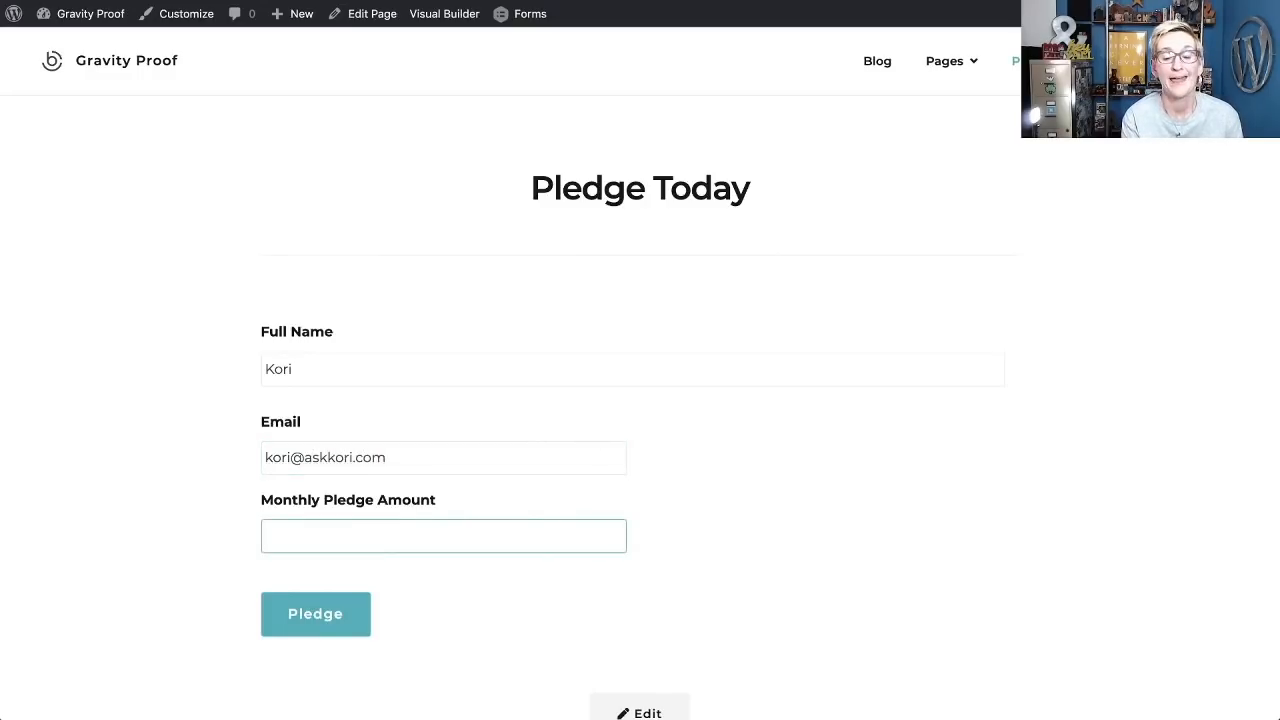
{"action": "type", "text": "50"}
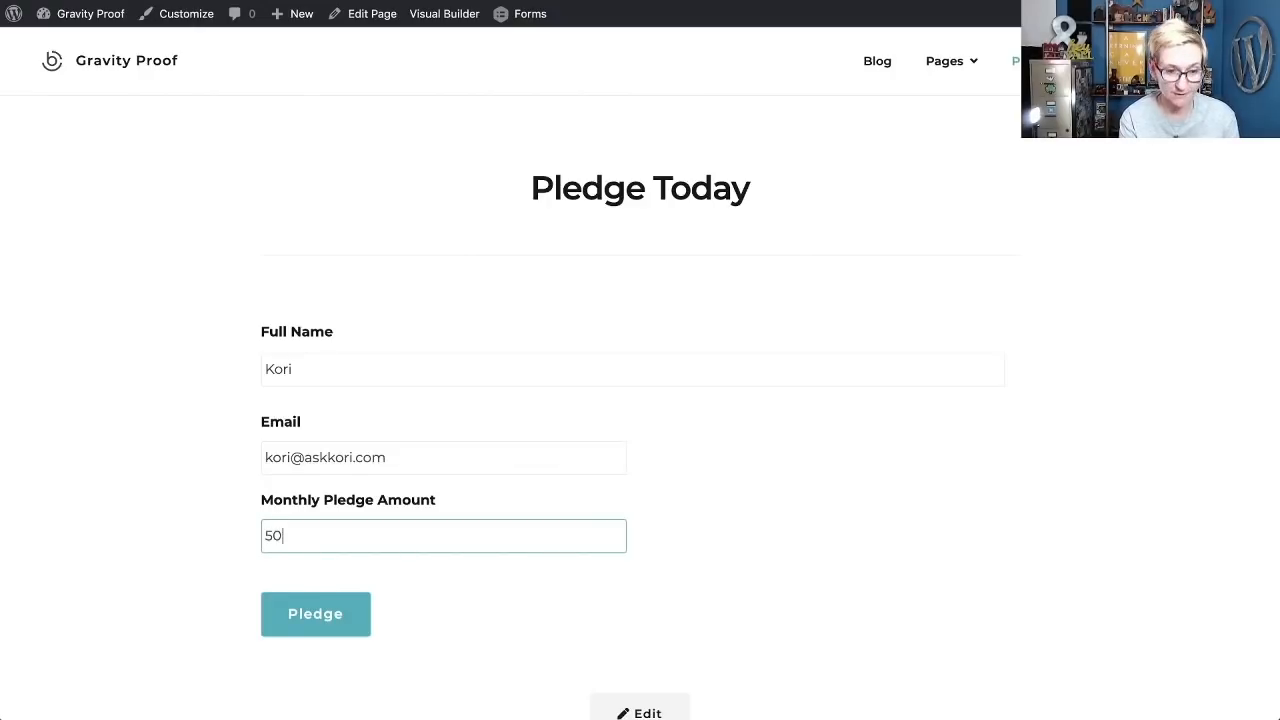
{"action": "left_click", "coordinate": [316, 612]}
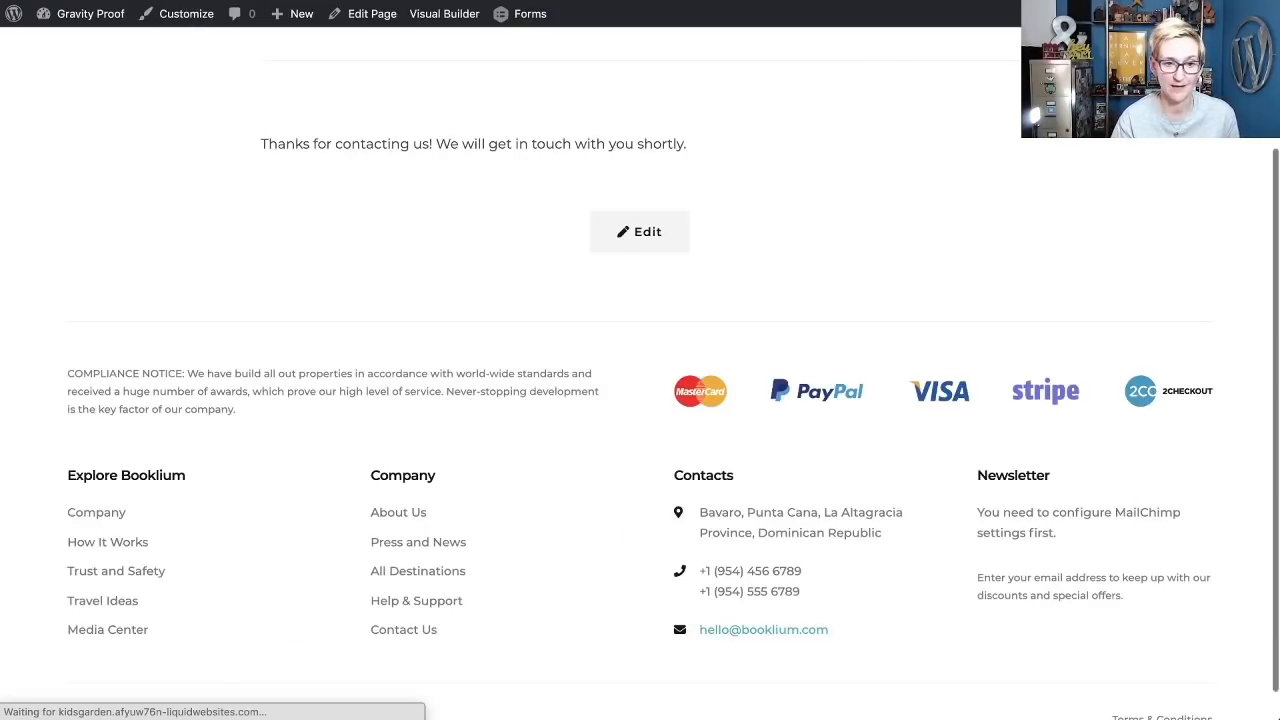
{"action": "mouse_move", "coordinate": [380, 204]}
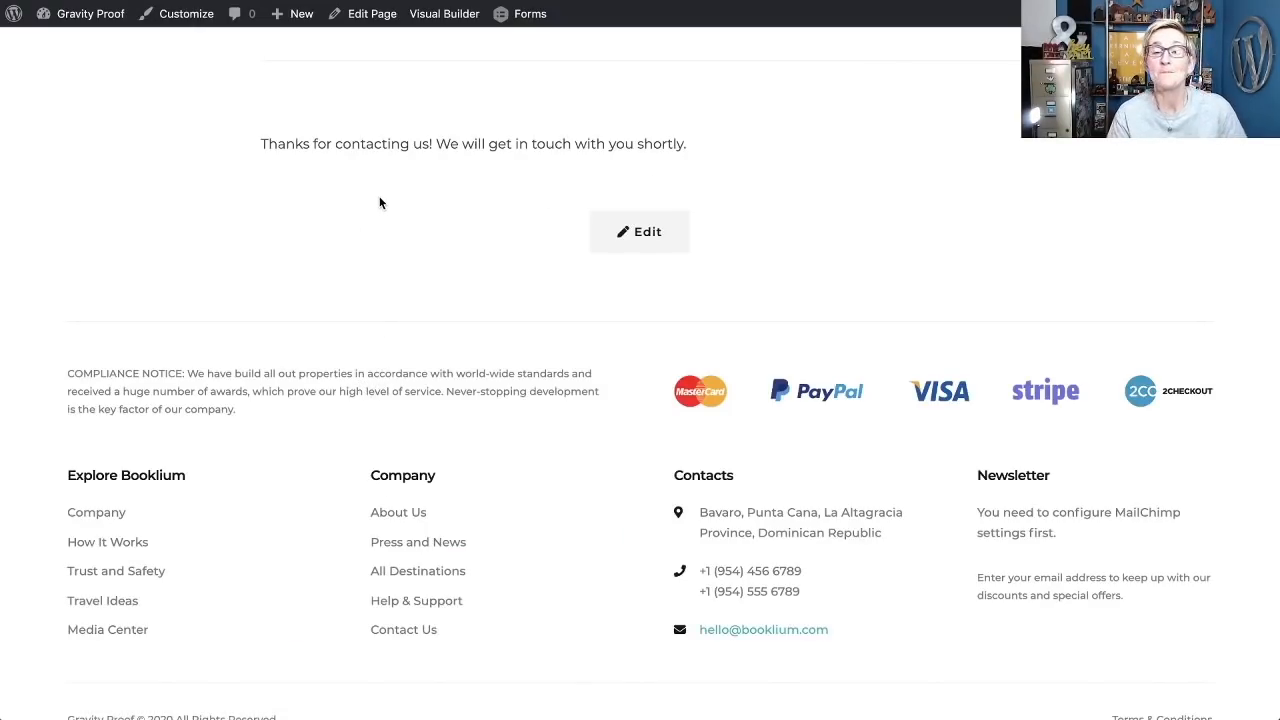
{"action": "triple_click", "coordinate": [472, 144]}
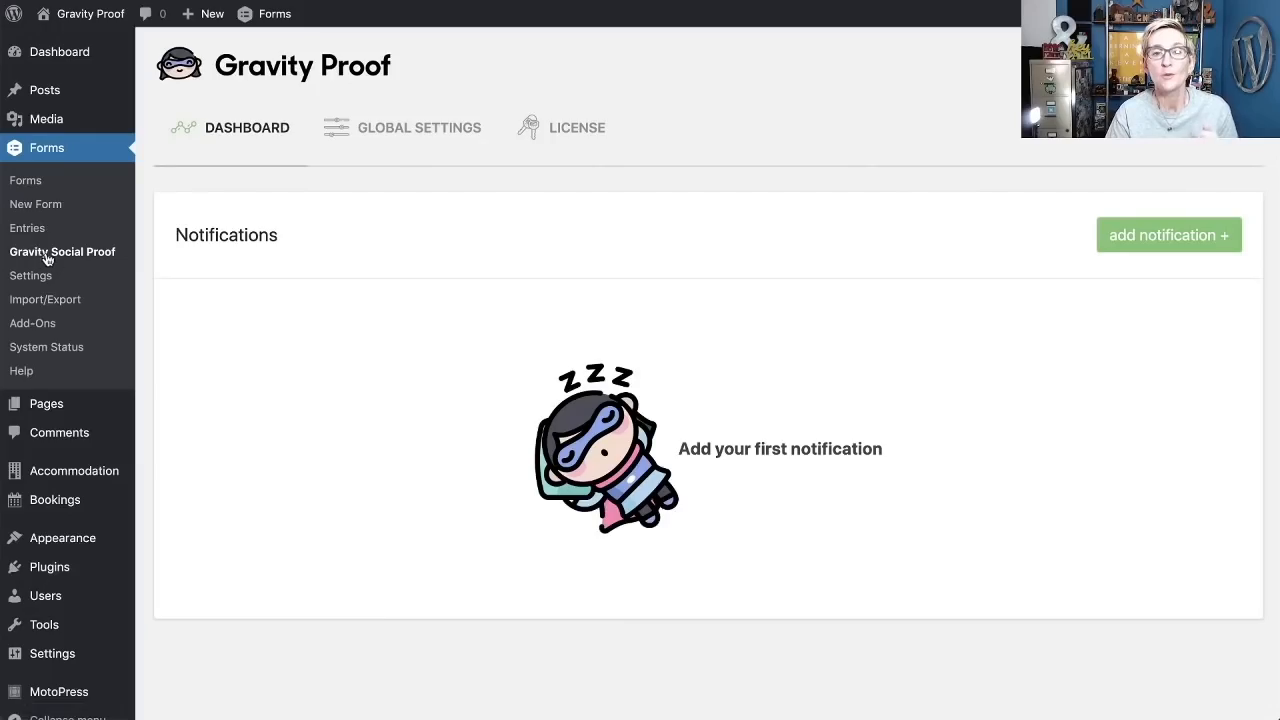
{"action": "mouse_move", "coordinate": [1008, 324]}
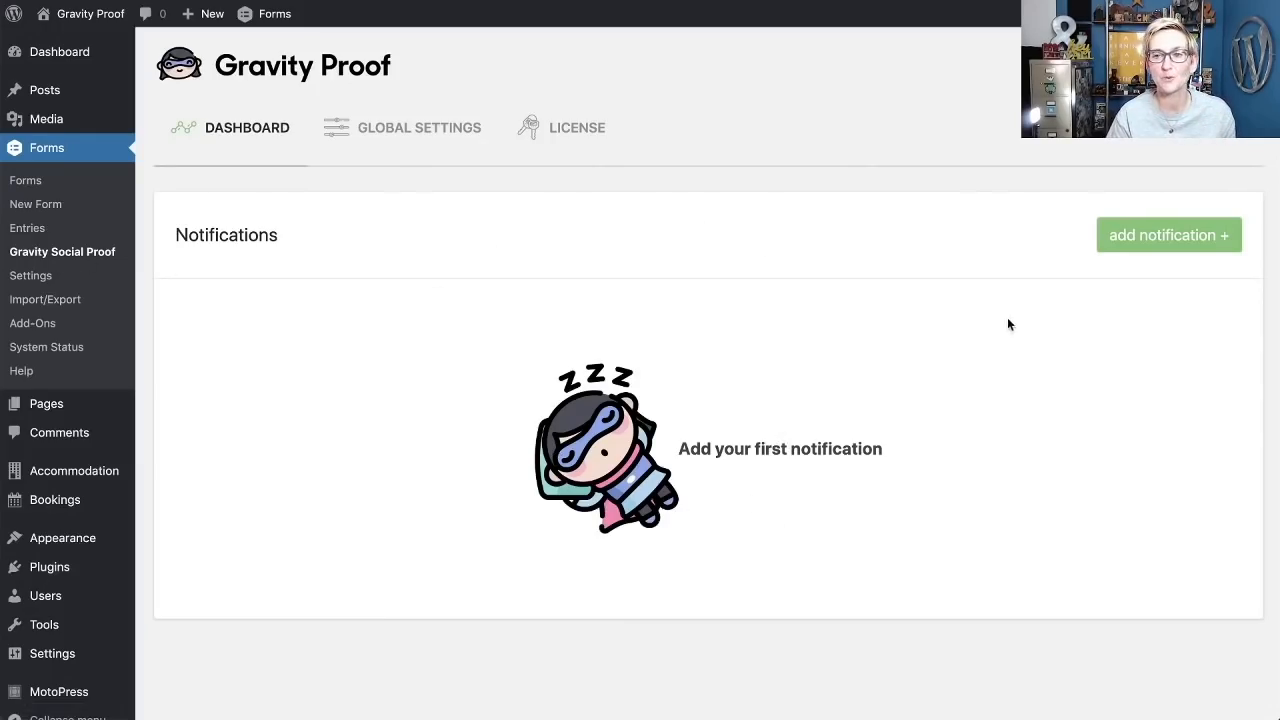
{"action": "mouse_move", "coordinate": [1168, 234]}
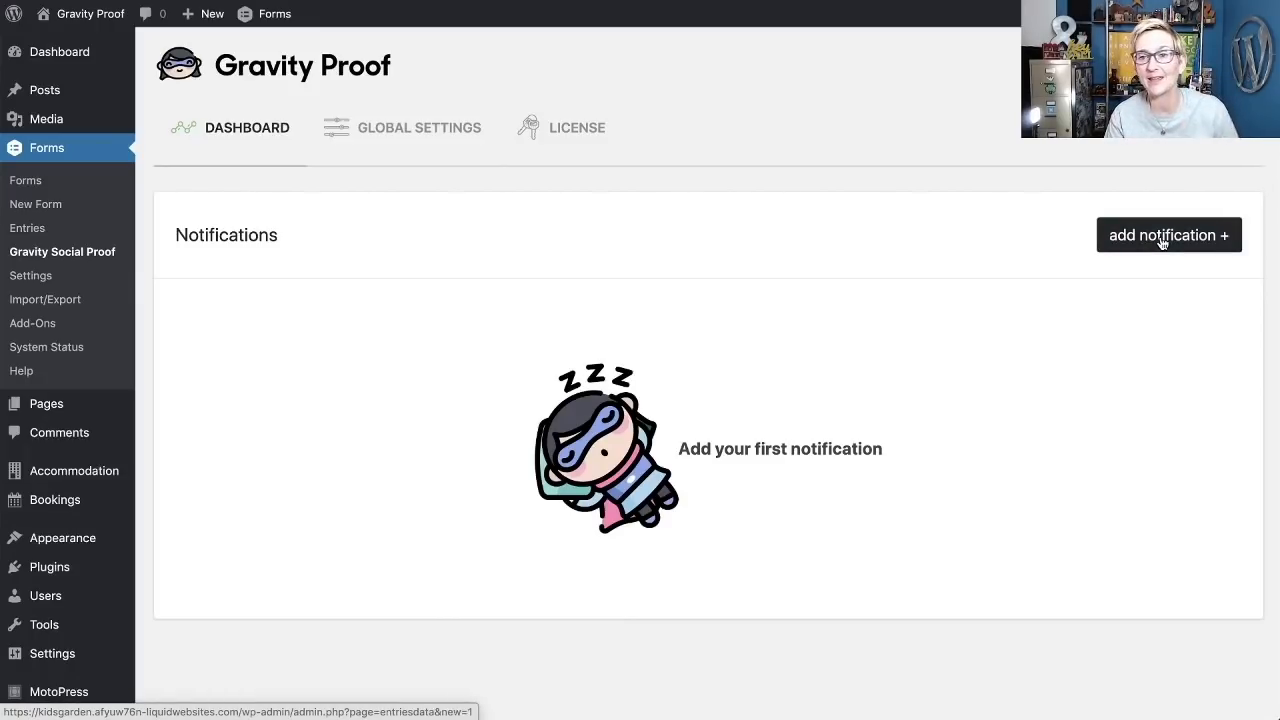
Add a notification titled 'Monthly Pledge', leave it enabled, and continue to the form step
{"action": "left_click", "coordinate": [1168, 236]}
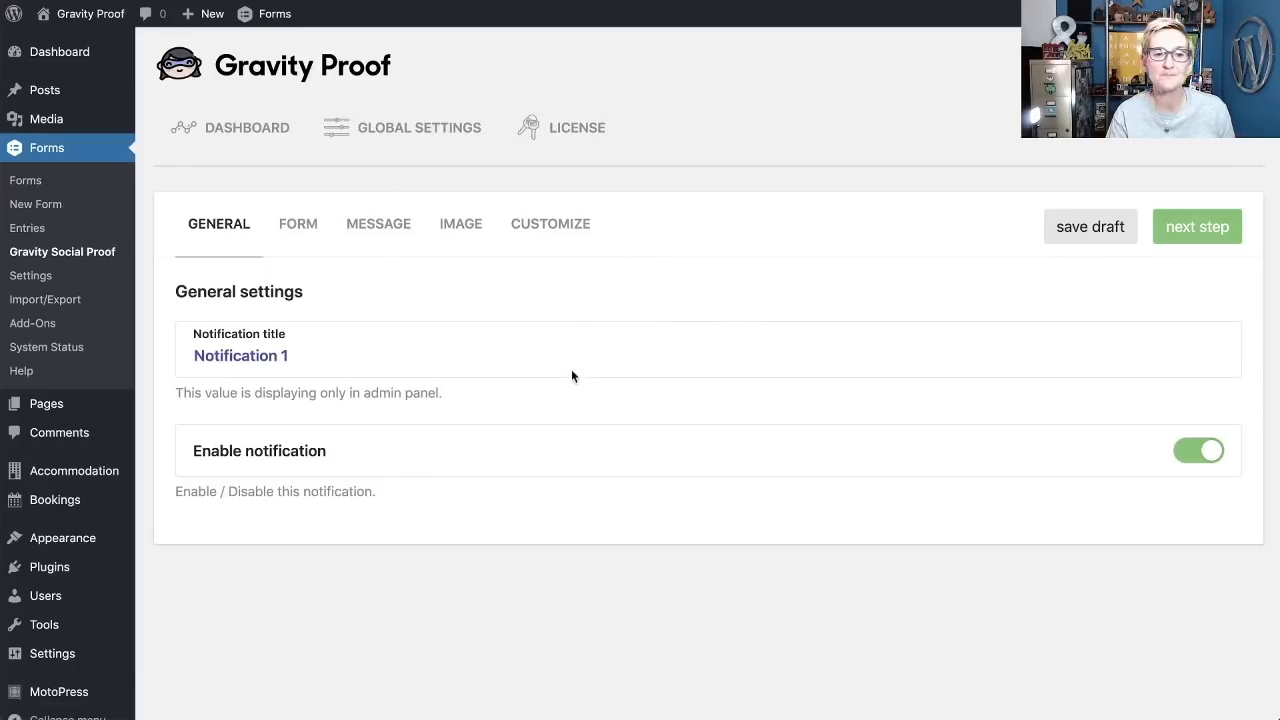
{"action": "mouse_move", "coordinate": [436, 364]}
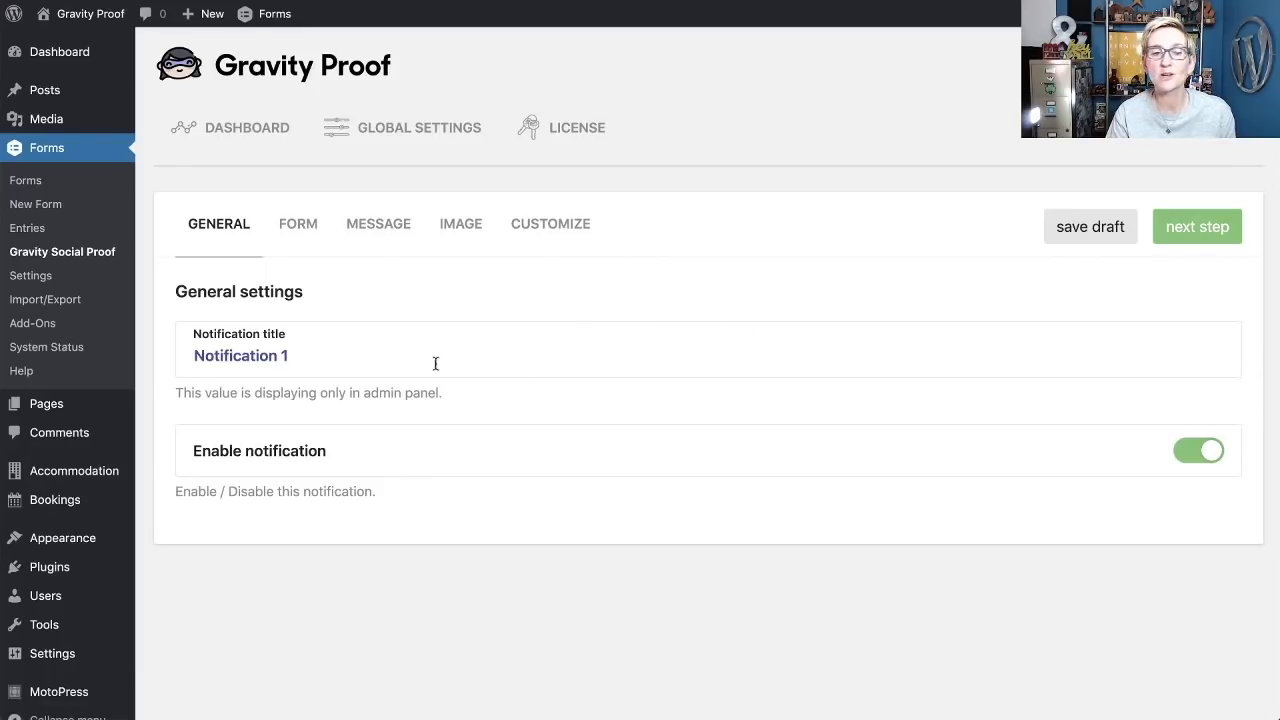
{"action": "double_click", "coordinate": [240, 356]}
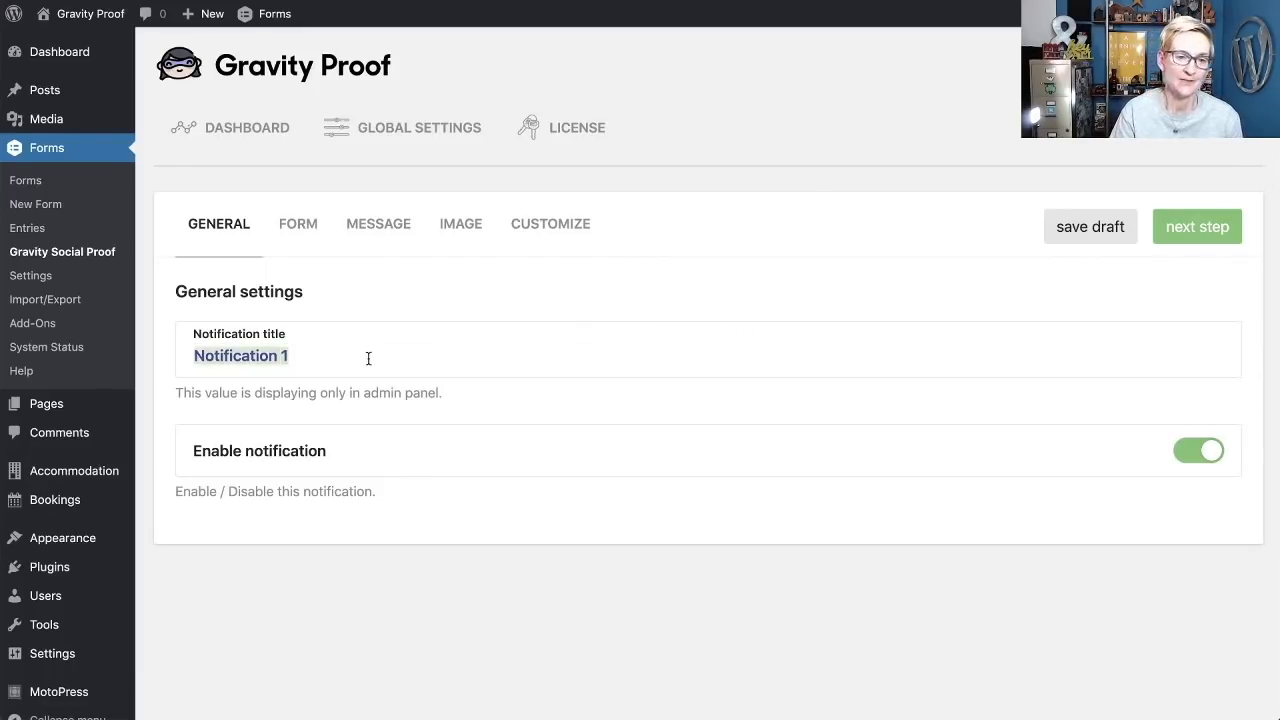
{"action": "type", "text": "Pledge"}
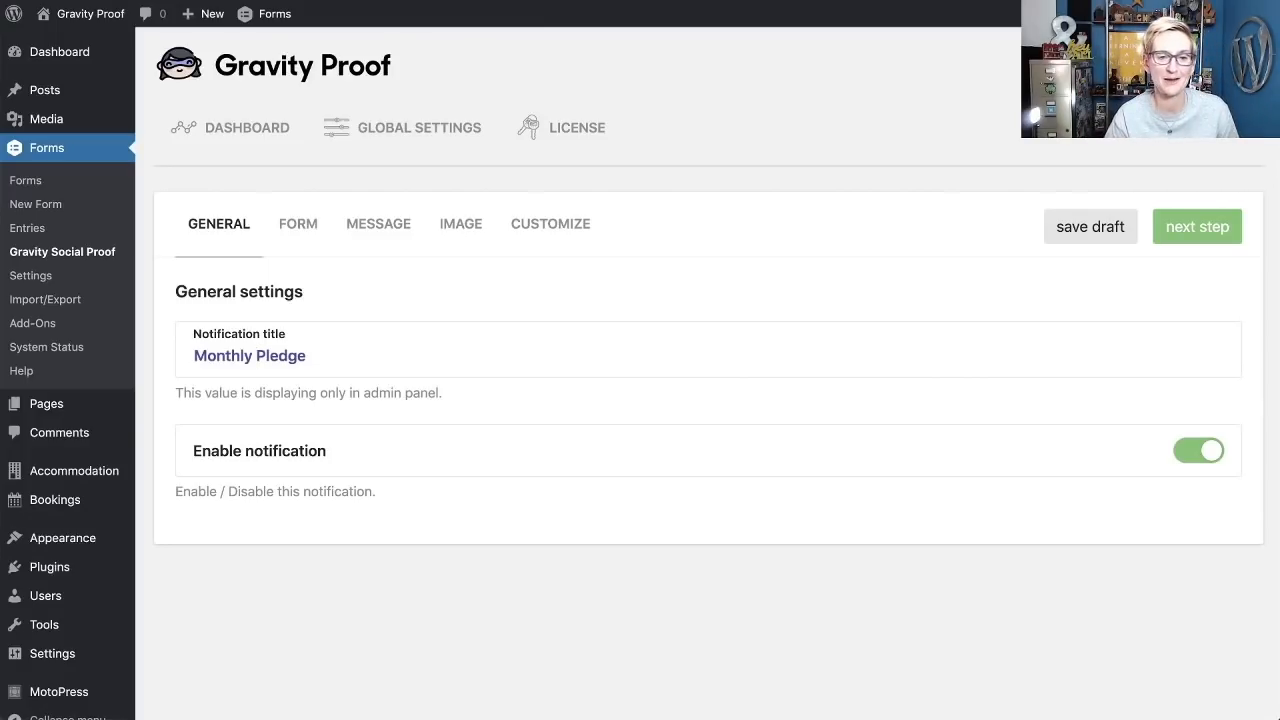
{"action": "left_click", "coordinate": [1198, 450]}
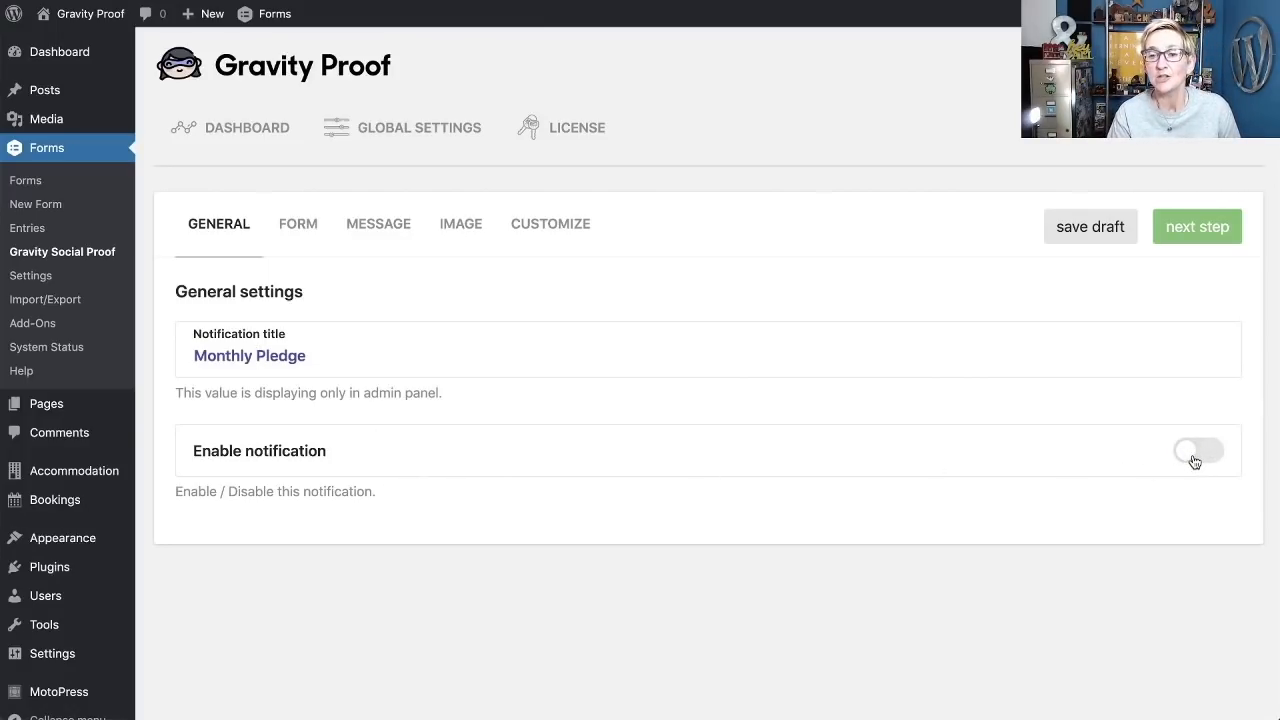
{"action": "left_click", "coordinate": [1196, 450]}
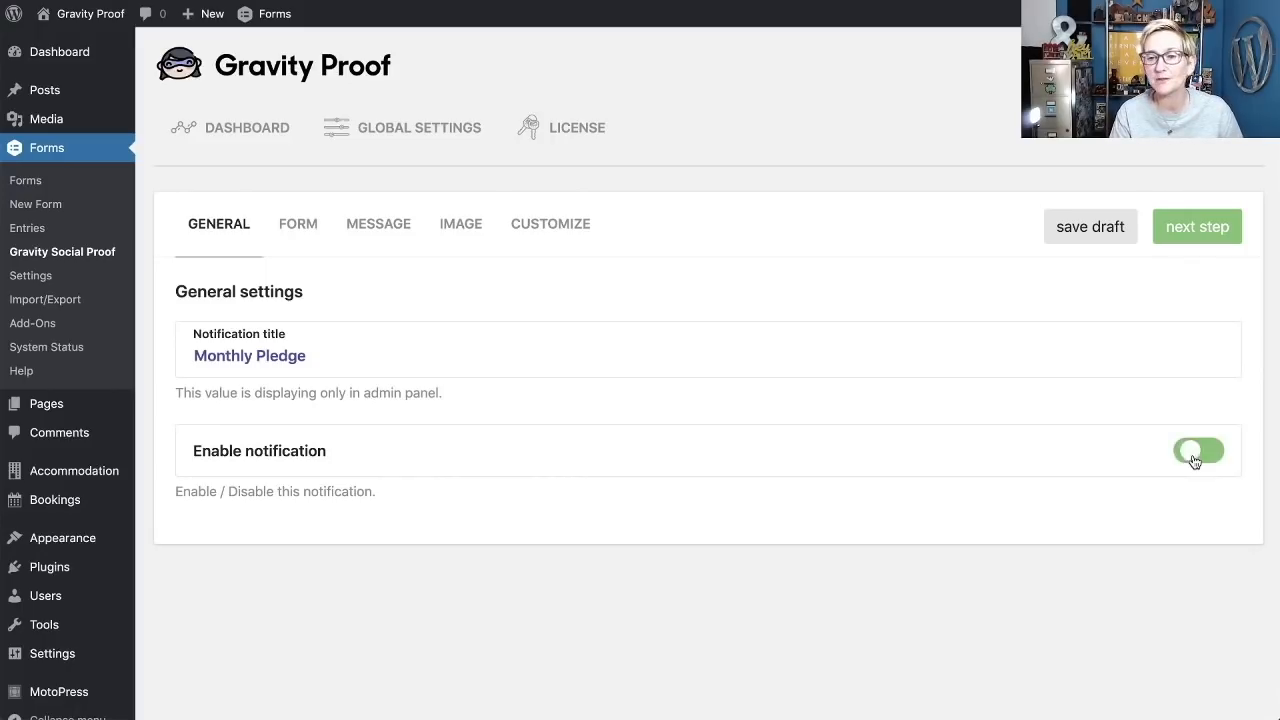
{"action": "left_click", "coordinate": [1200, 450]}
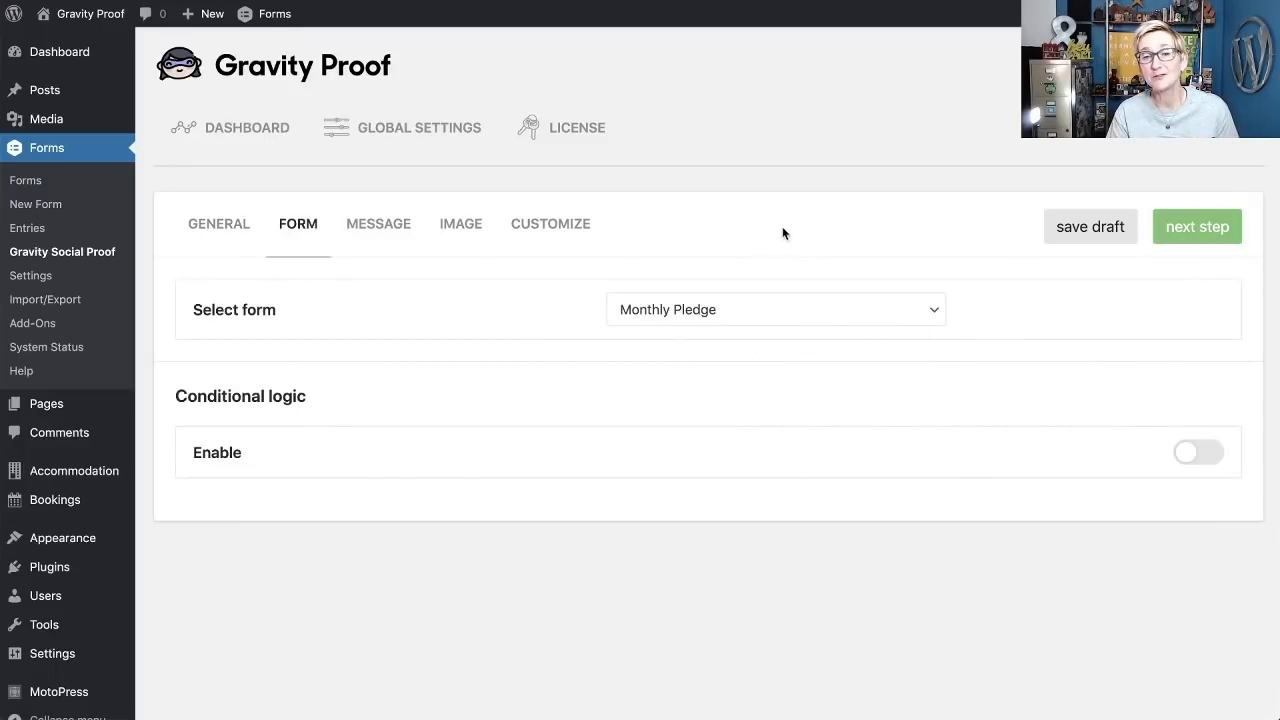
{"action": "mouse_move", "coordinate": [784, 262]}
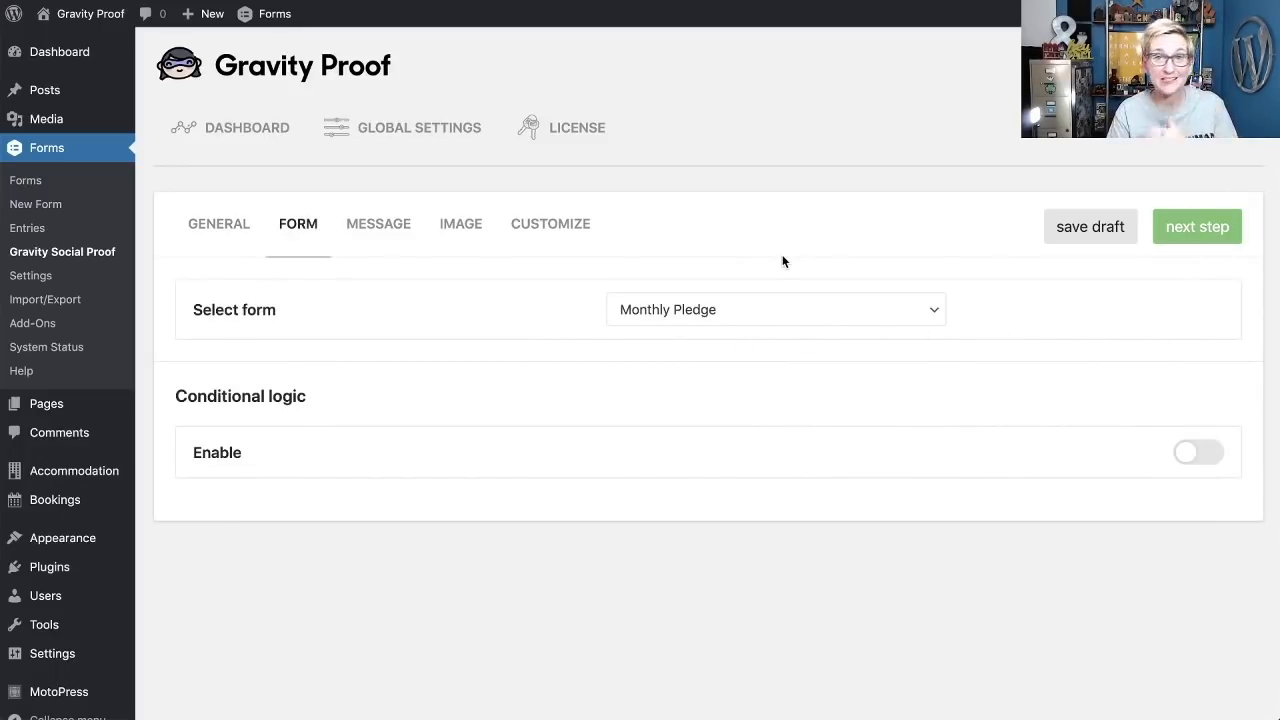
Choose the Monthly Pledge form, switch conditional logic off, and move to the Message step
{"action": "left_click", "coordinate": [776, 308]}
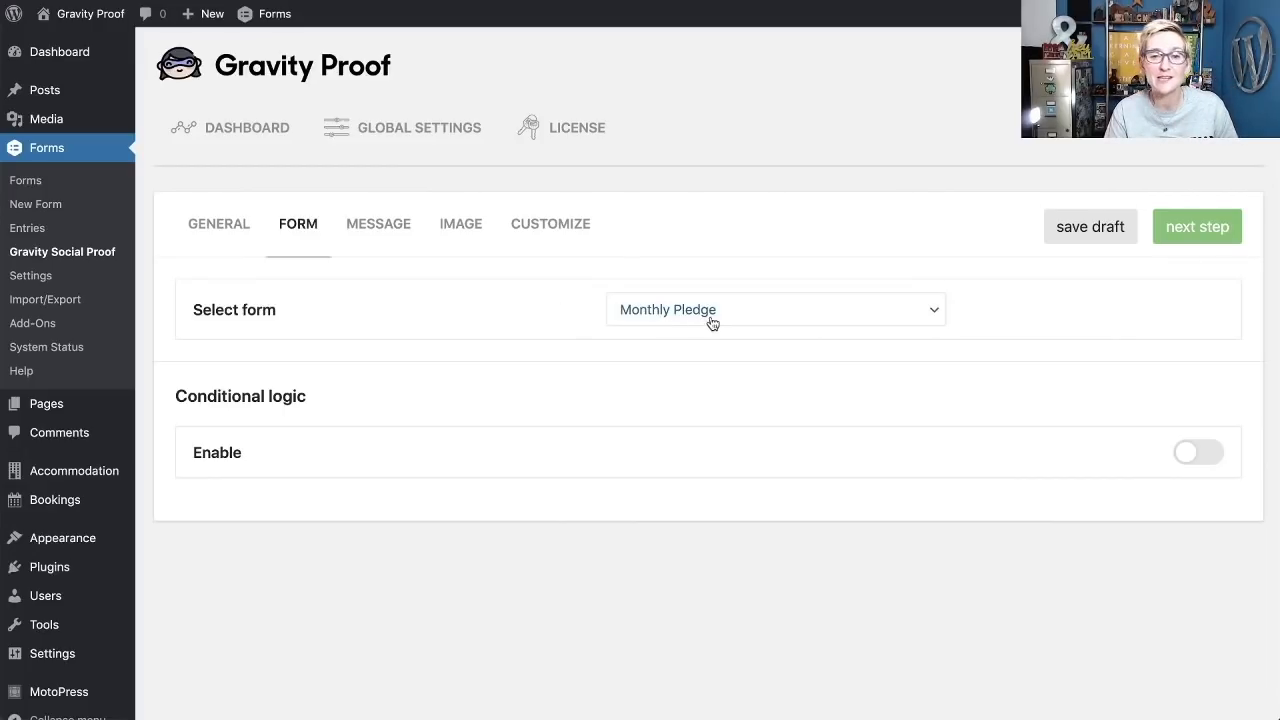
{"action": "mouse_move", "coordinate": [1086, 424]}
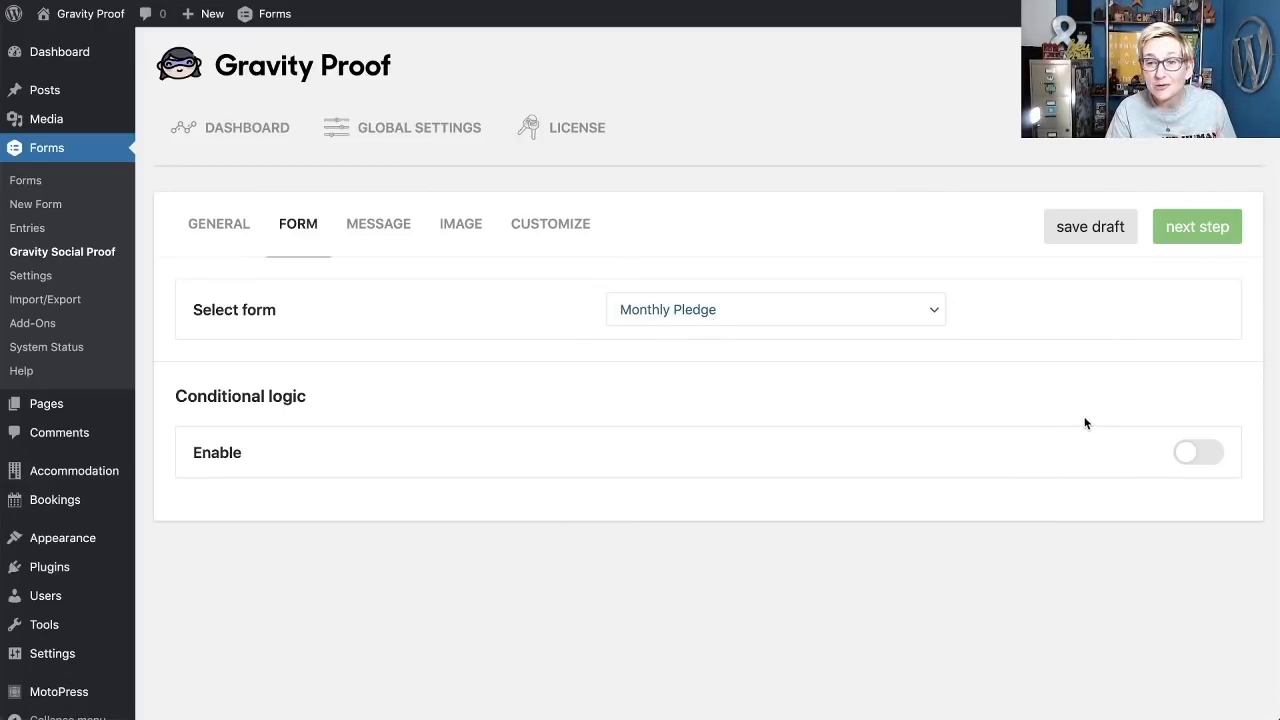
{"action": "left_click", "coordinate": [1196, 452]}
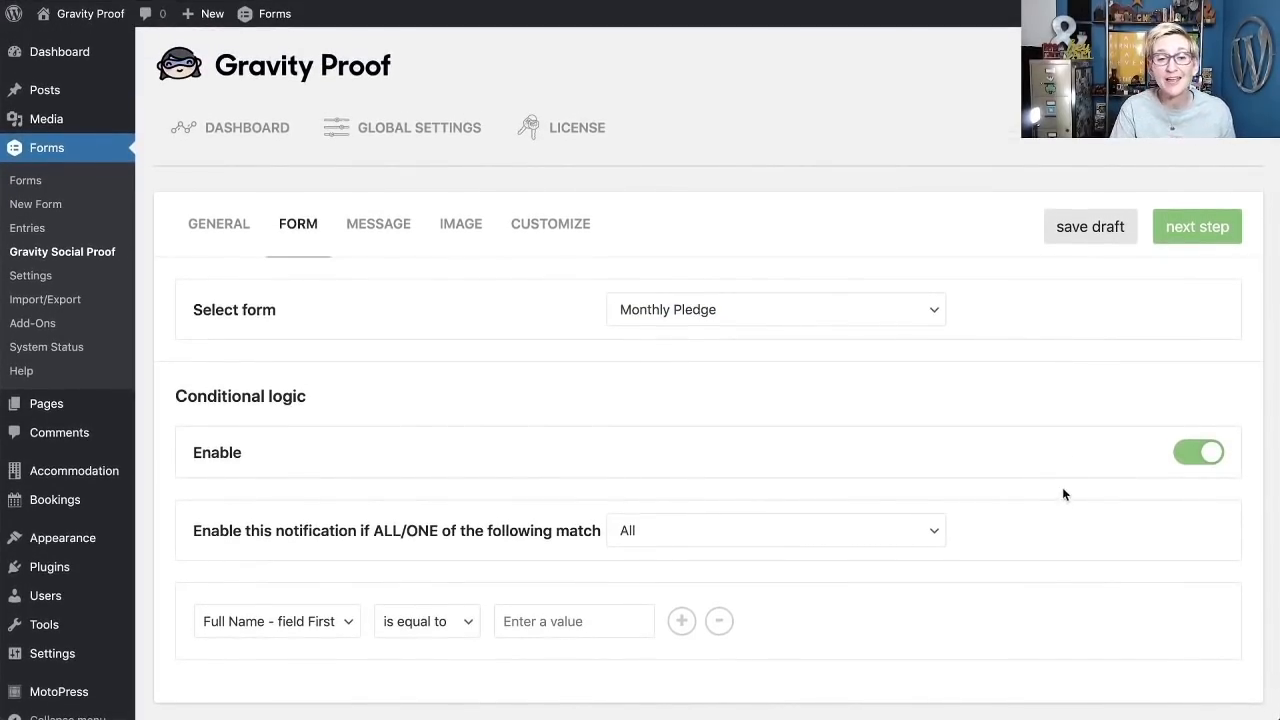
{"action": "left_click", "coordinate": [1198, 452]}
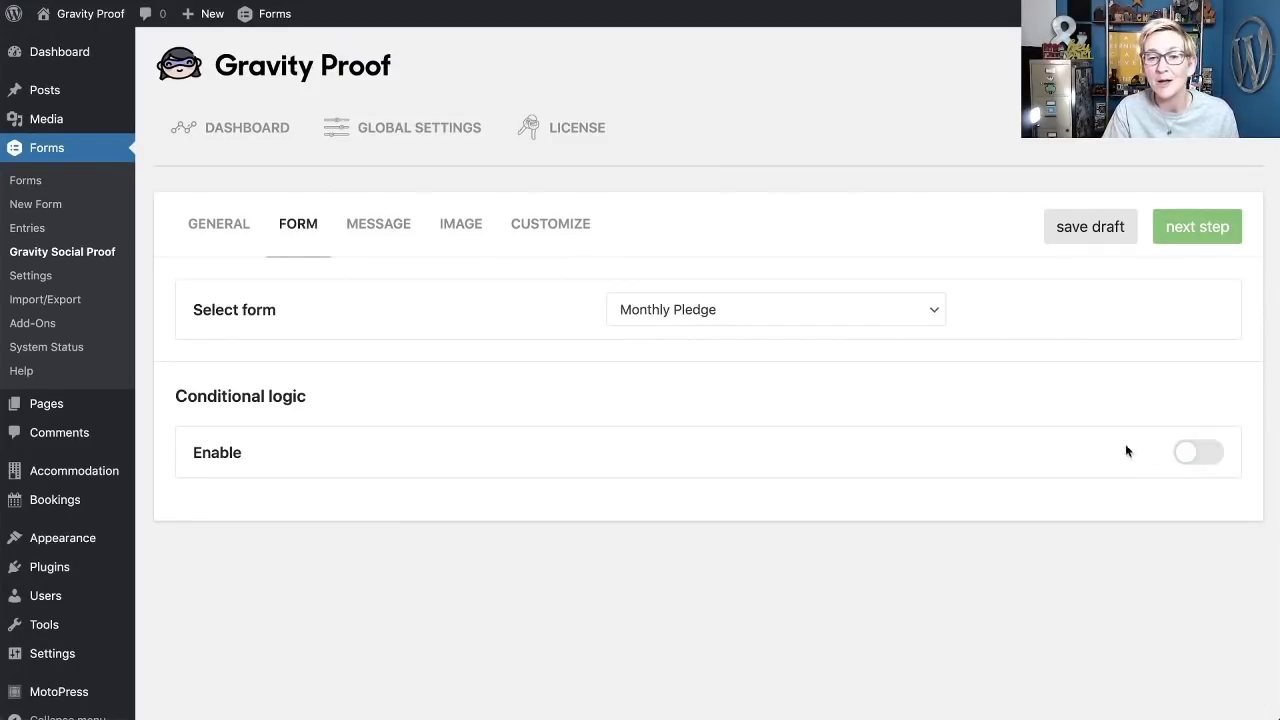
{"action": "mouse_move", "coordinate": [992, 436]}
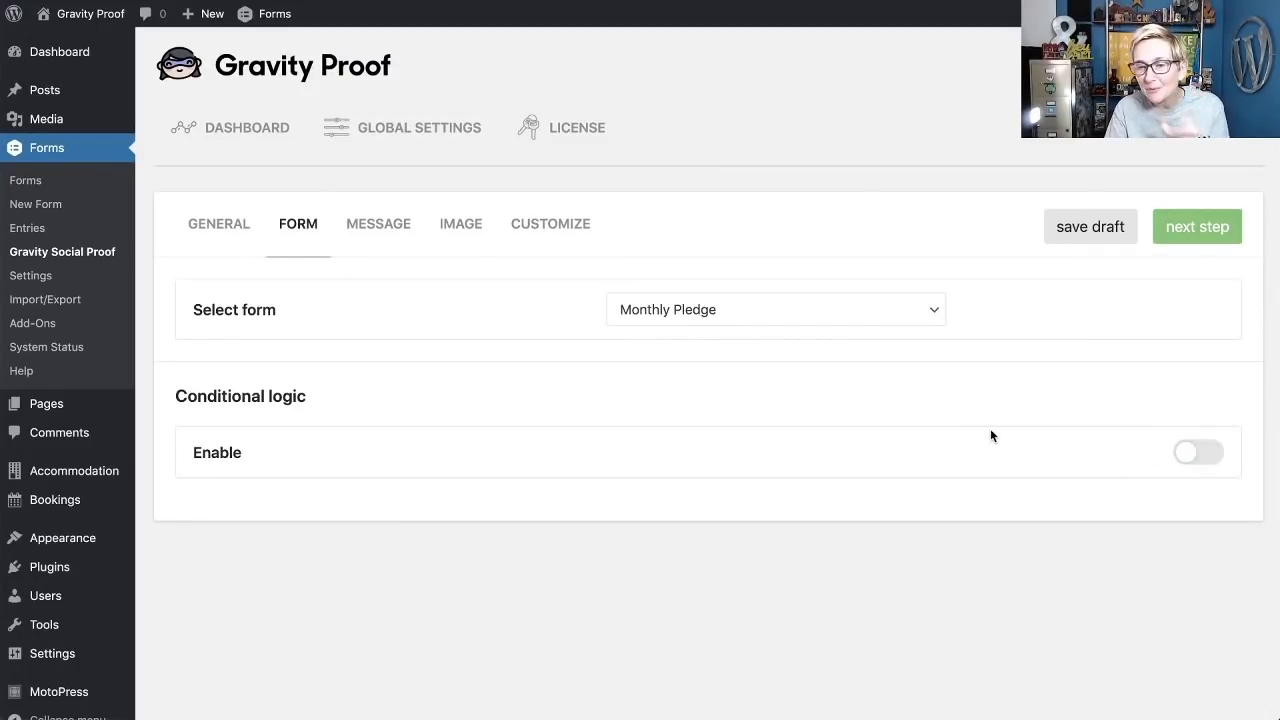
{"action": "left_click", "coordinate": [378, 224]}
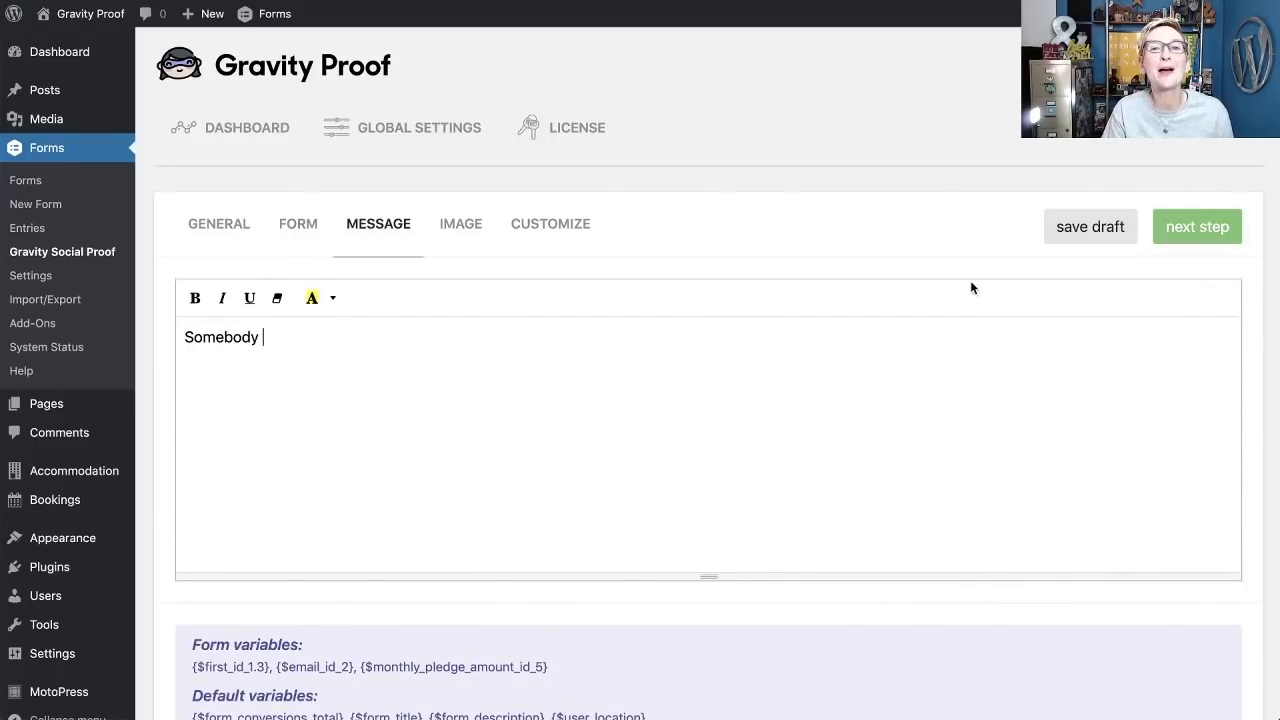
{"action": "mouse_move", "coordinate": [890, 320]}
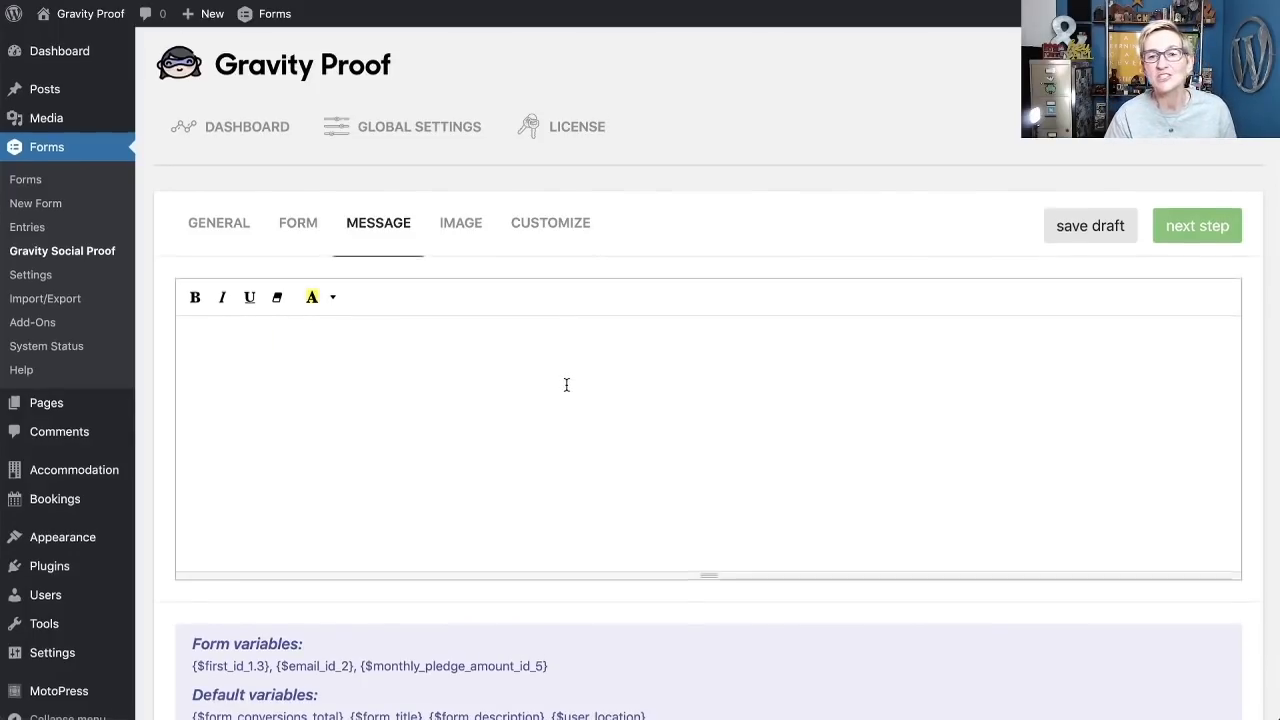
Scroll down below the cleared message to view the available form variables
{"action": "scroll", "scroll_direction": "down", "scroll_amount": 3}
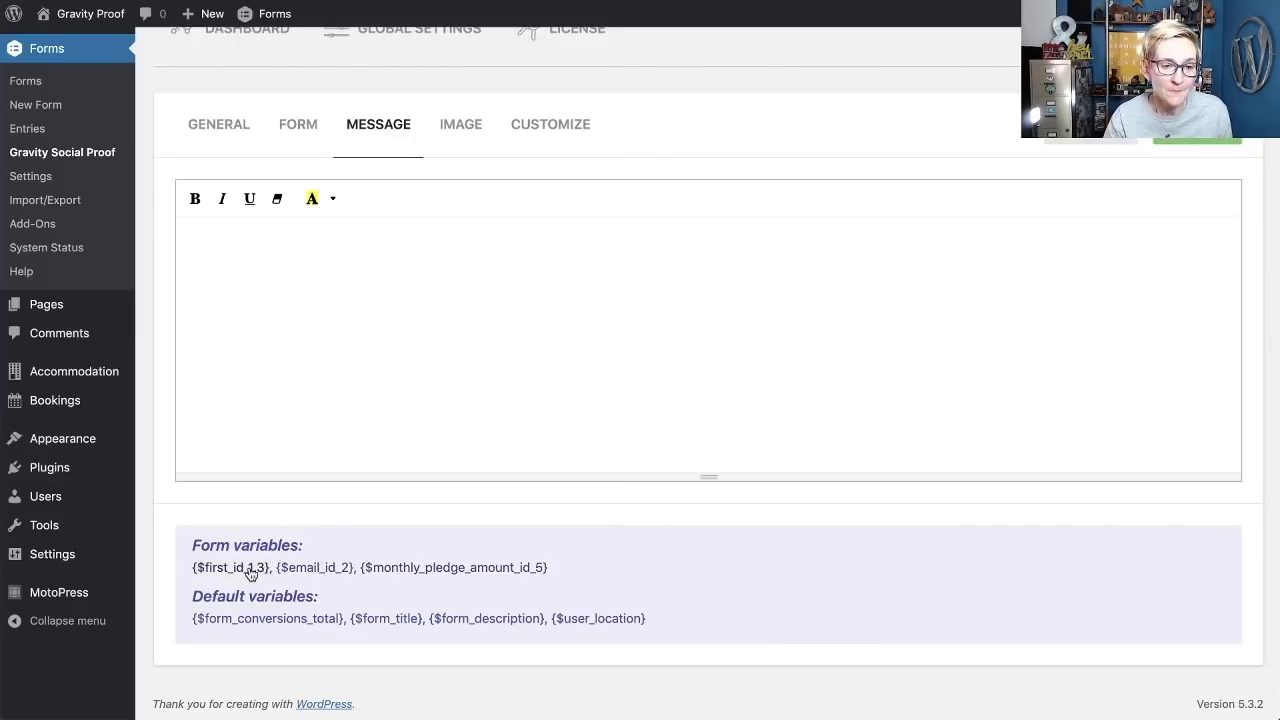
Start the message with {$first_id_1.3} followed by 'just pledged' and the amount variable
{"action": "left_click", "coordinate": [228, 568]}
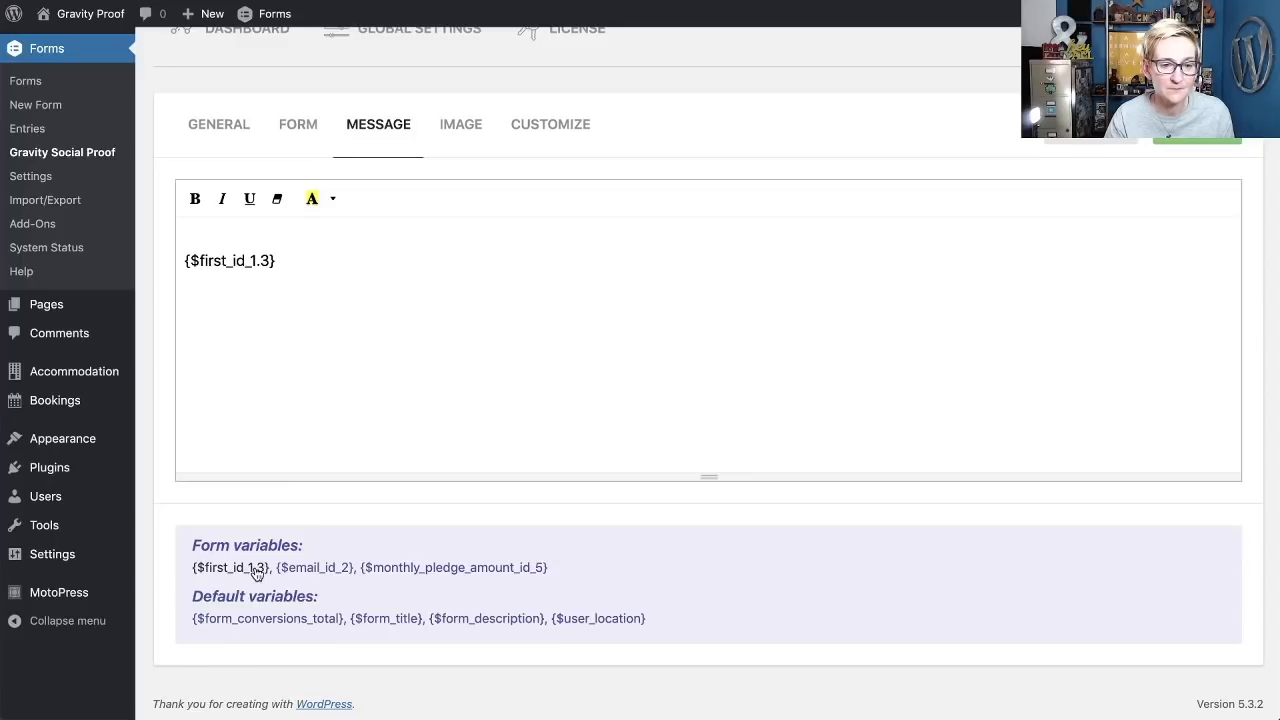
{"action": "mouse_move", "coordinate": [316, 572]}
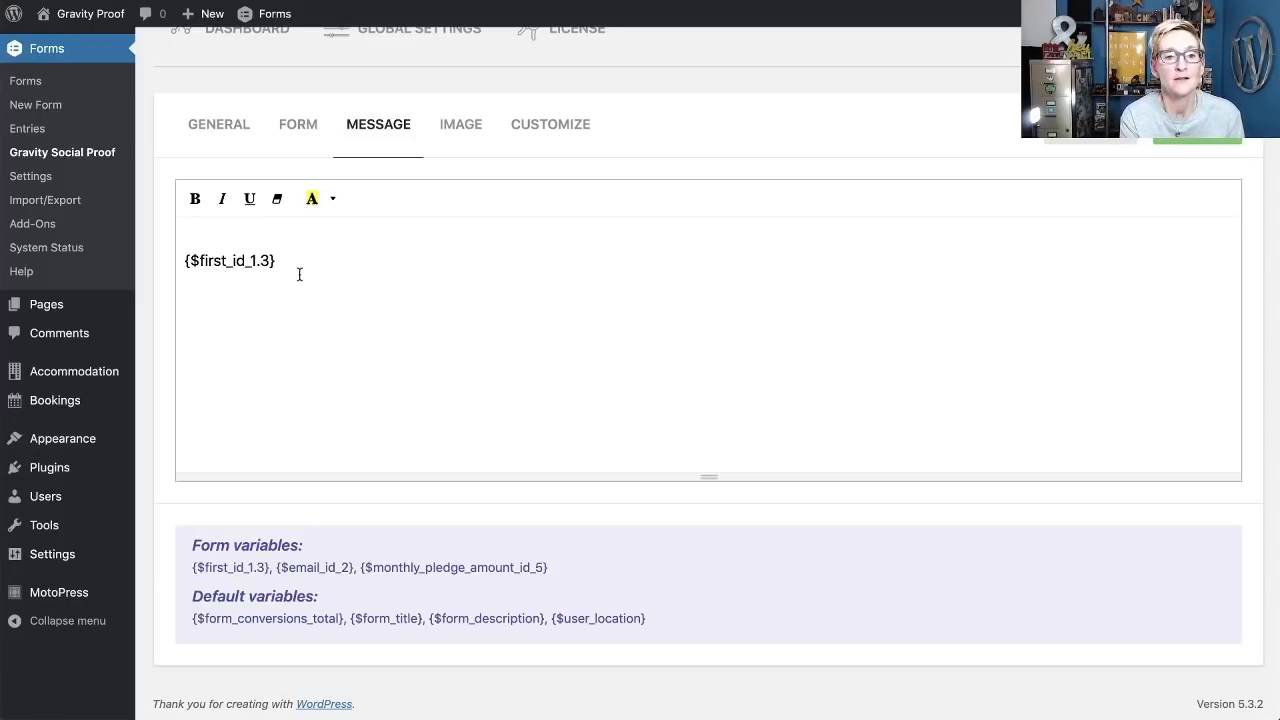
{"action": "type", "text": "just"}
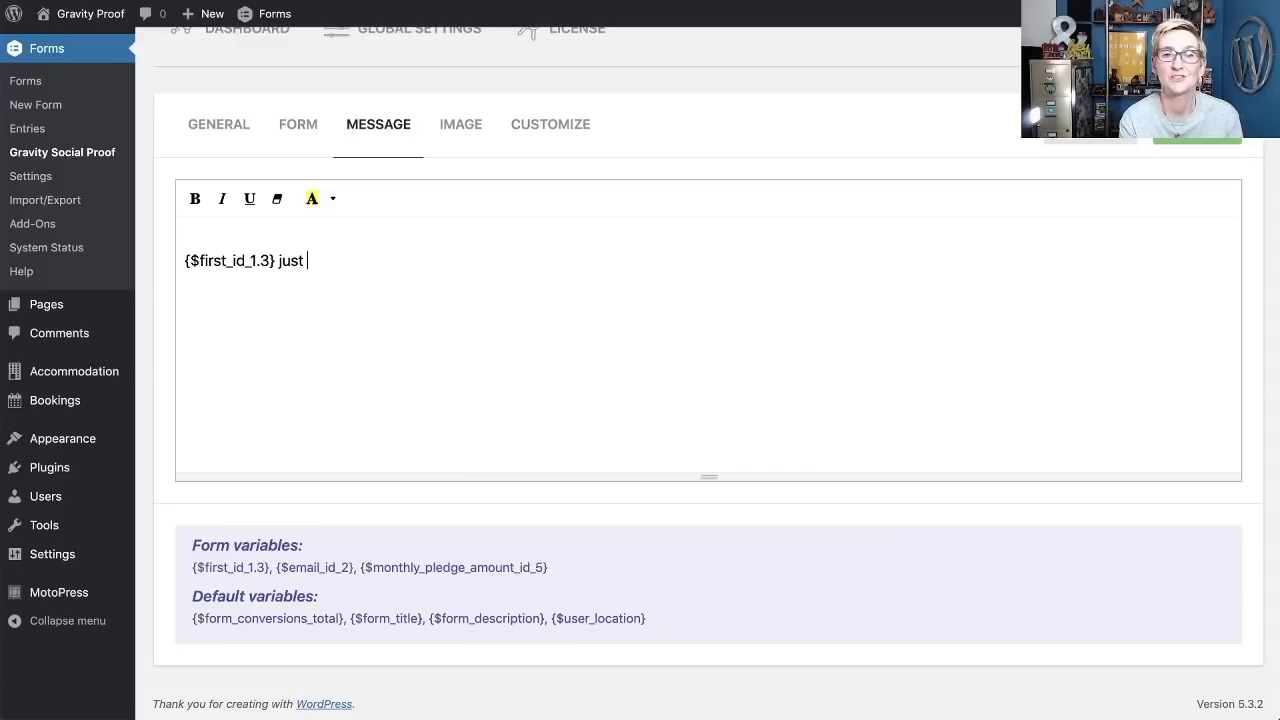
{"action": "type", "text": "pledged {$monthly_pledge_amount_id_5"}
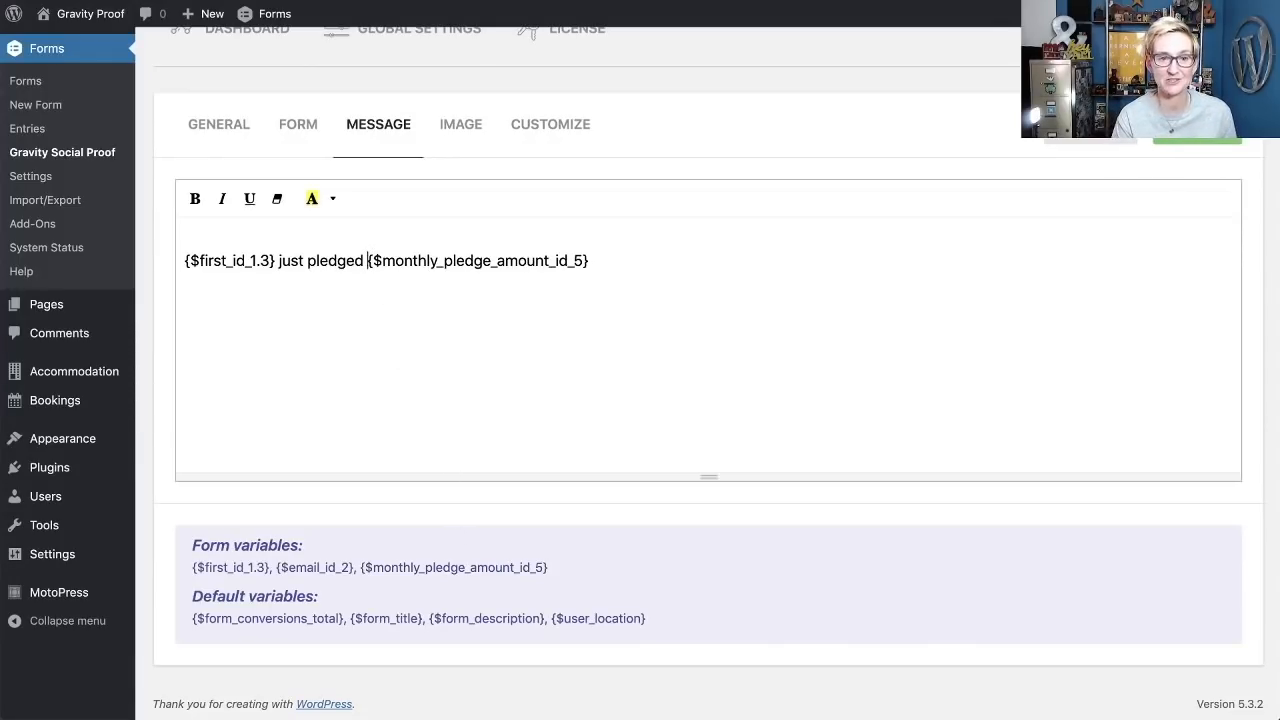
{"action": "type", "text": "}!"}
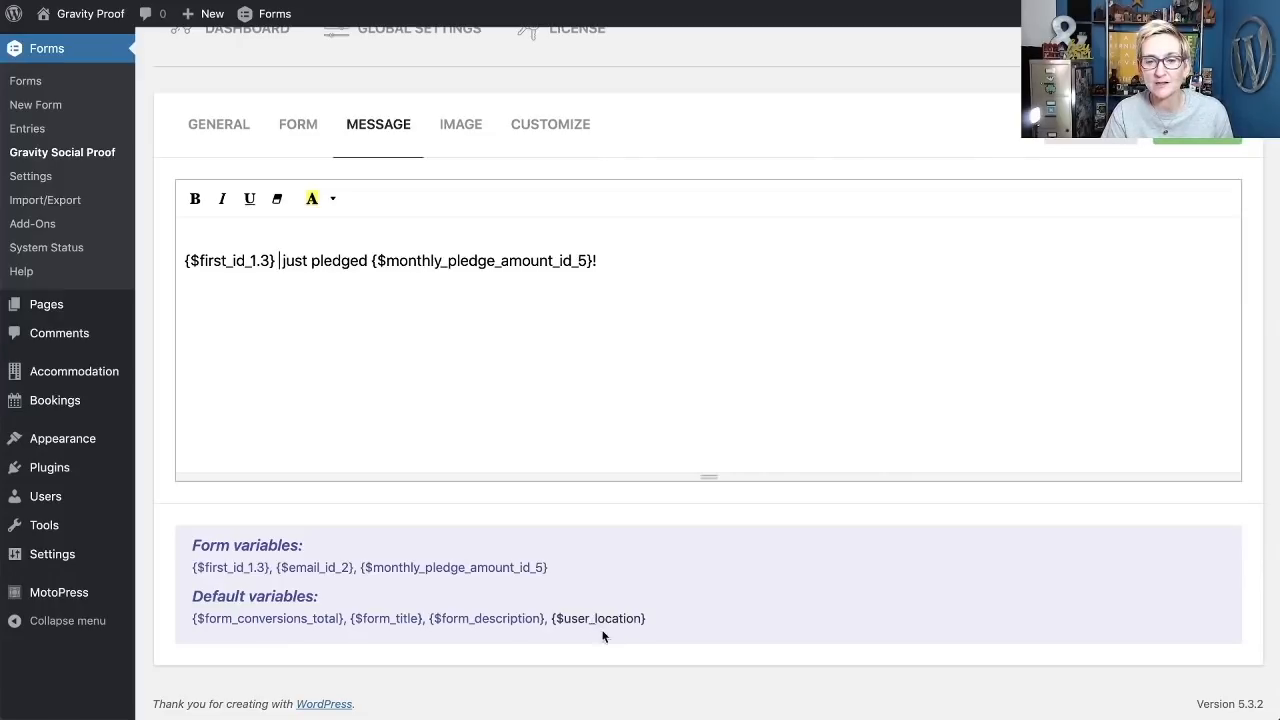
Insert 'from {$user_location}' and end with 'per month!', then continue to the image step
{"action": "left_click", "coordinate": [596, 618]}
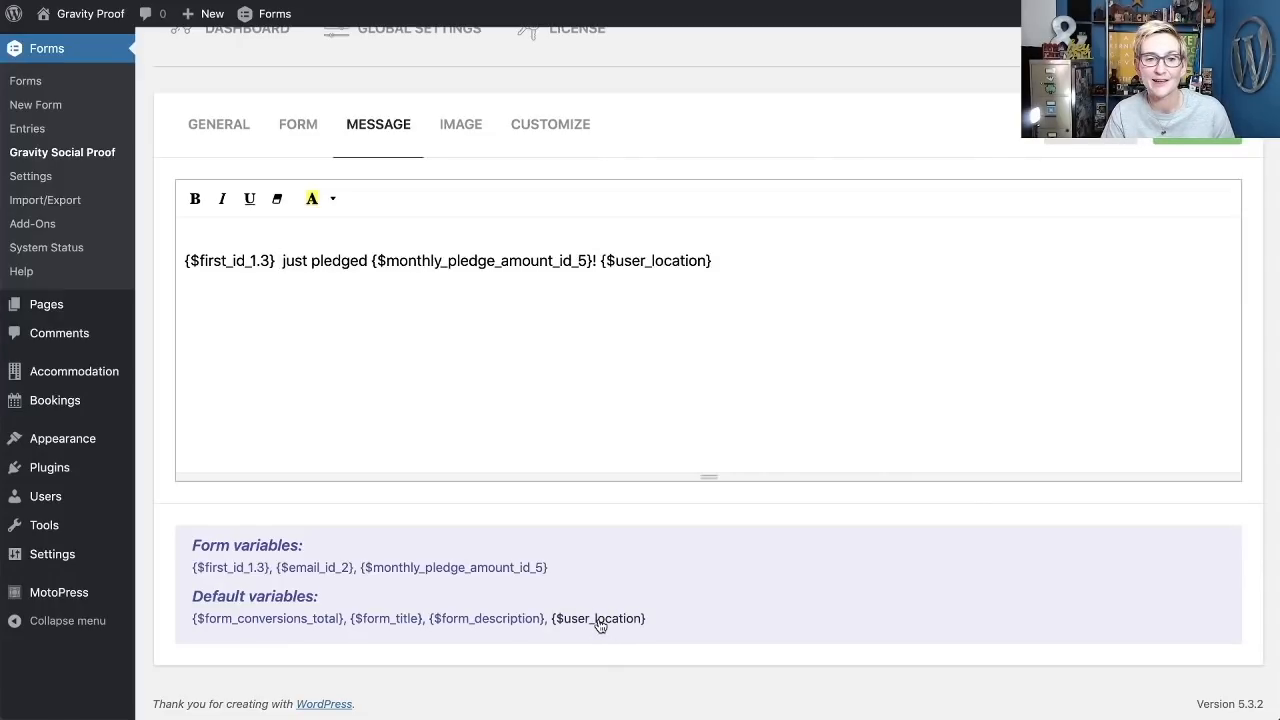
{"action": "left_click", "coordinate": [596, 618]}
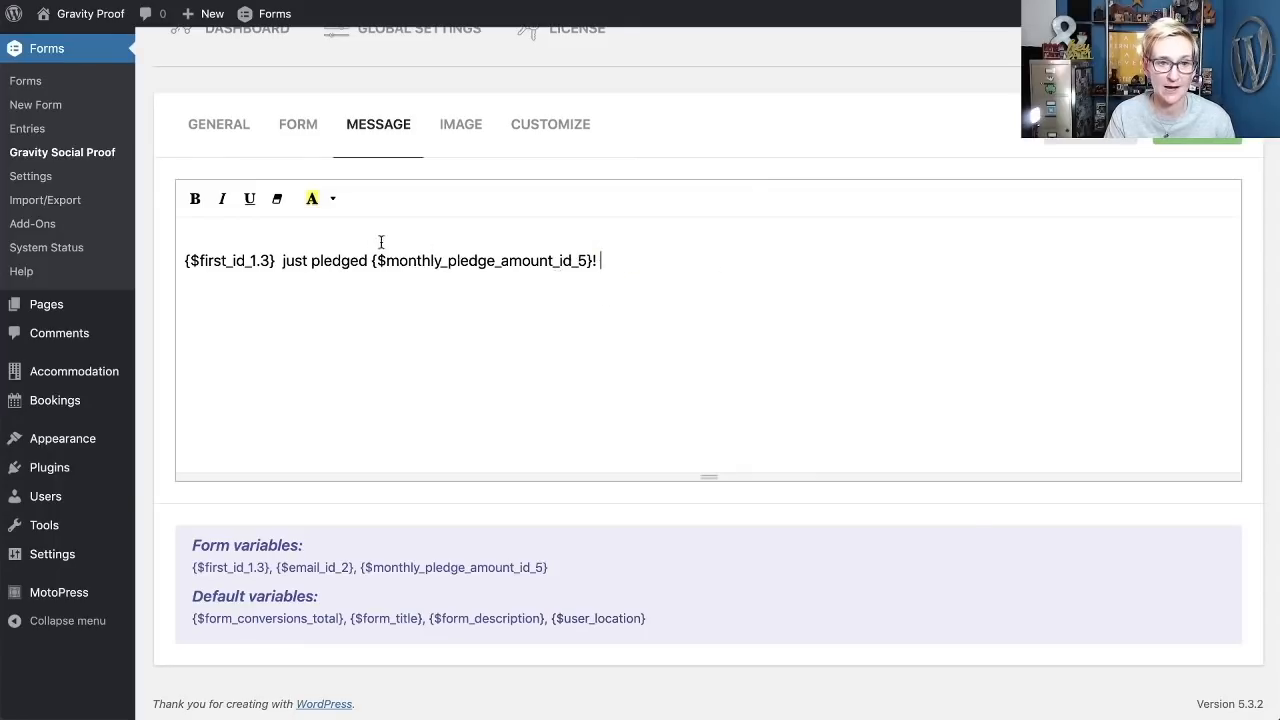
{"action": "type", "text": "{$user_location}"}
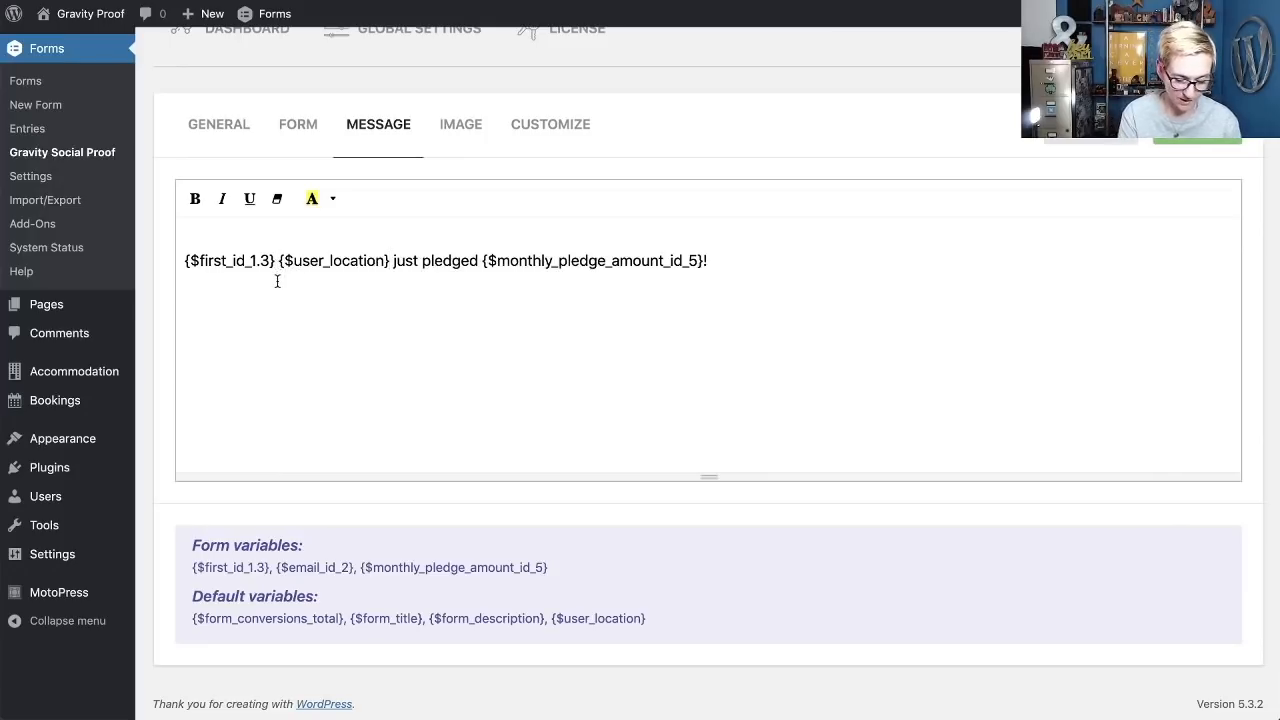
{"action": "type", "text": "from"}
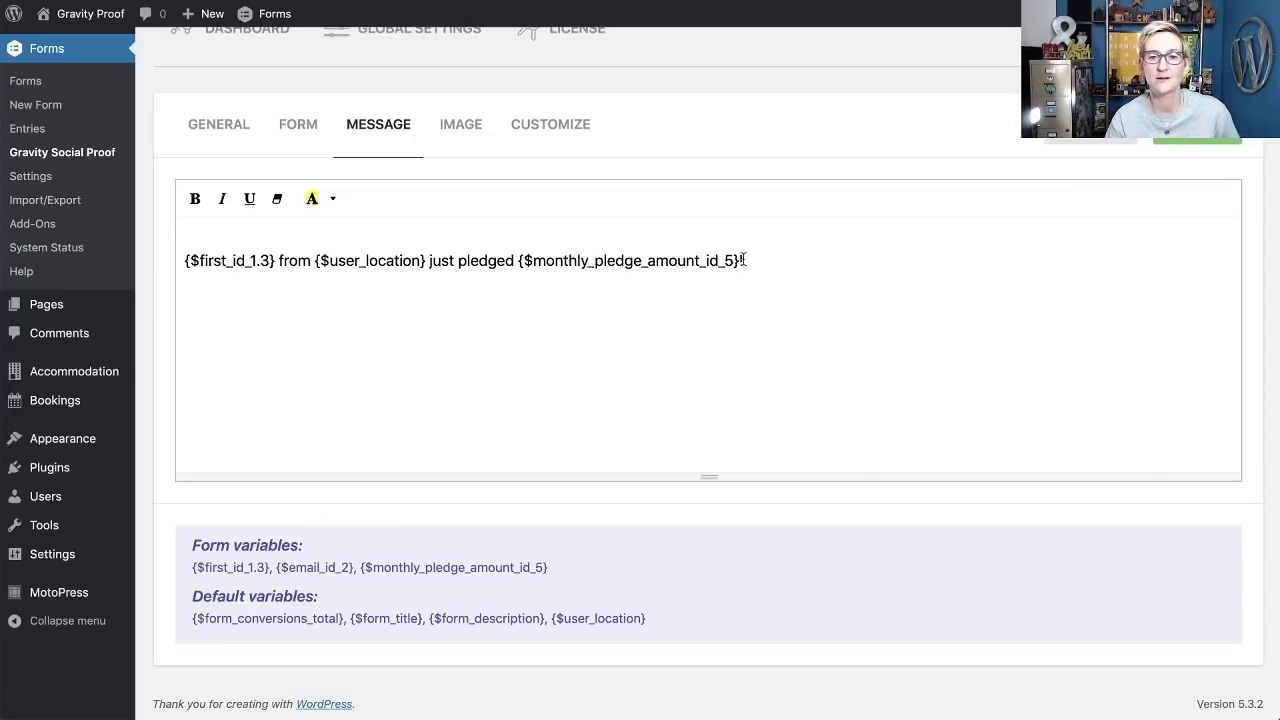
{"action": "type", "text": "per month!"}
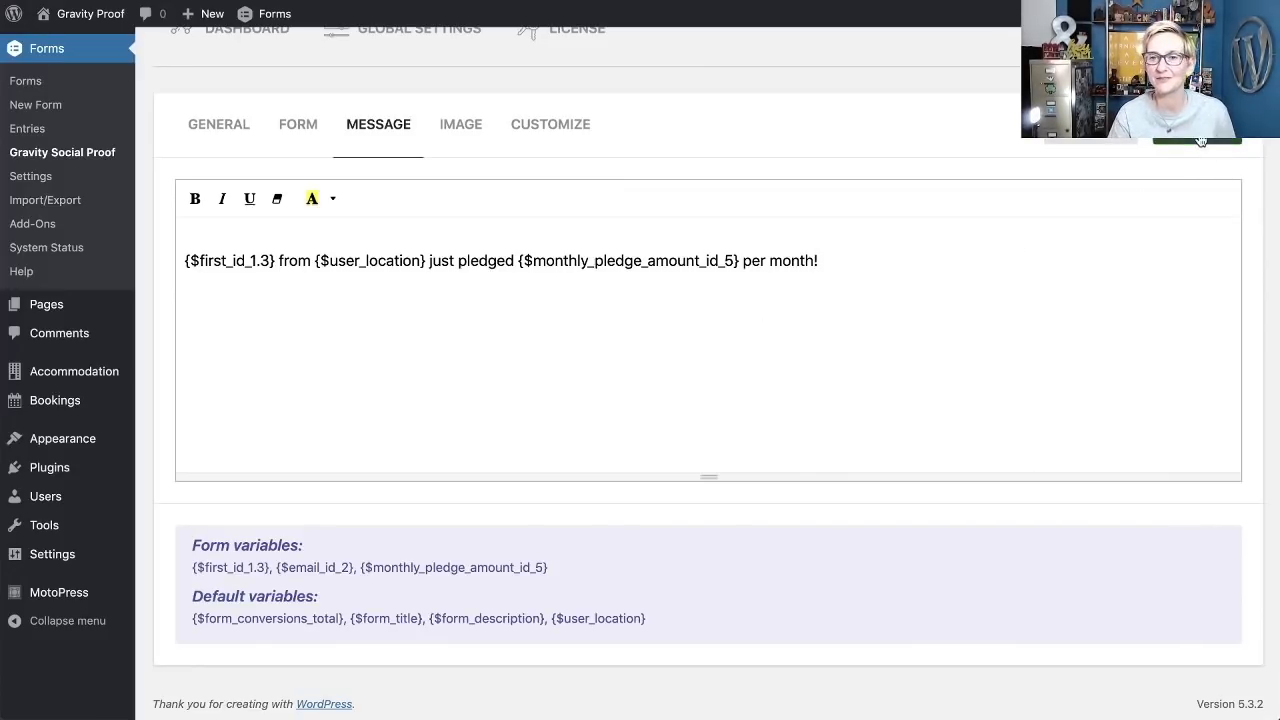
{"action": "left_click", "coordinate": [460, 124]}
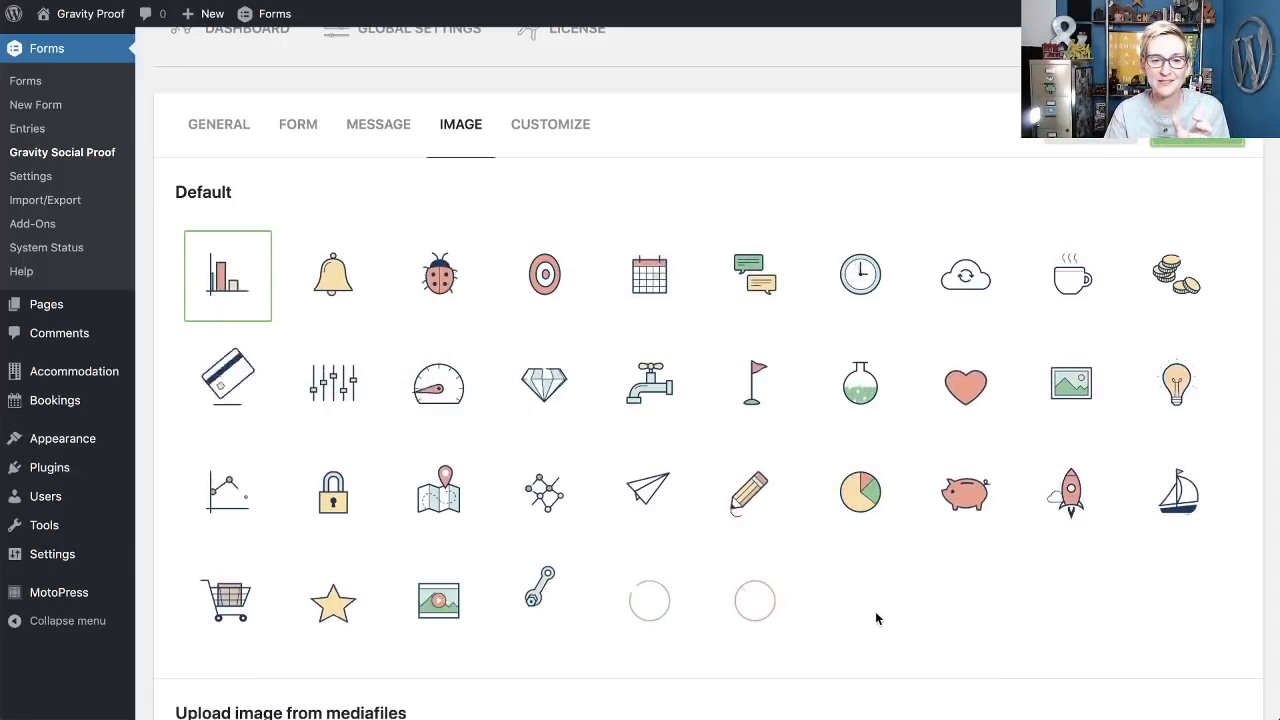
Choose the bell icon as the notification image and continue to the customize step
{"action": "scroll", "scroll_direction": "down", "scroll_amount": 3}
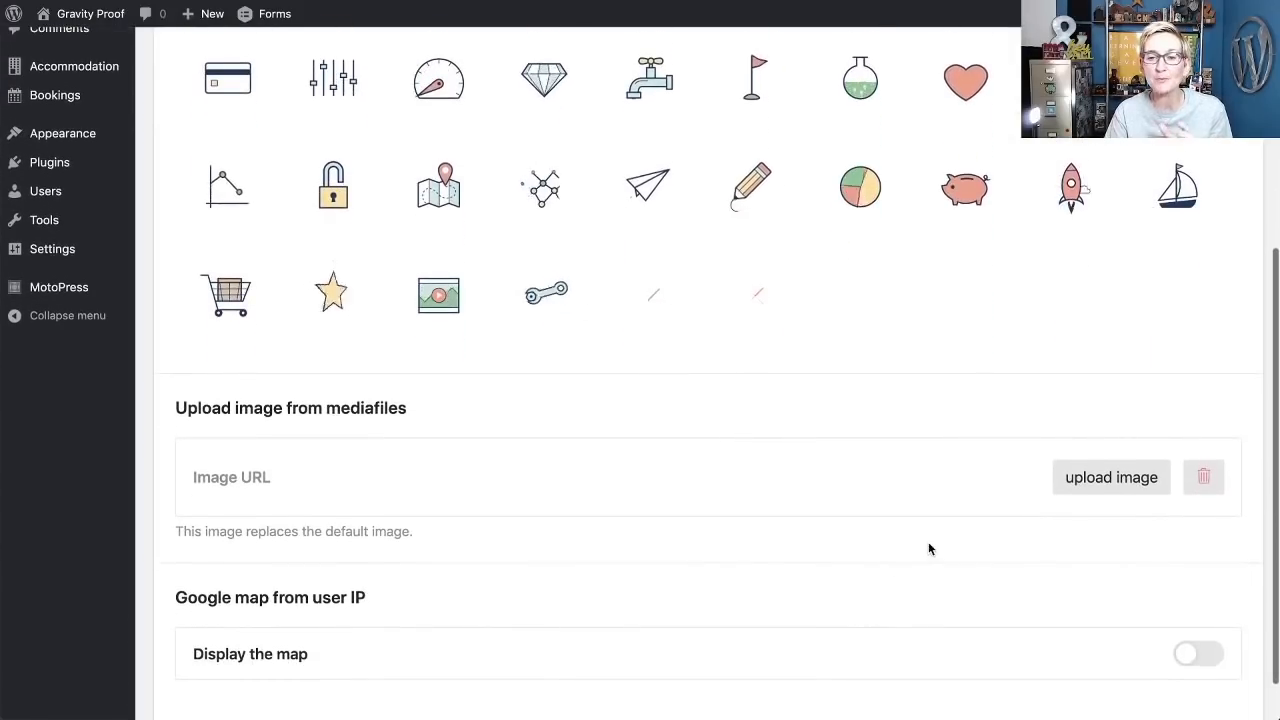
{"action": "scroll", "scroll_direction": "down", "scroll_amount": 3}
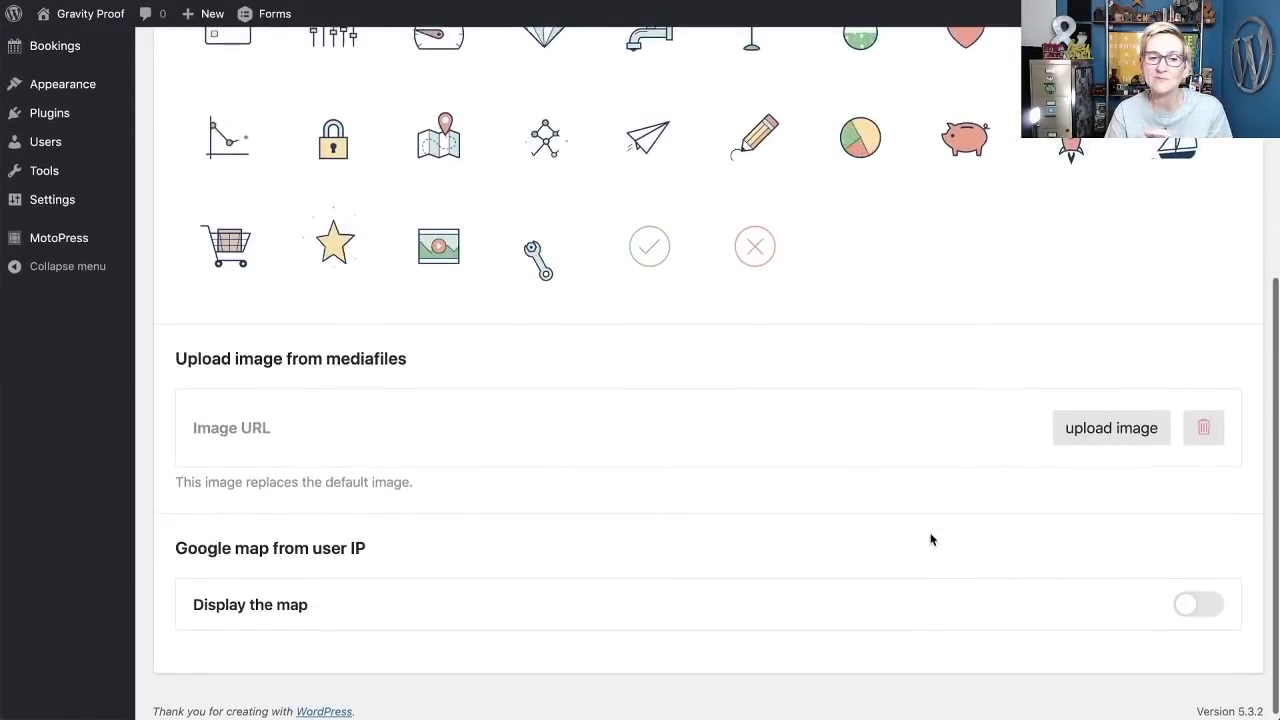
{"action": "scroll", "scroll_direction": "down", "scroll_amount": 3}
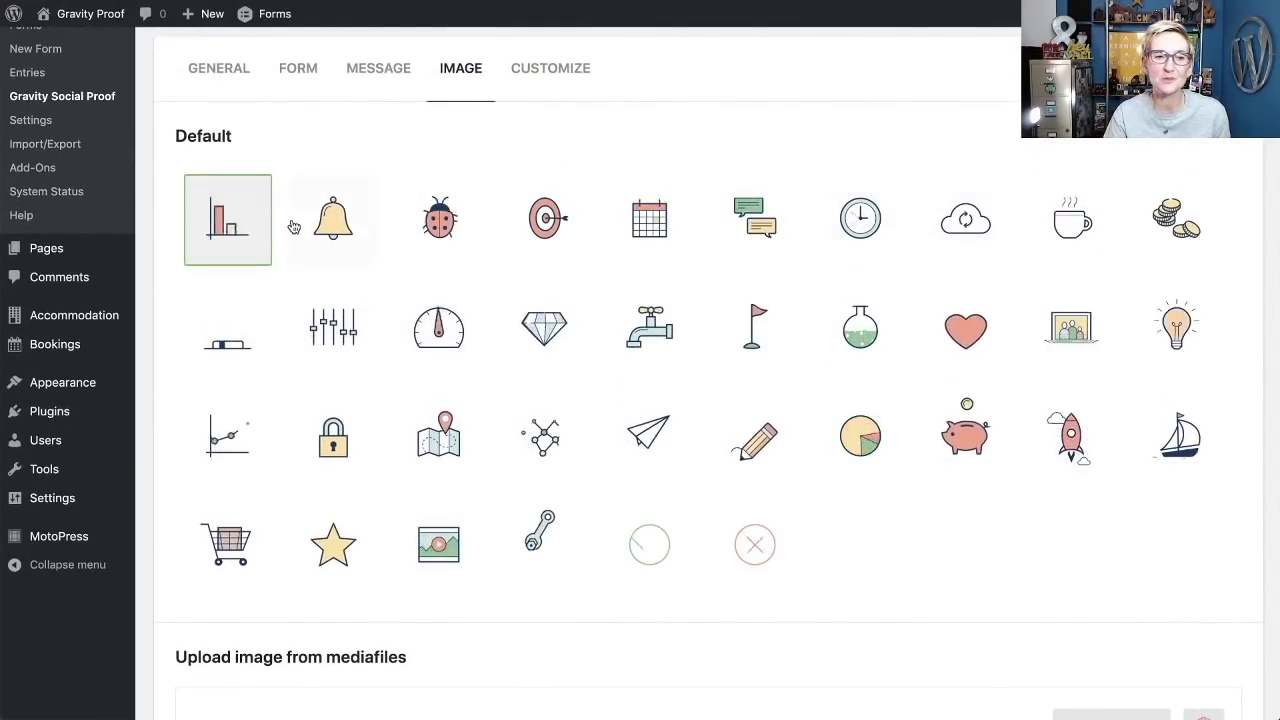
{"action": "left_click", "coordinate": [332, 218]}
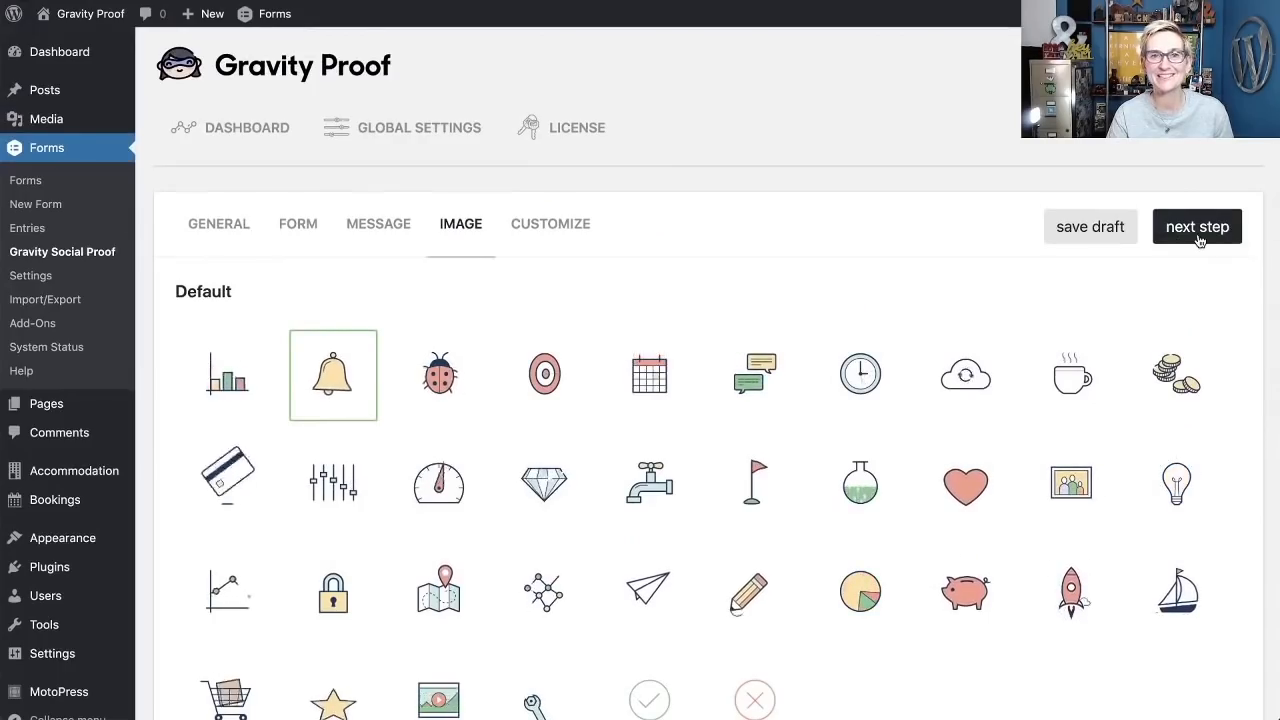
{"action": "left_click", "coordinate": [1196, 226]}
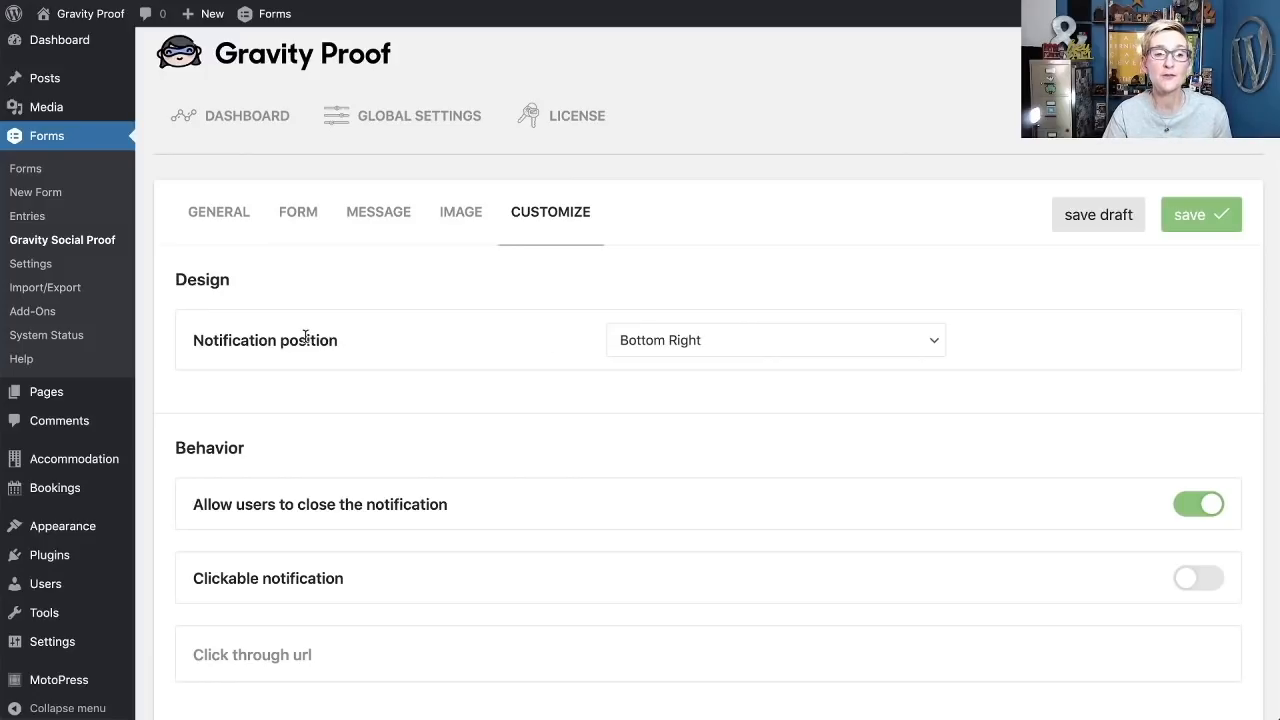
{"action": "mouse_move", "coordinate": [376, 348]}
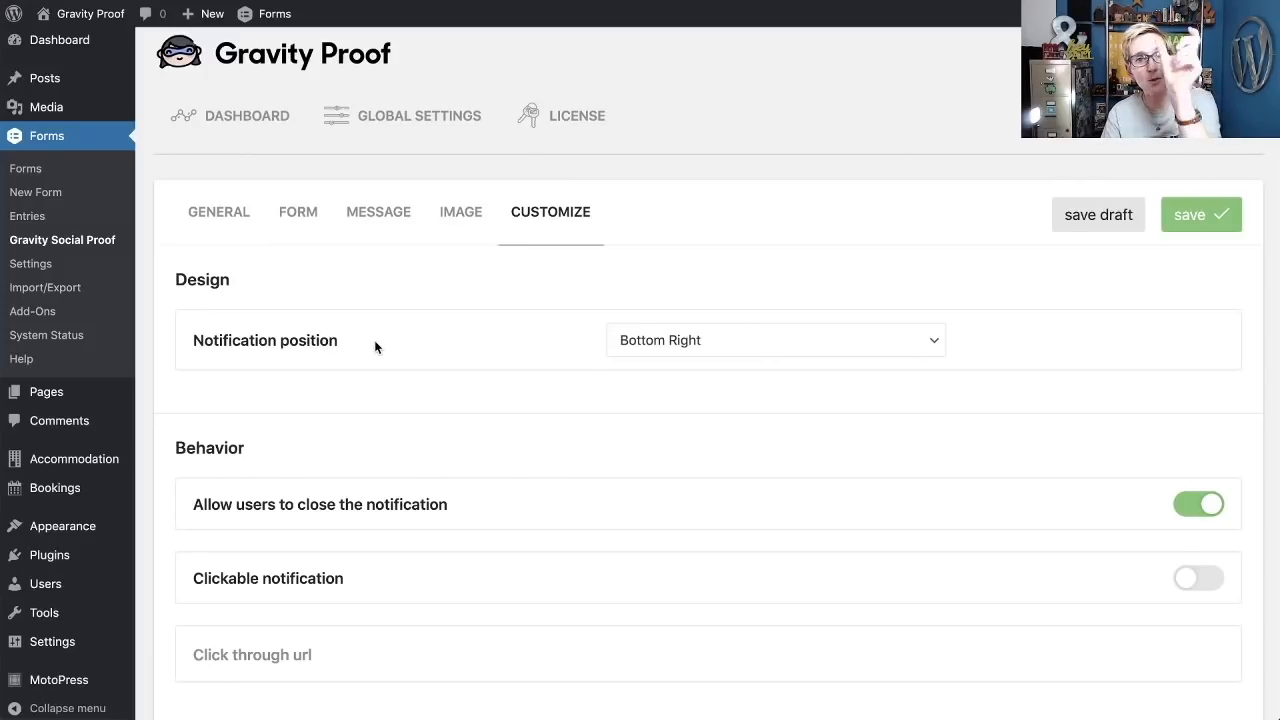
Set the notification position to Bottom Left and switch on Clickable notification, keeping close allowed
{"action": "left_click", "coordinate": [776, 340]}
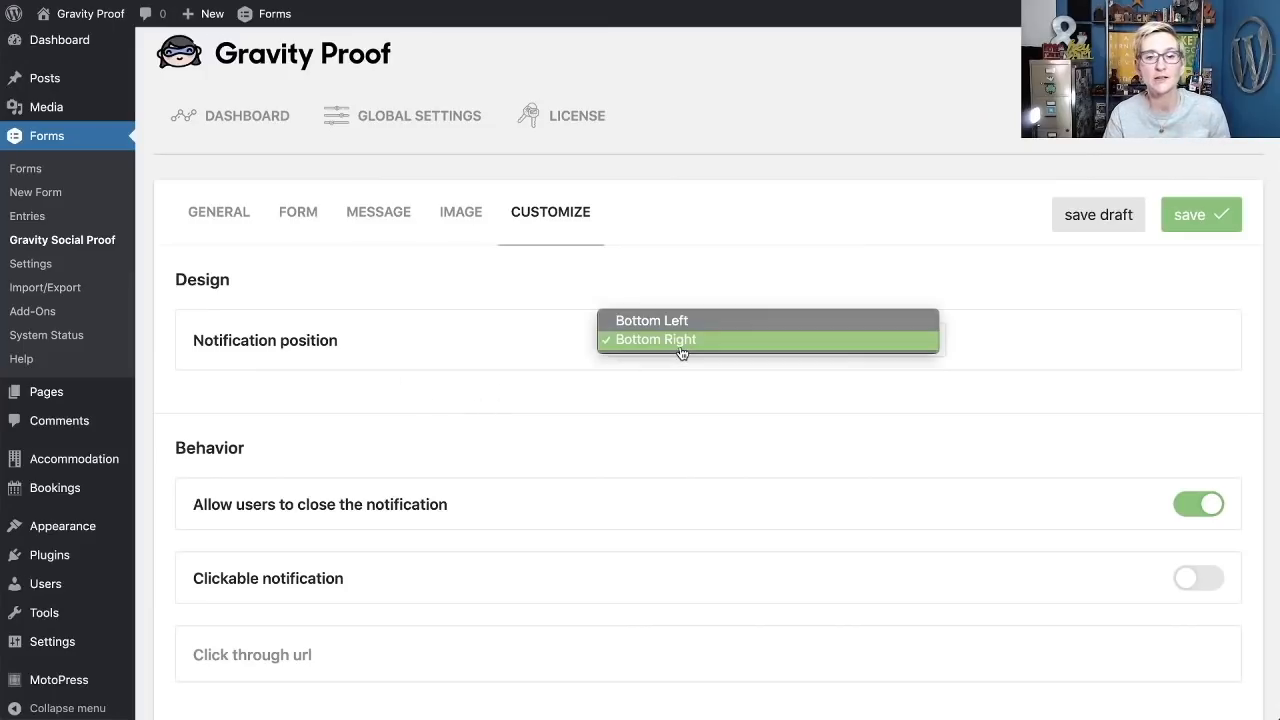
{"action": "mouse_move", "coordinate": [652, 320]}
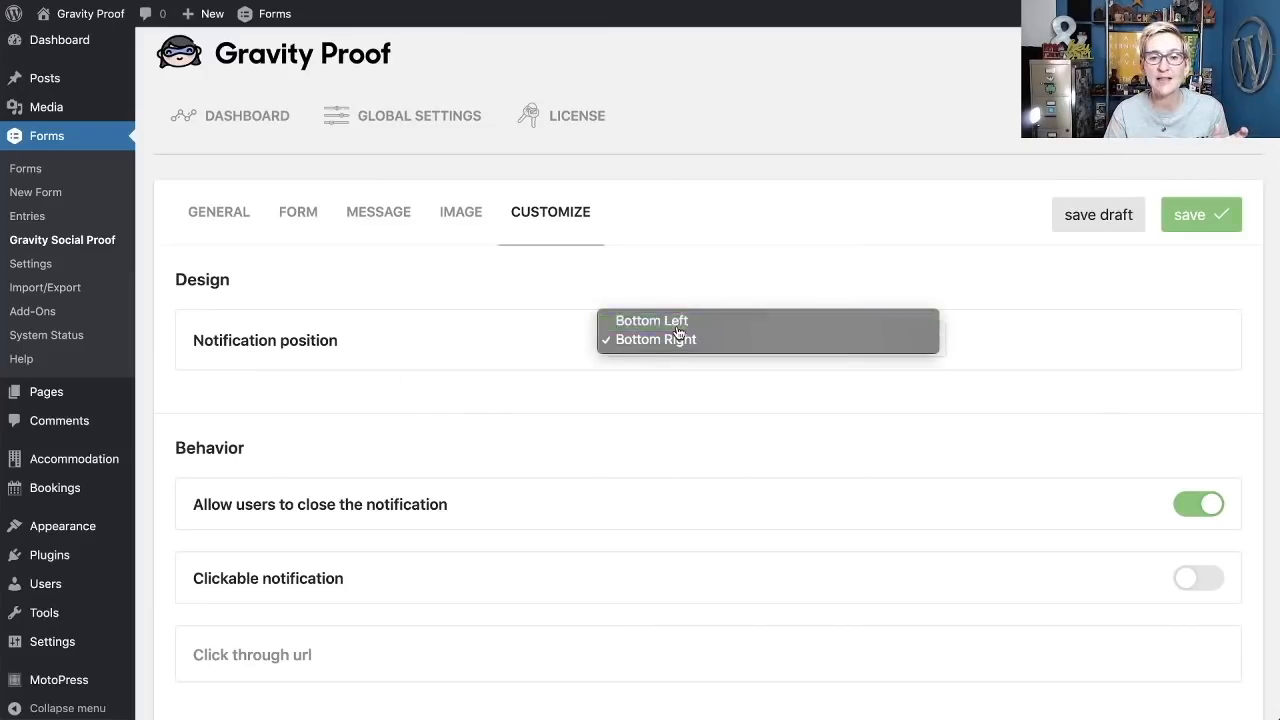
{"action": "left_click", "coordinate": [652, 320]}
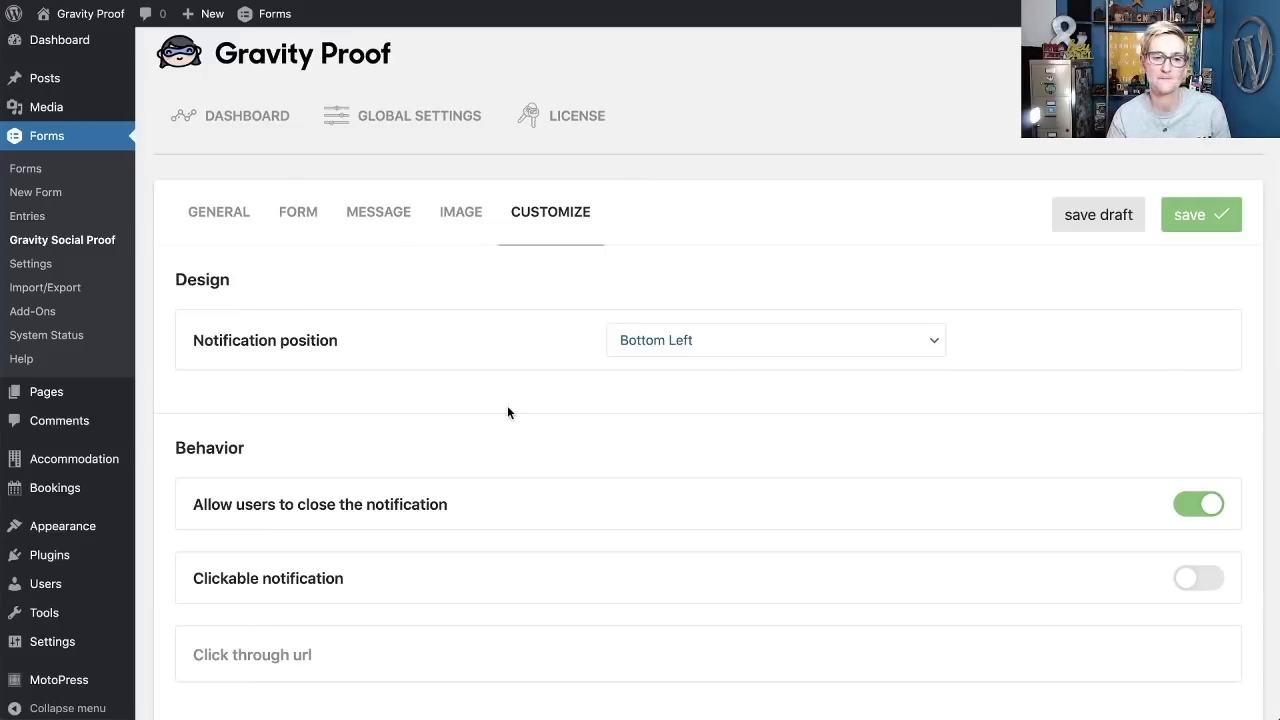
{"action": "scroll", "scroll_direction": "down", "scroll_amount": 3}
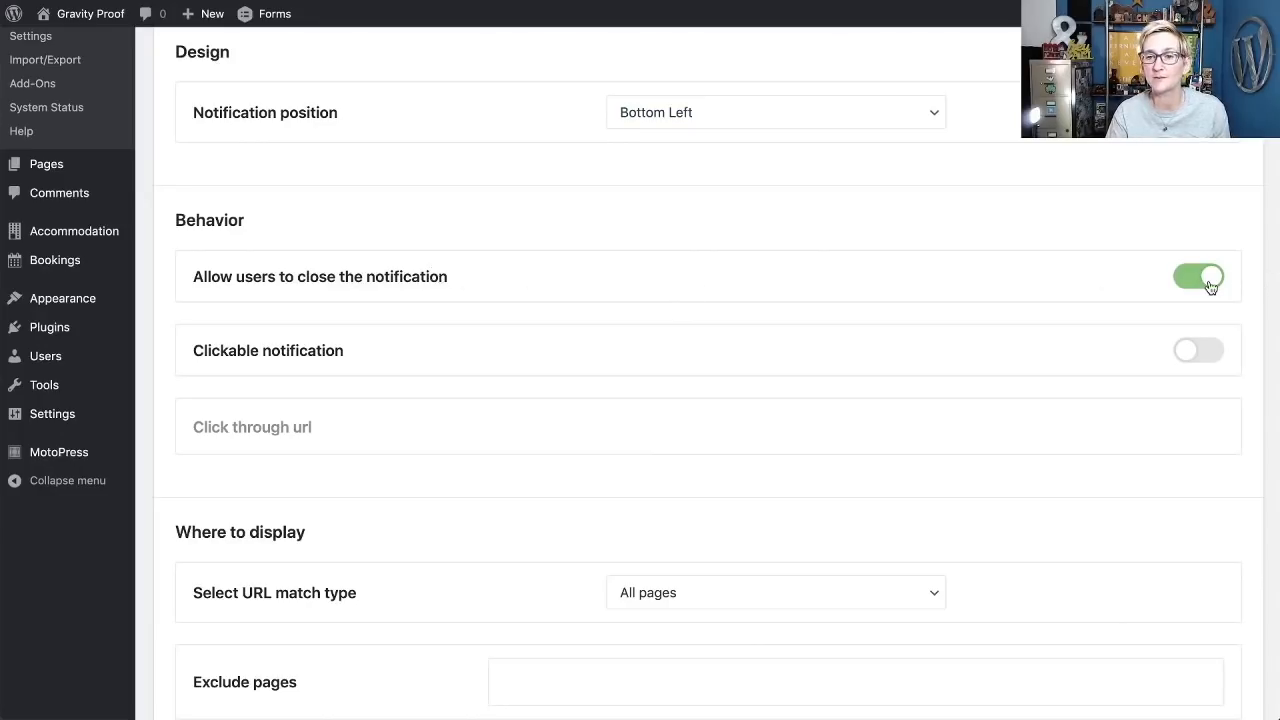
{"action": "mouse_move", "coordinate": [462, 364]}
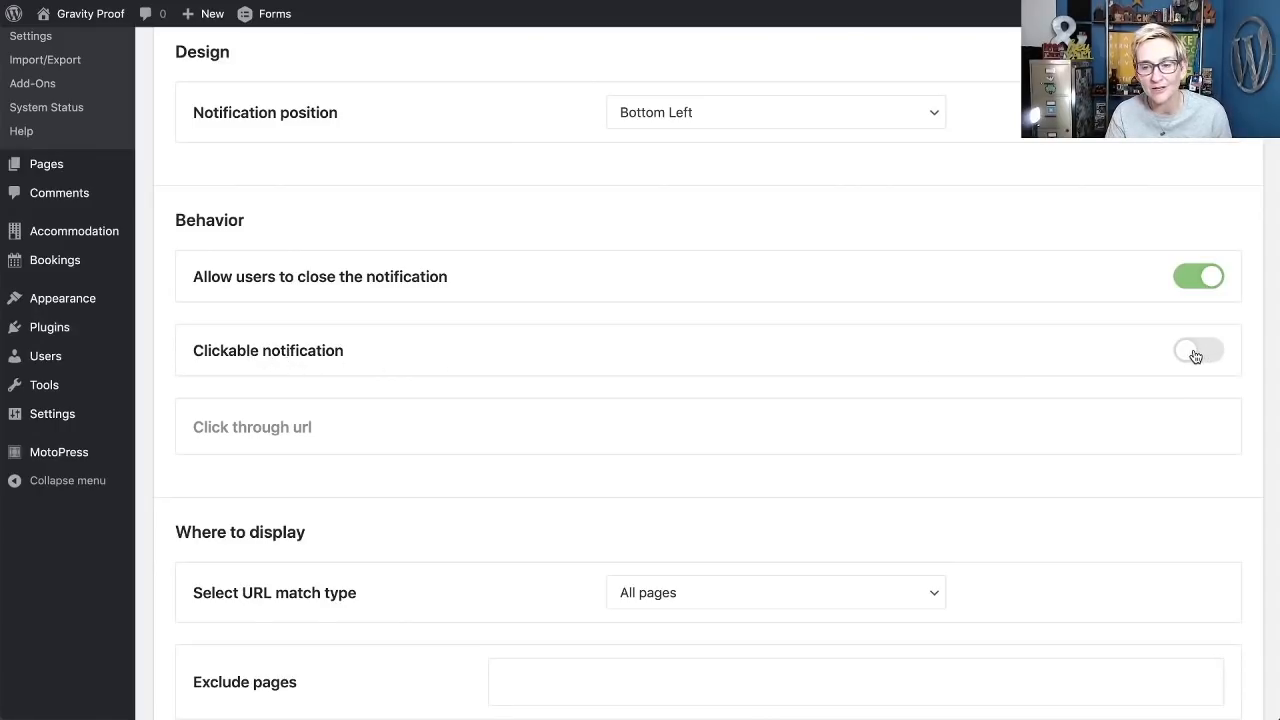
{"action": "left_click", "coordinate": [1200, 350]}
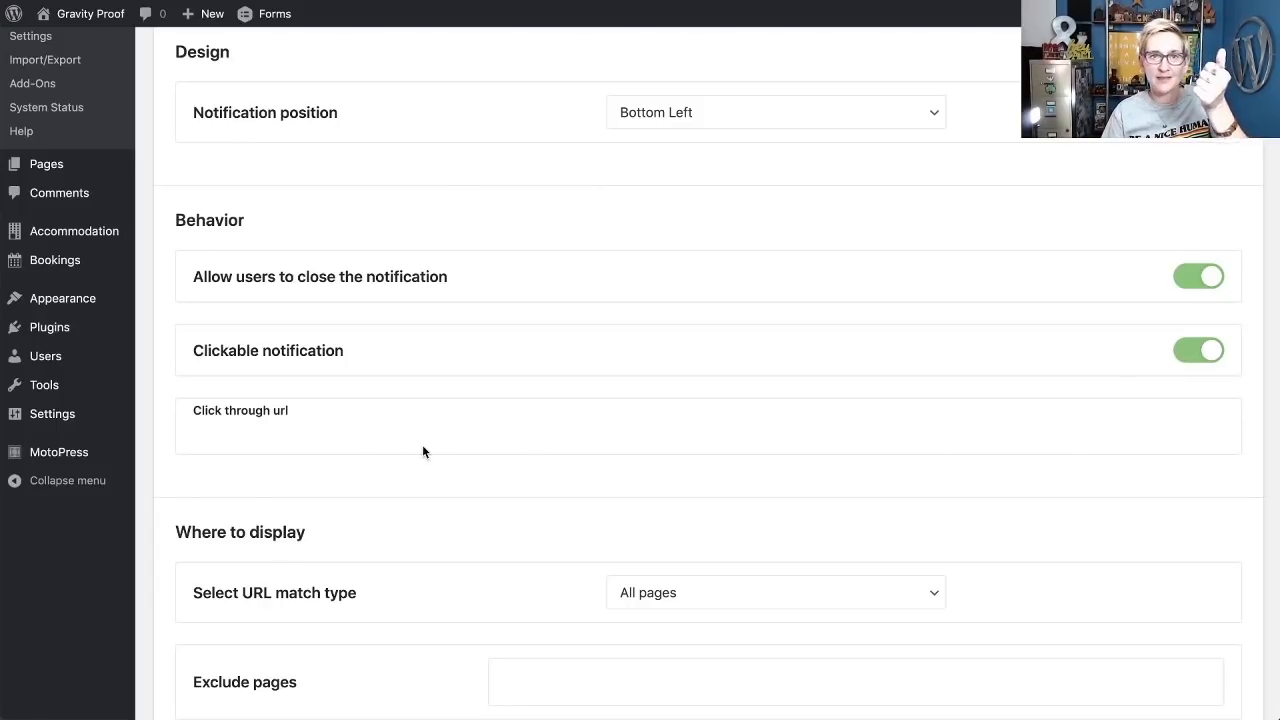
{"action": "scroll", "scroll_direction": "down", "scroll_amount": 3}
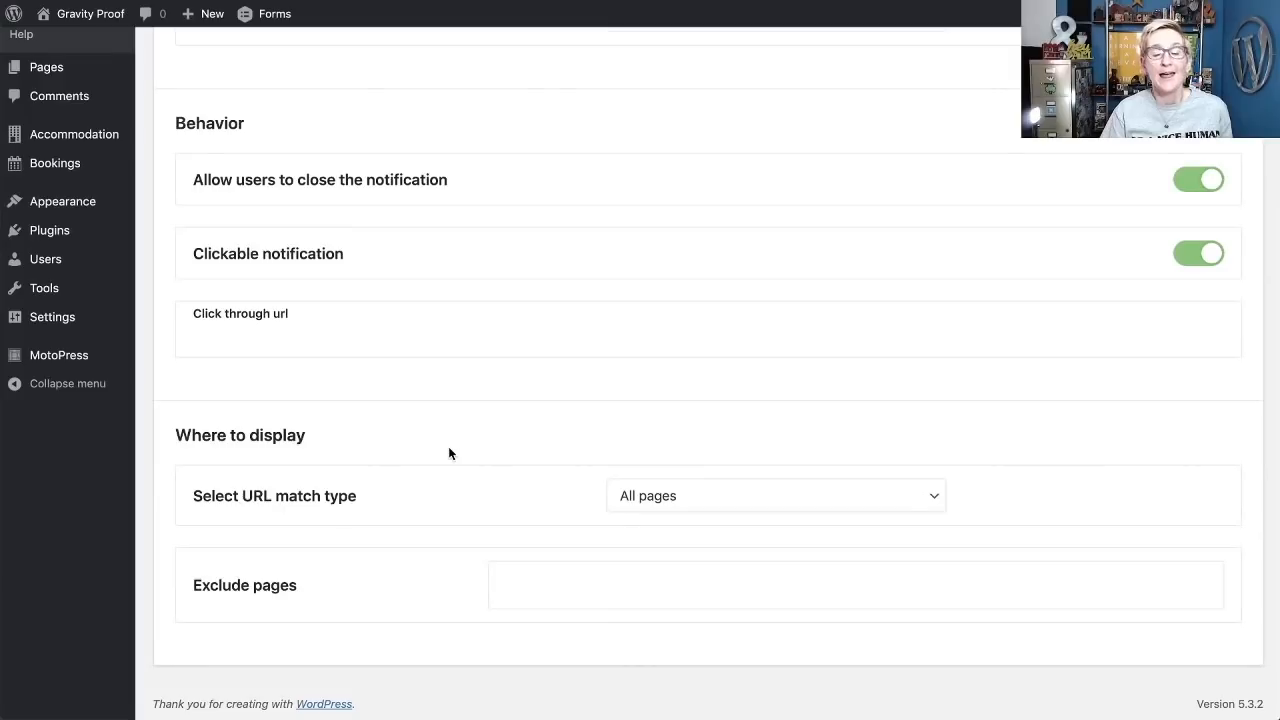
{"action": "mouse_move", "coordinate": [476, 456]}
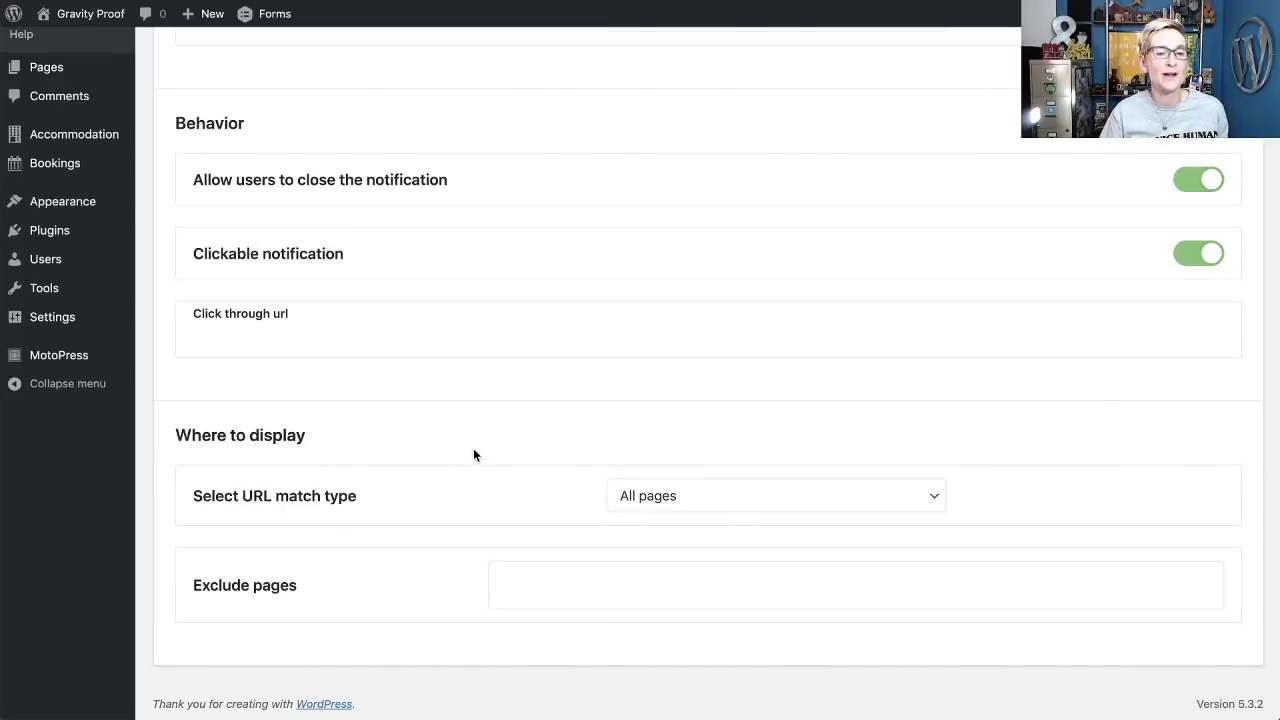
Set URL match type to 'Only on select pages' and add the Image Hotspot Block page and another page
{"action": "left_click", "coordinate": [776, 496]}
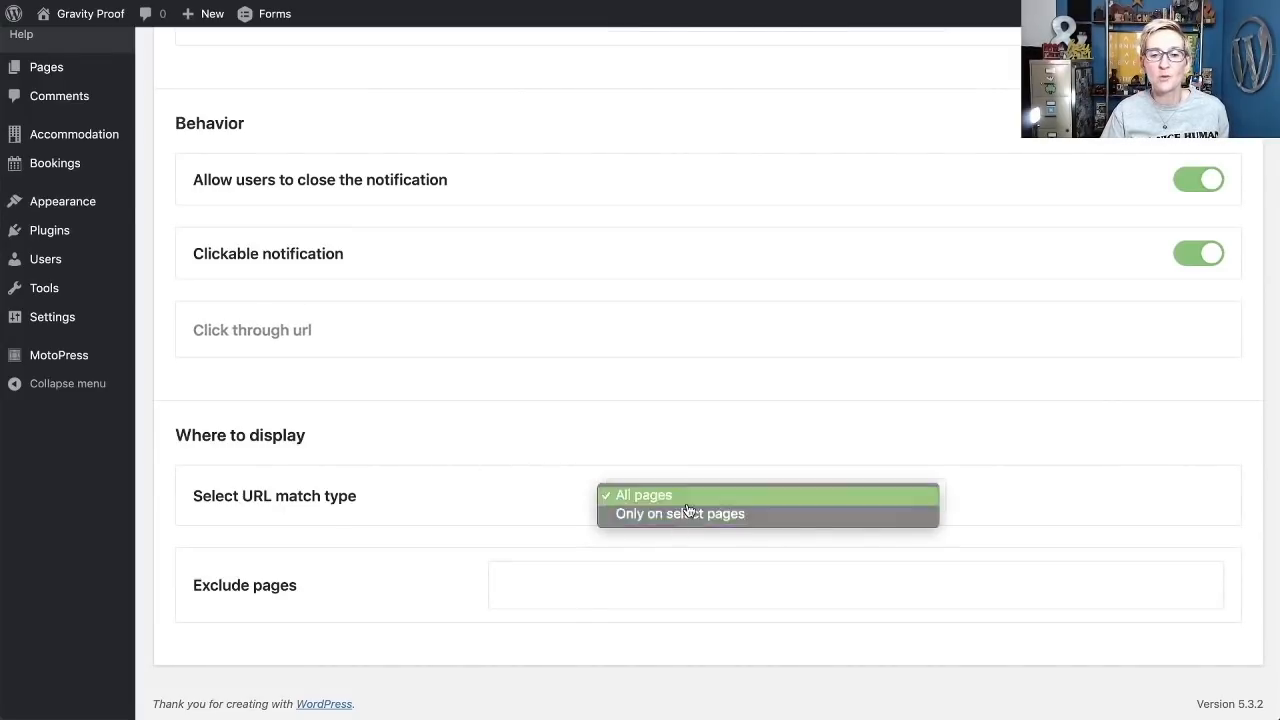
{"action": "left_click", "coordinate": [680, 512]}
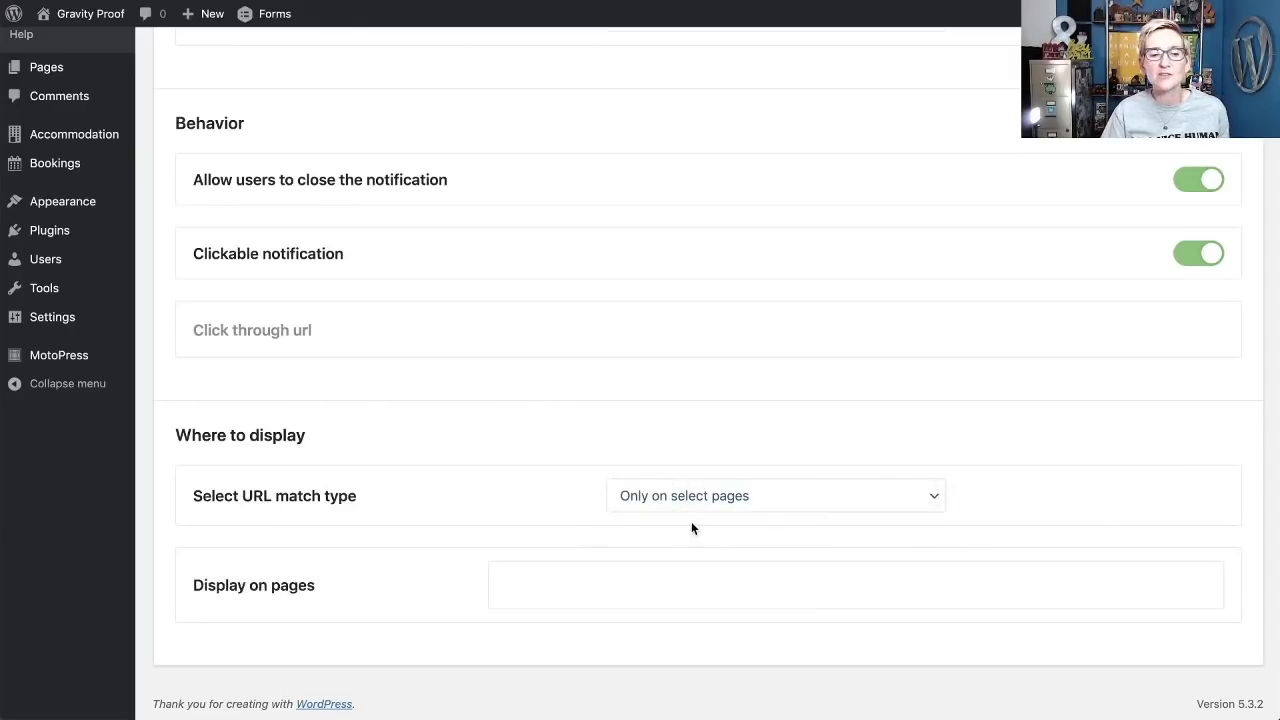
{"action": "left_click", "coordinate": [856, 584]}
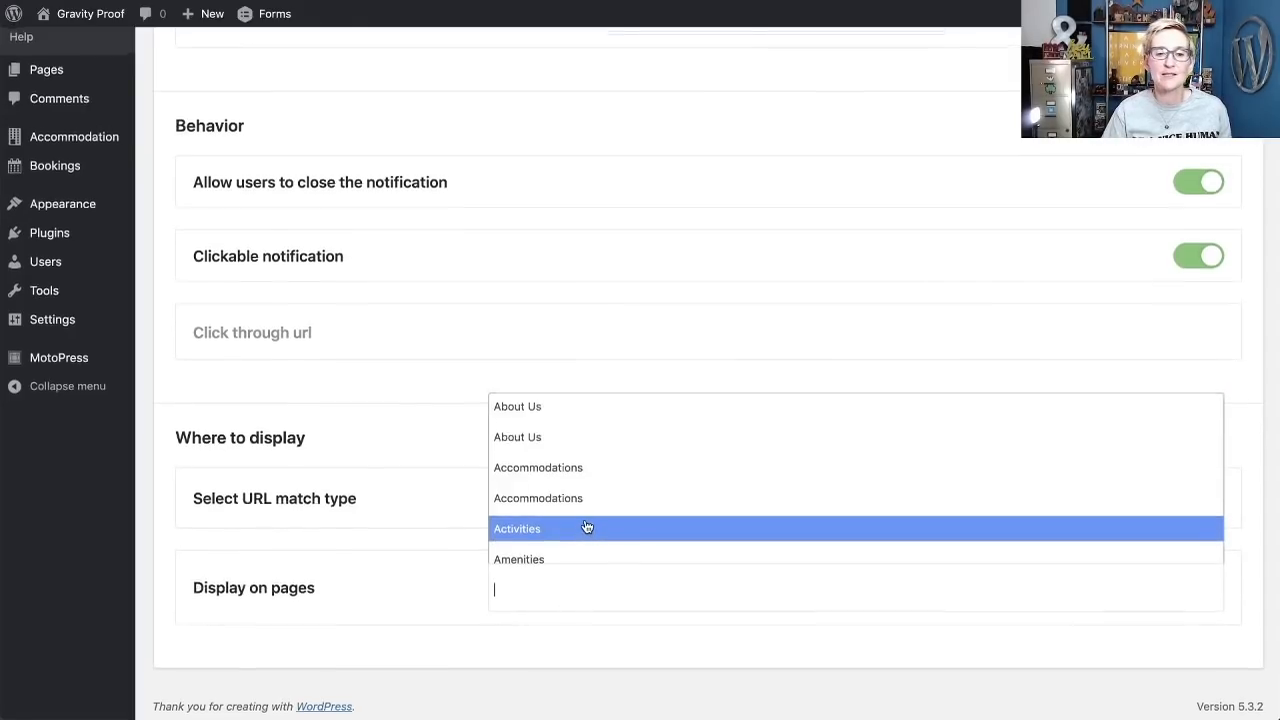
{"action": "scroll", "scroll_direction": "down", "scroll_amount": 3}
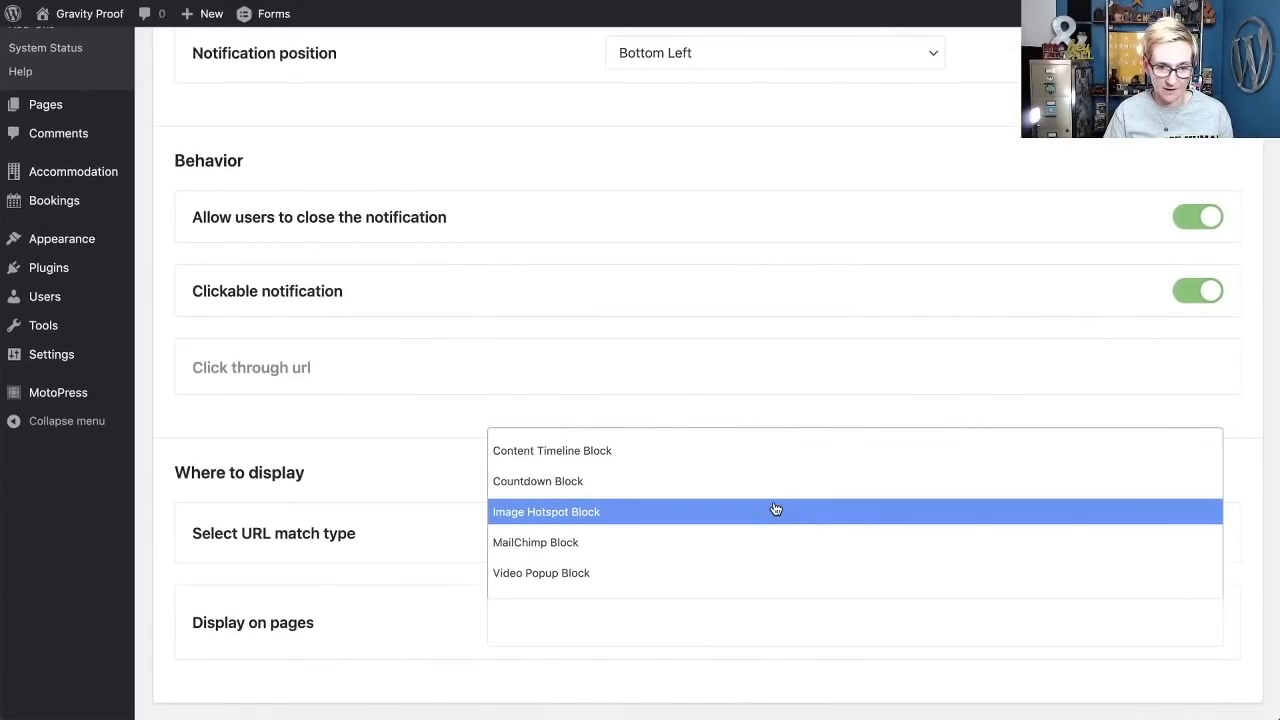
{"action": "left_click", "coordinate": [546, 512]}
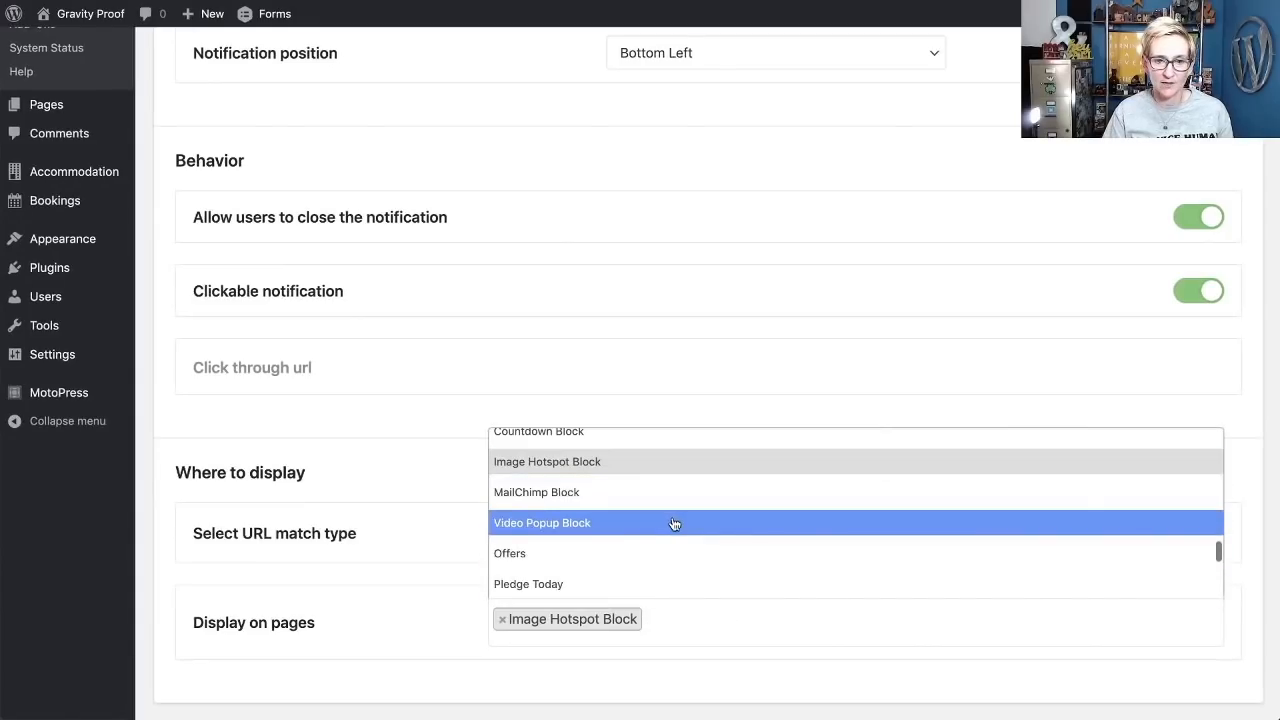
{"action": "left_click", "coordinate": [542, 522]}
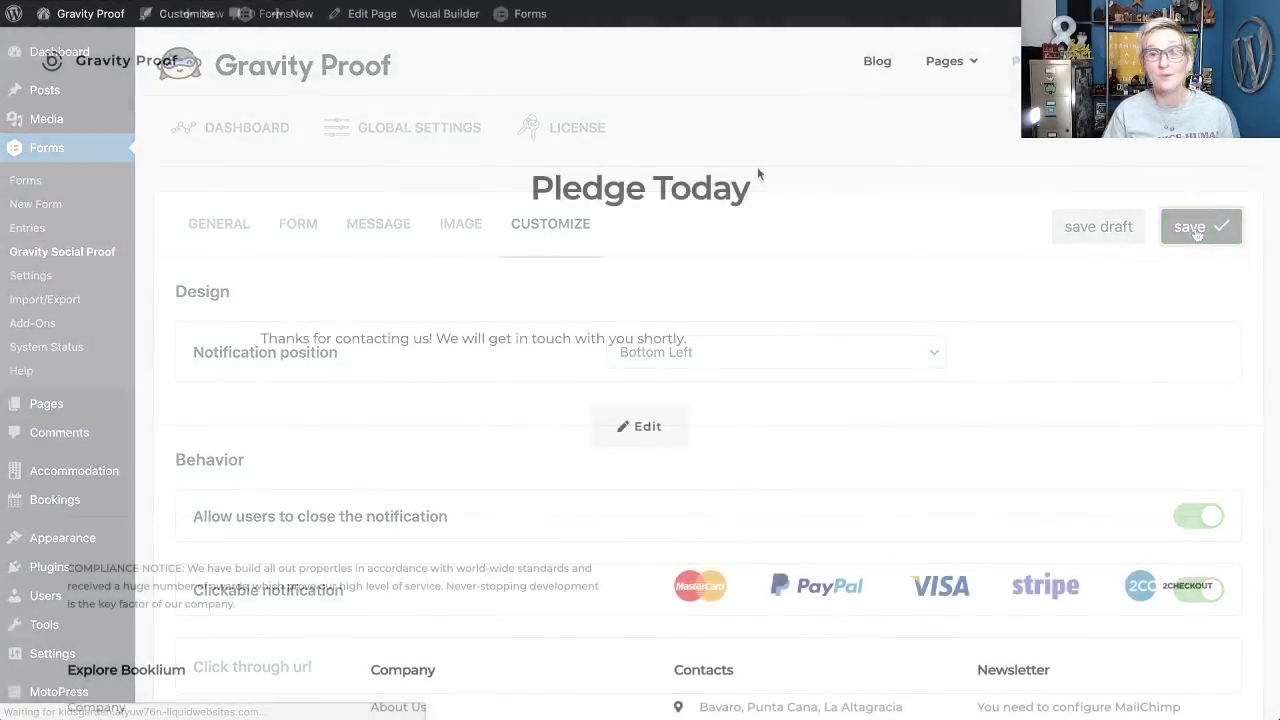
View the live Pledge Today page showing the bell notification, then focus the Full Name field
{"action": "left_click", "coordinate": [1200, 226]}
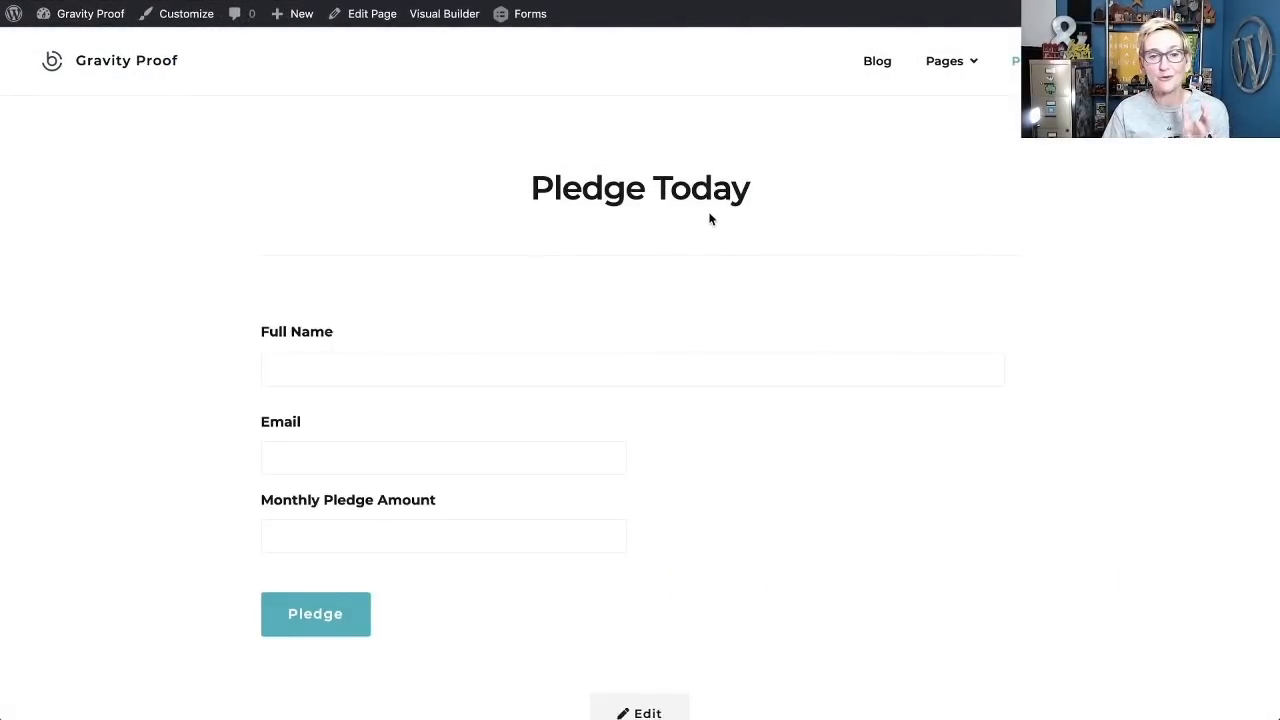
{"action": "scroll", "scroll_direction": "down", "scroll_amount": 3}
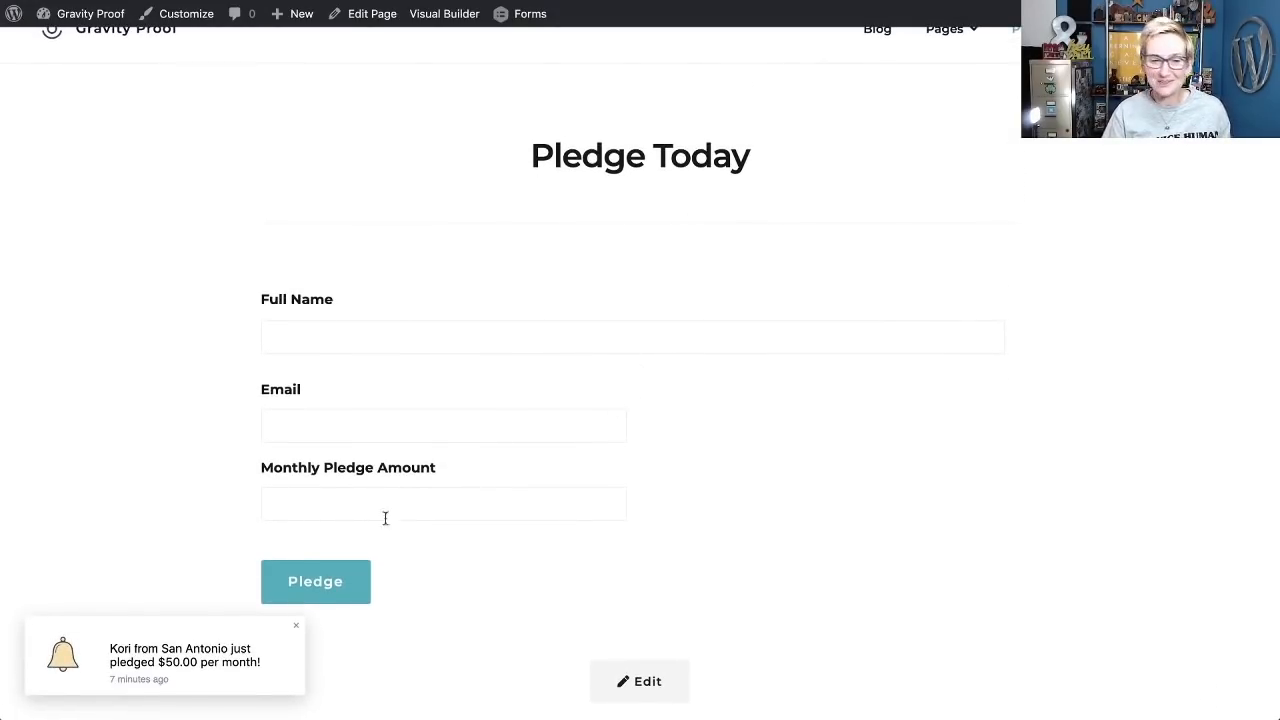
{"action": "mouse_move", "coordinate": [248, 680]}
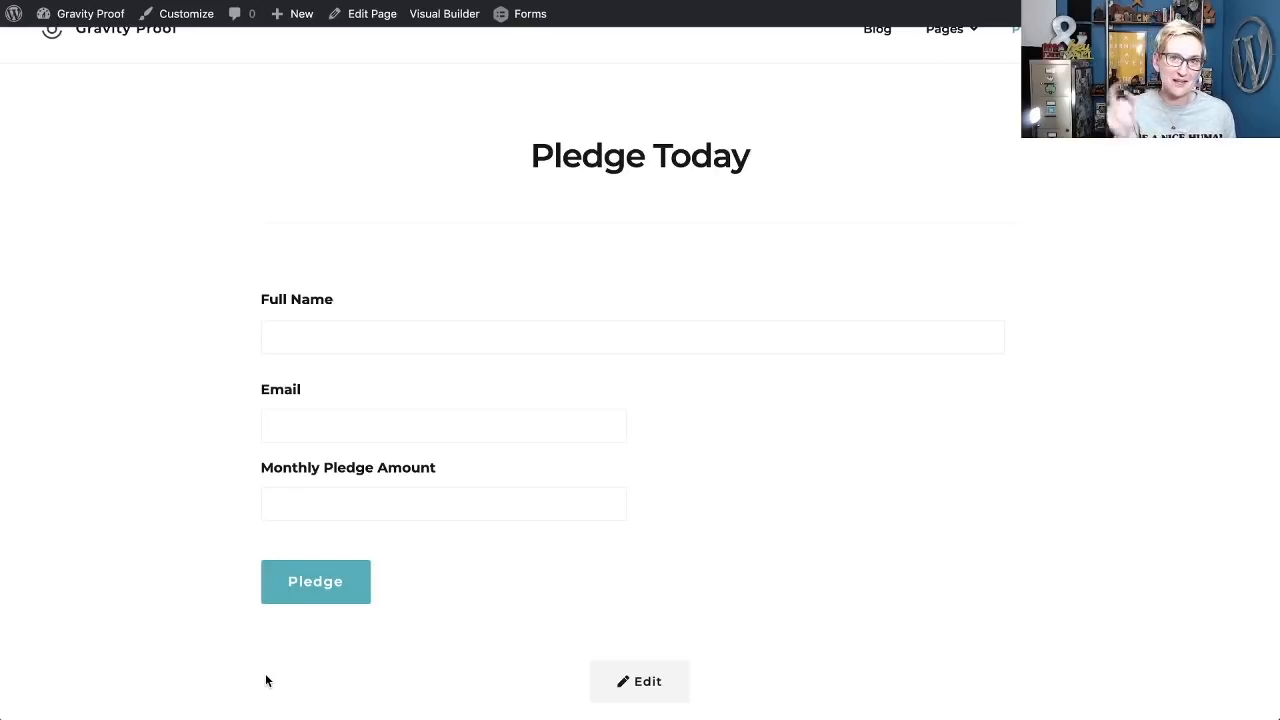
{"action": "left_click", "coordinate": [632, 336]}
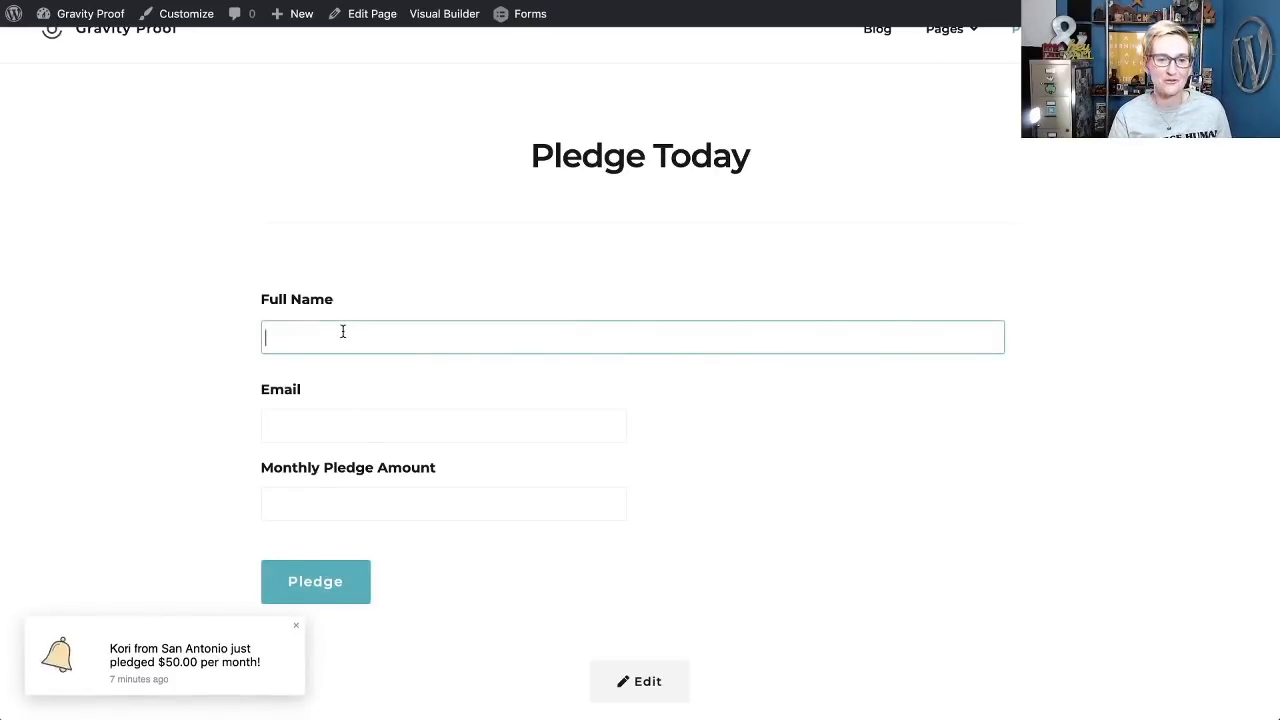
{"action": "type", "text": "Steffinie B"}
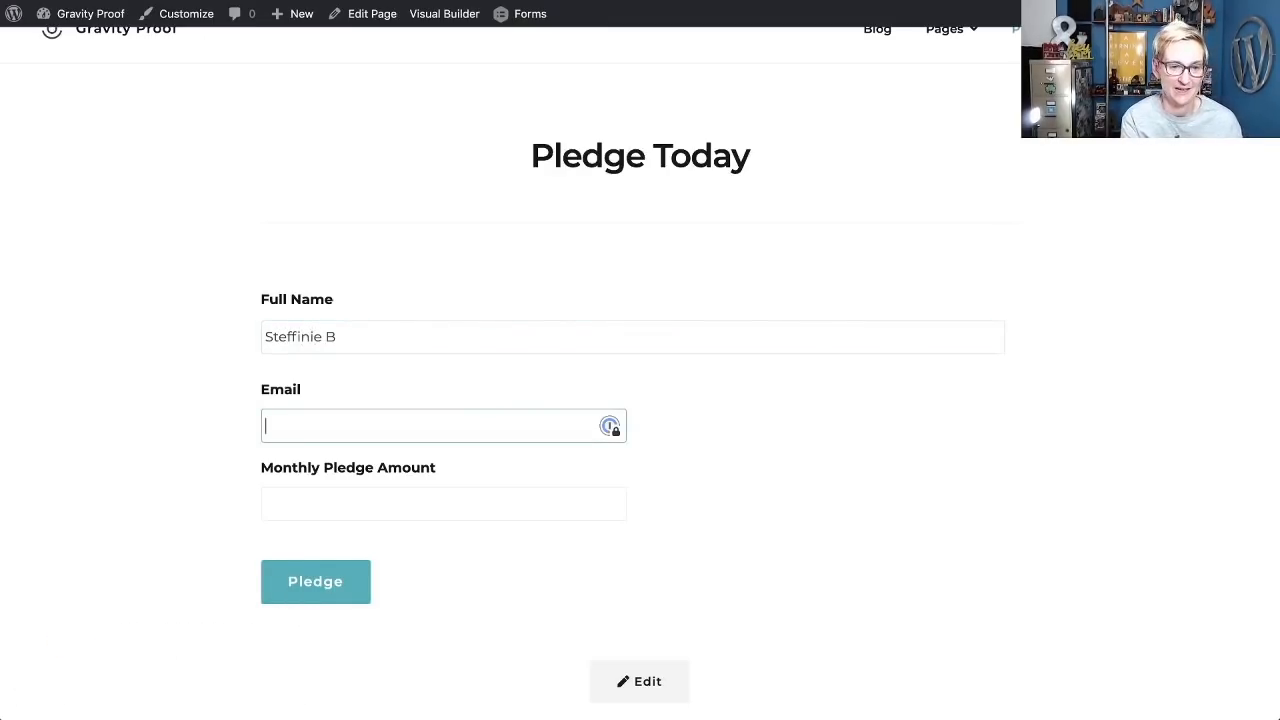
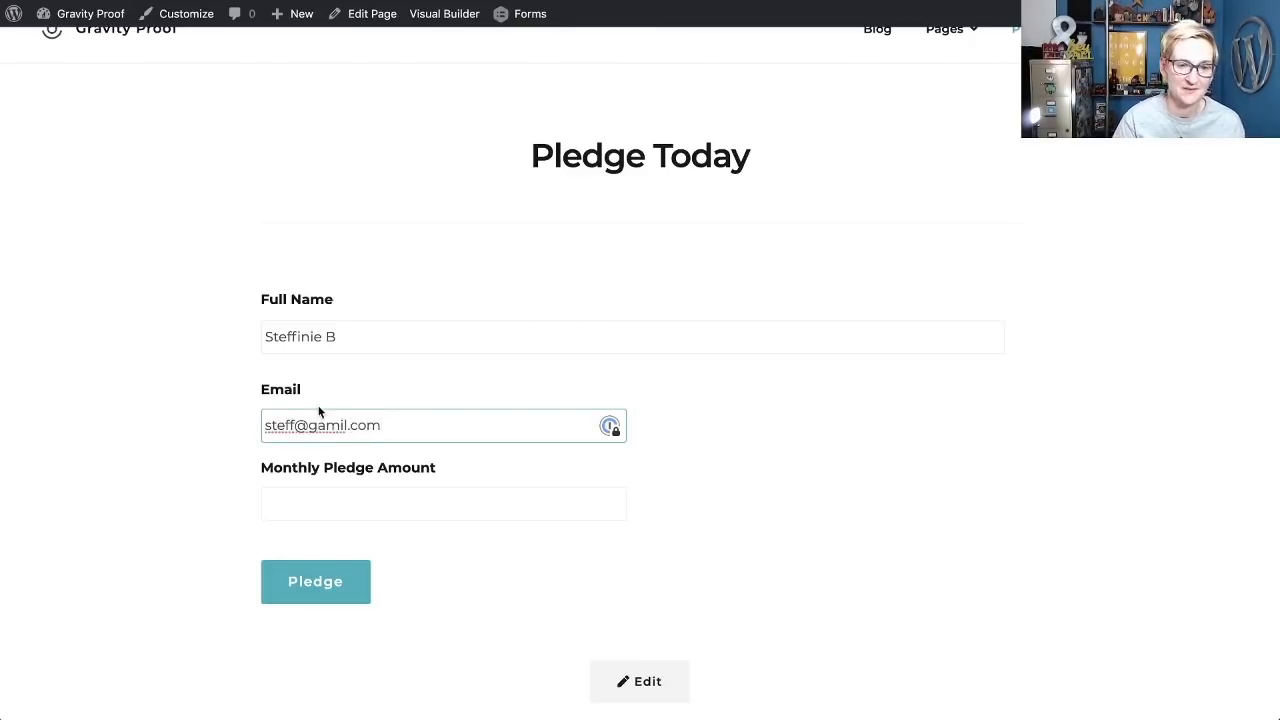
{"action": "type", "text": "100"}
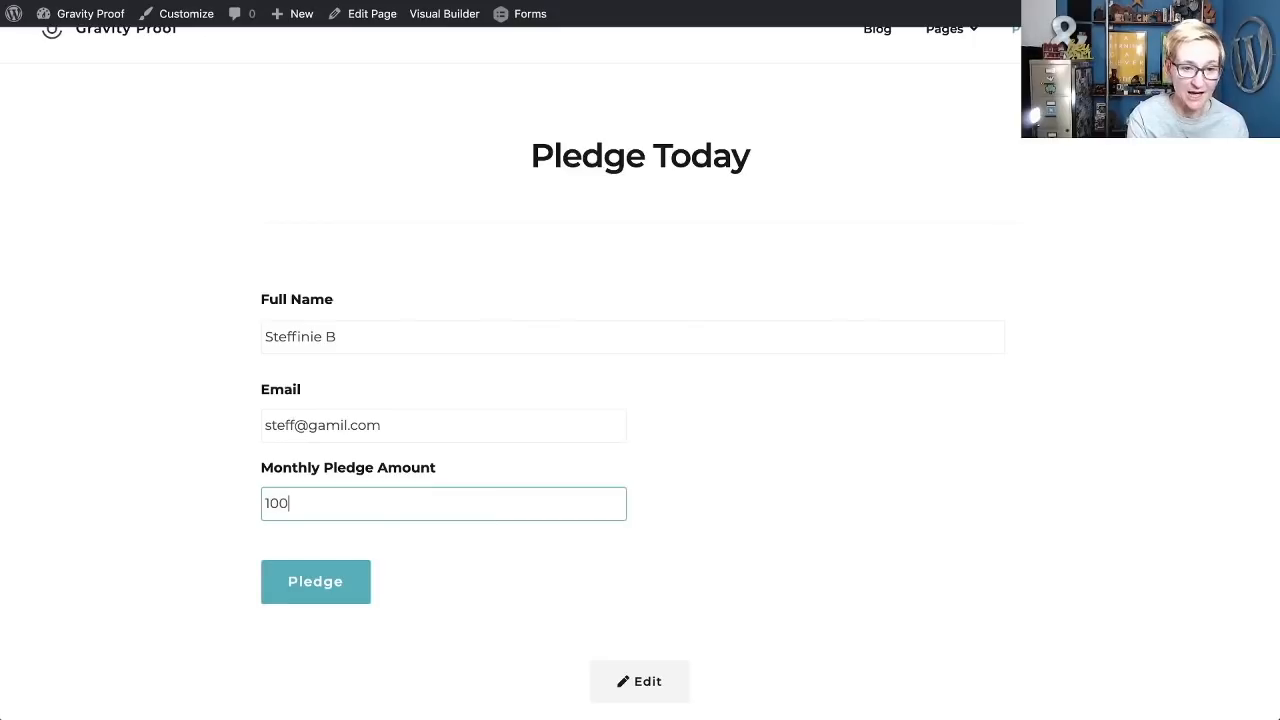
{"action": "left_click", "coordinate": [316, 580]}
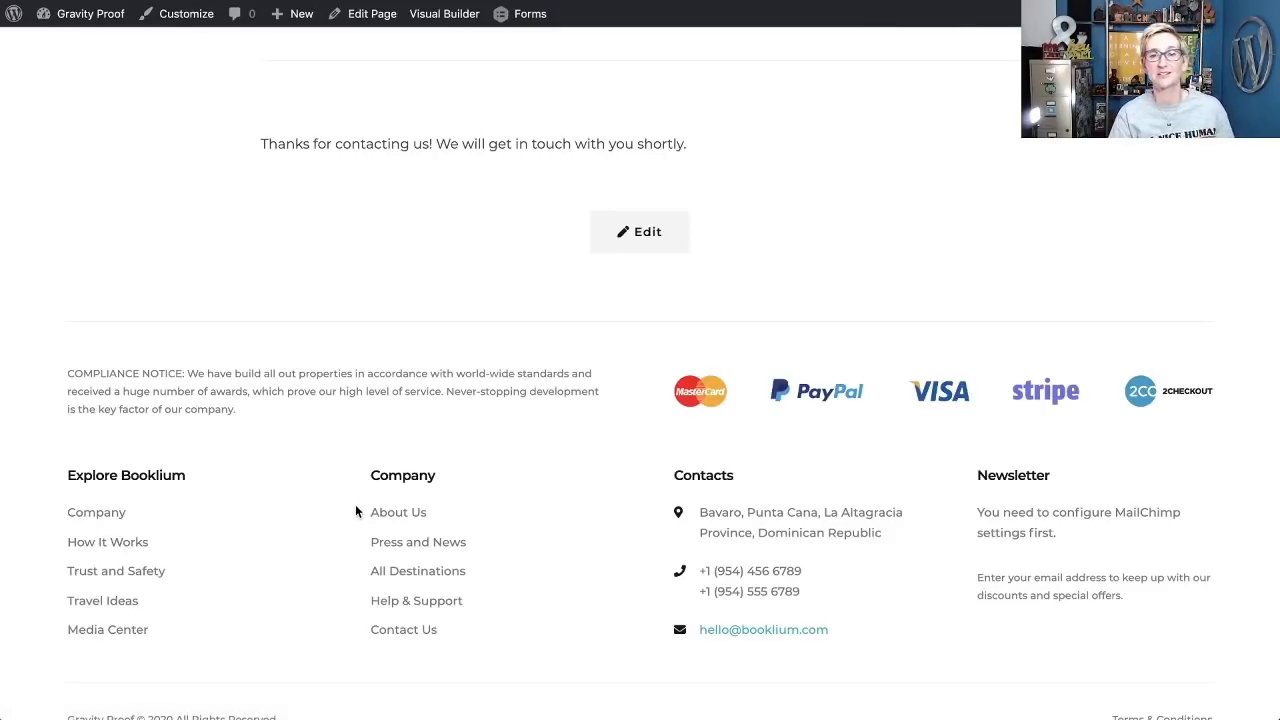
{"action": "scroll", "scroll_direction": "down", "scroll_amount": 3}
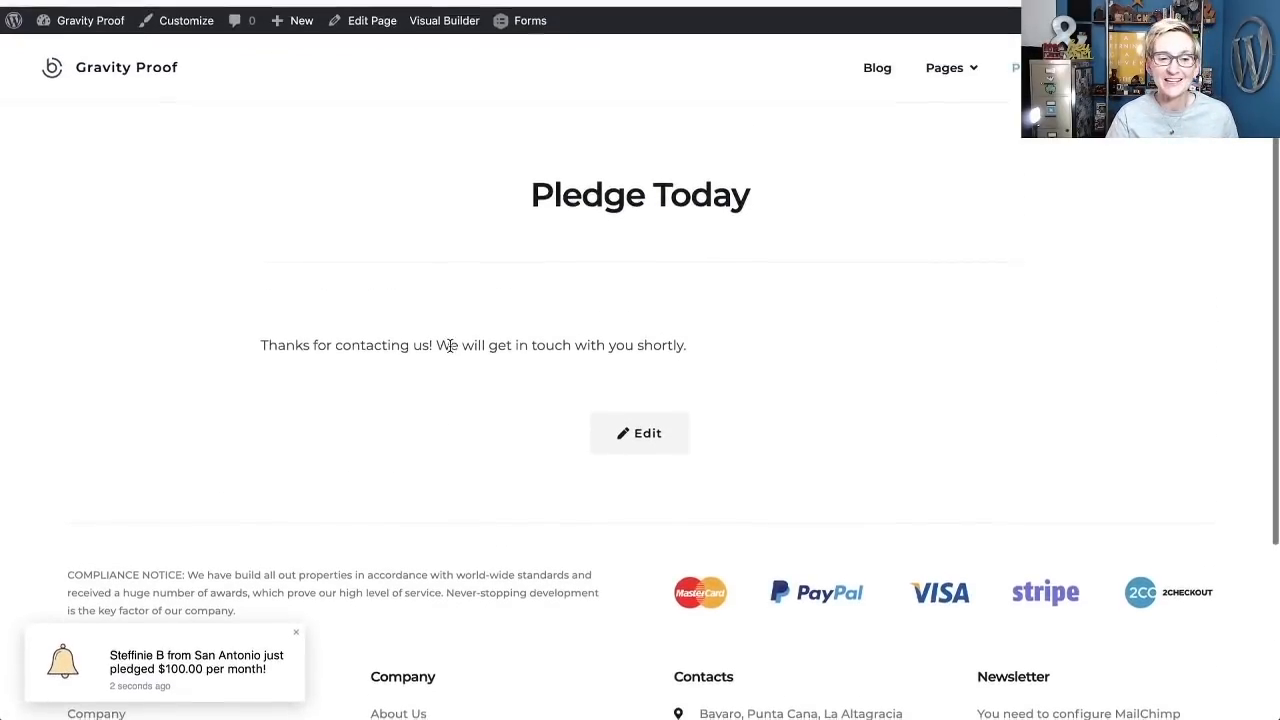